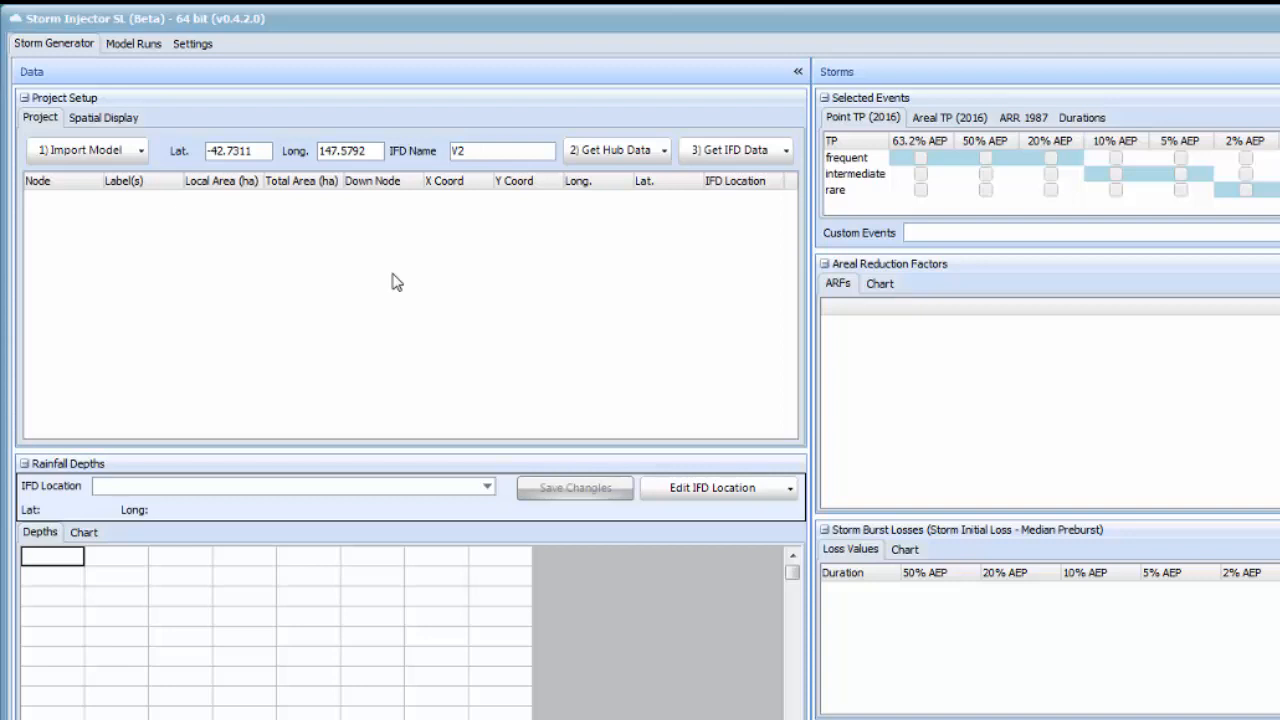
{"action": "mouse_move", "coordinate": [364, 276]}
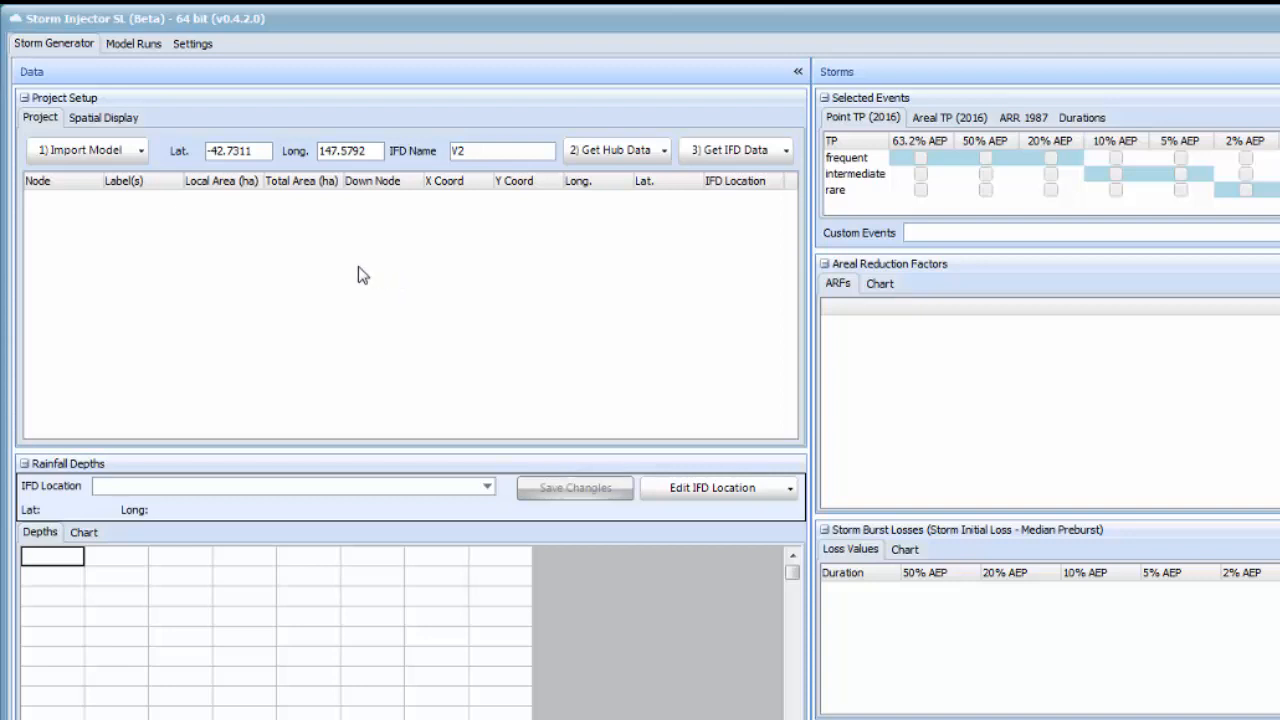
- Import the WBNM (*.wbn) catchment model file into the project
{"action": "left_click", "coordinate": [84, 150]}
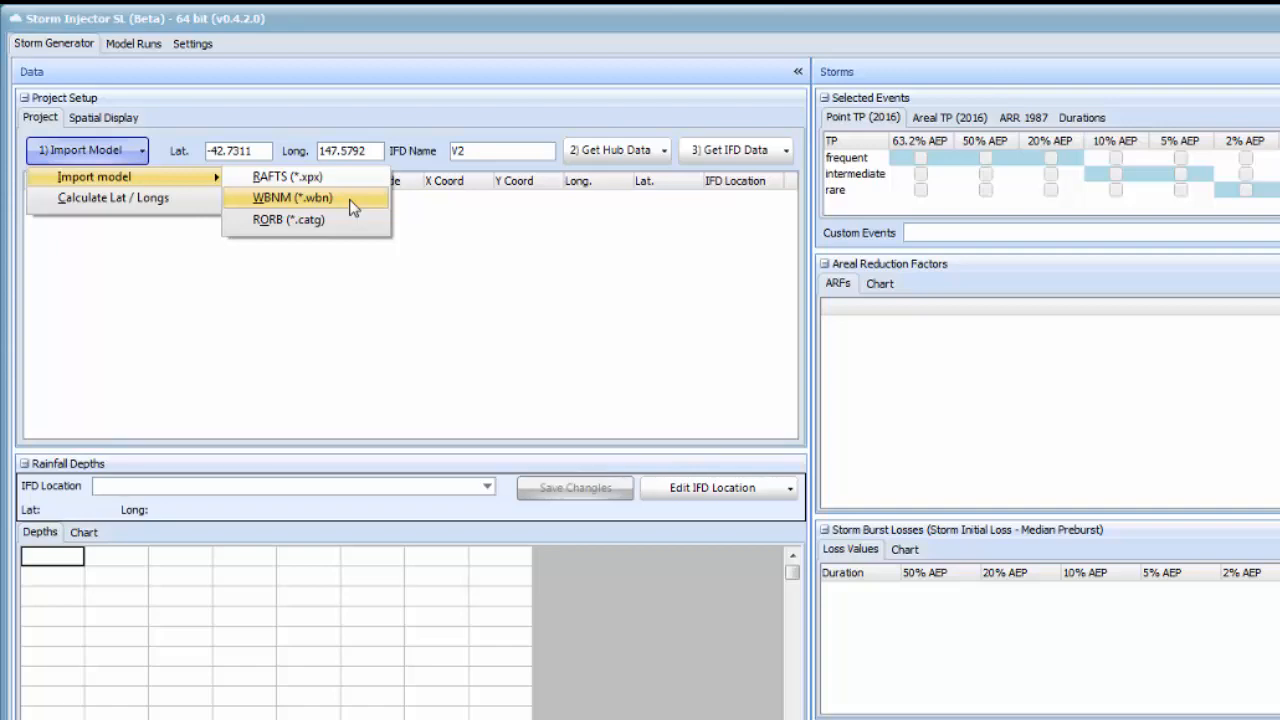
{"action": "left_click", "coordinate": [292, 198]}
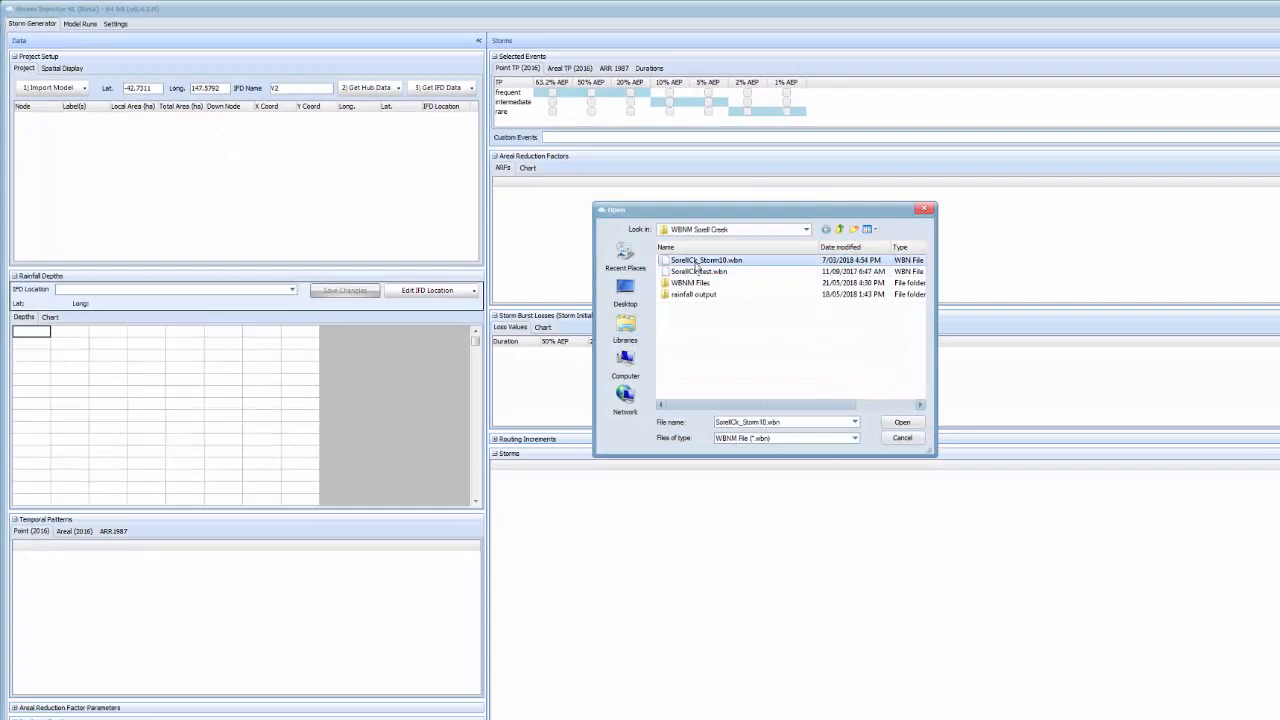
{"action": "left_click", "coordinate": [900, 420]}
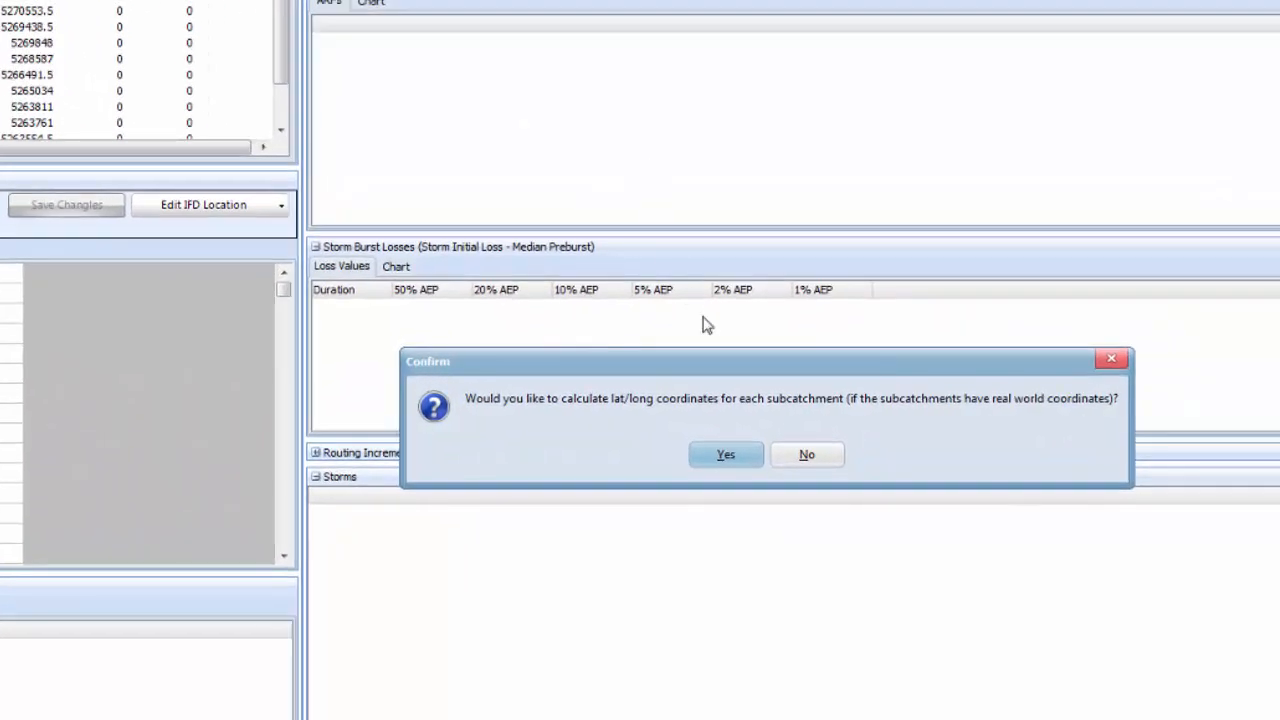
{"action": "mouse_move", "coordinate": [734, 418]}
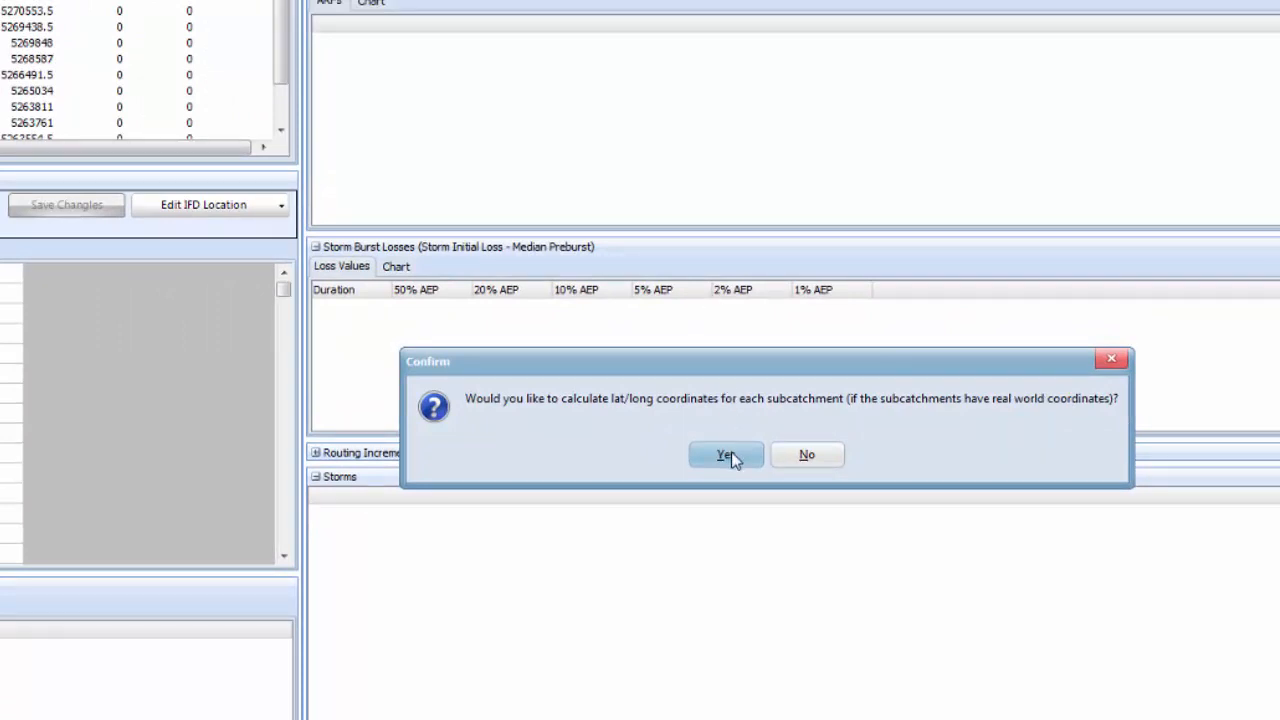
- Calculate subcatchment lat/long using the MGA94 Zone 55 projection
{"action": "left_click", "coordinate": [724, 454]}
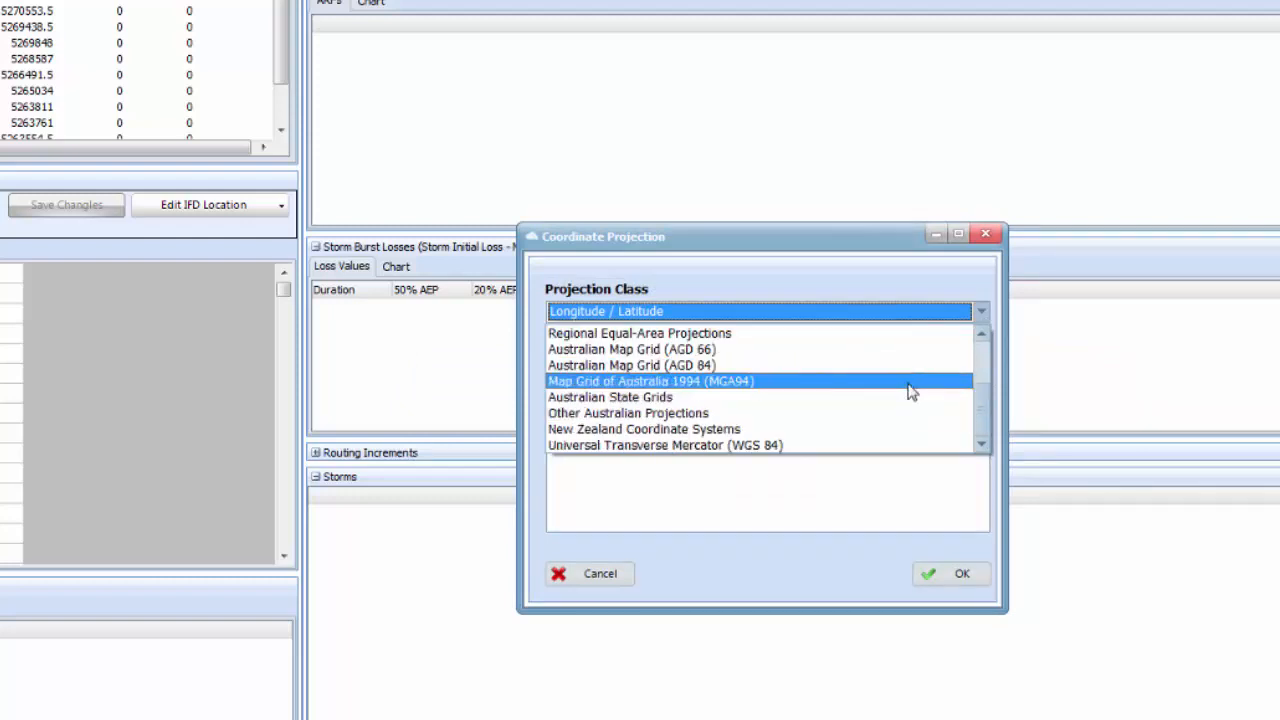
{"action": "left_click", "coordinate": [650, 380]}
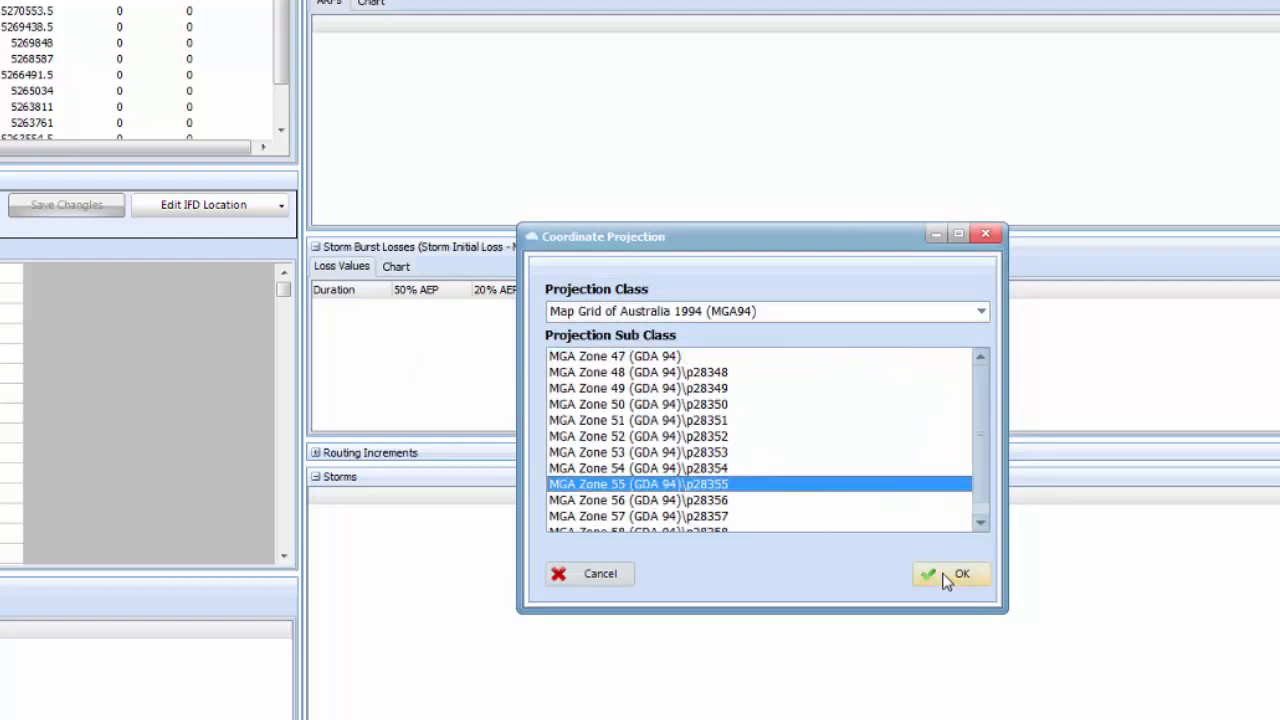
{"action": "left_click", "coordinate": [950, 572]}
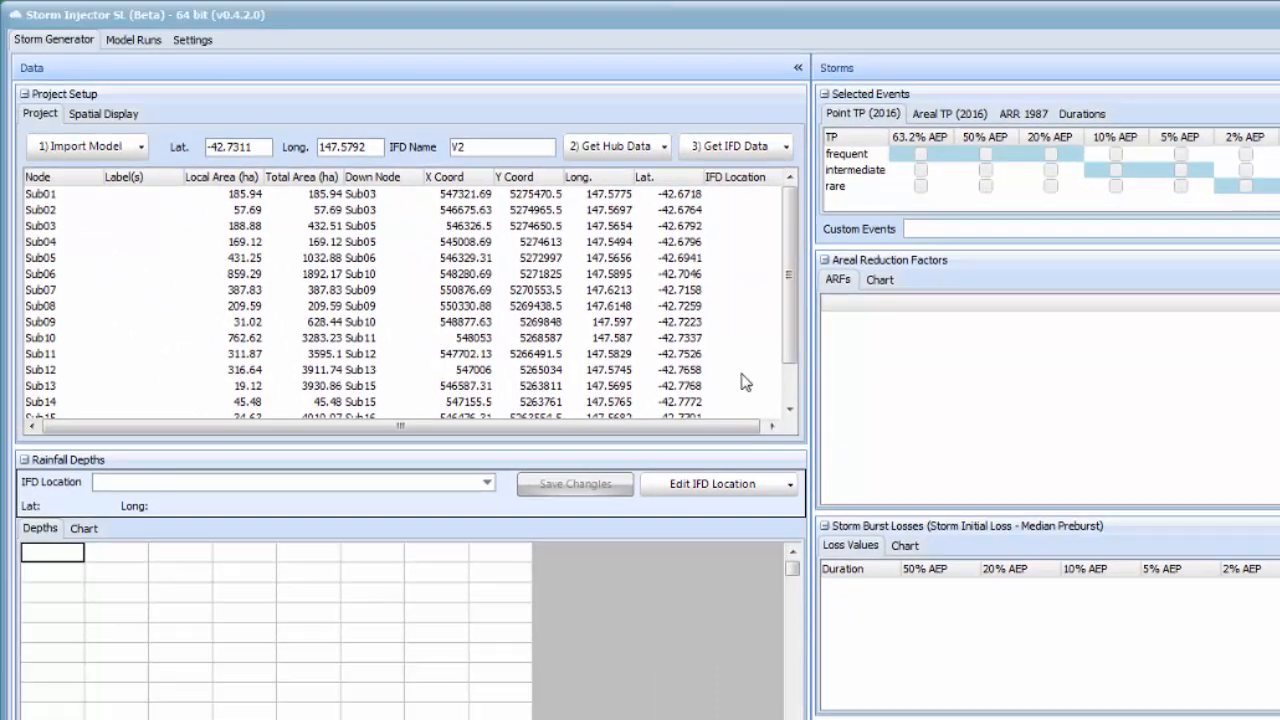
{"action": "mouse_move", "coordinate": [750, 356]}
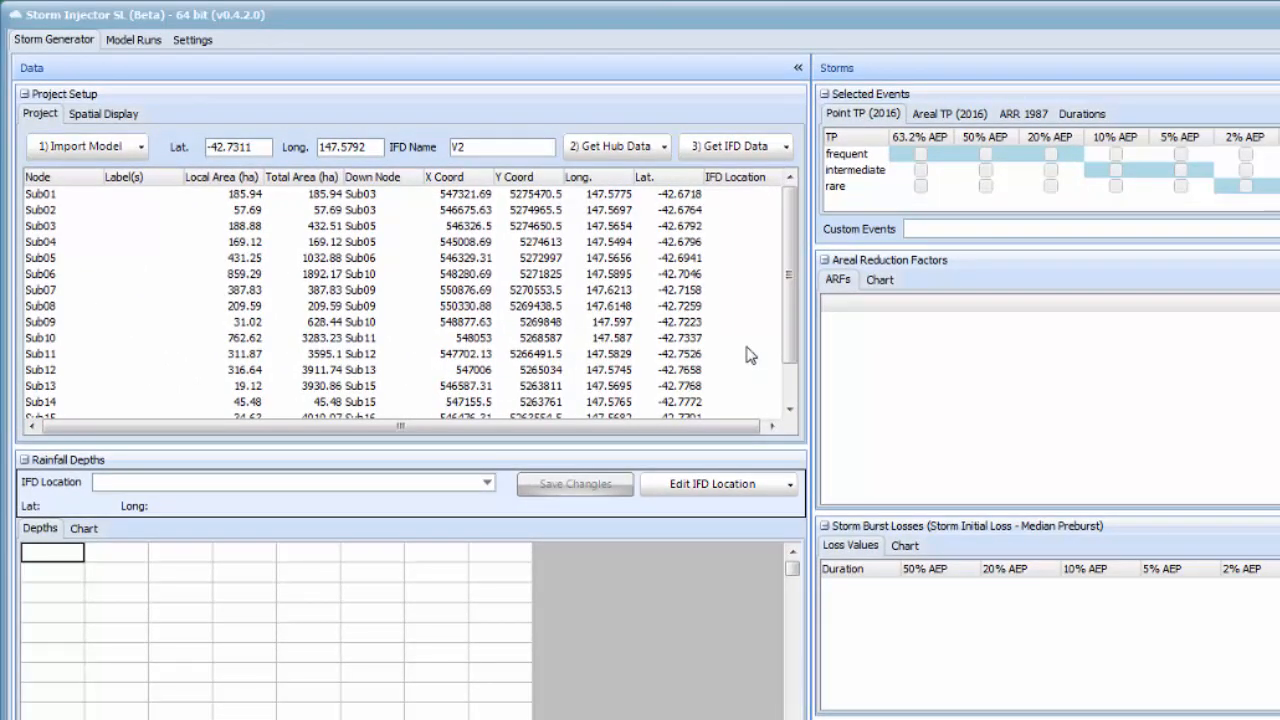
{"action": "mouse_move", "coordinate": [532, 172]}
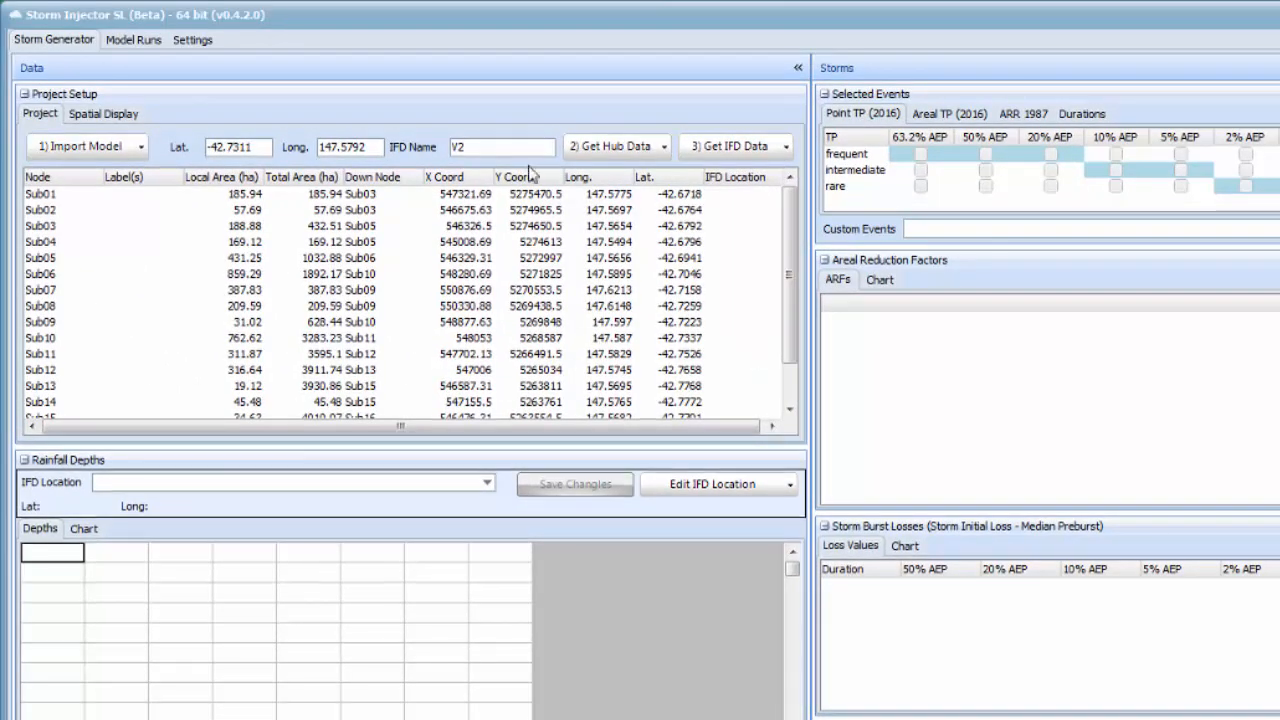
{"action": "mouse_move", "coordinate": [290, 148]}
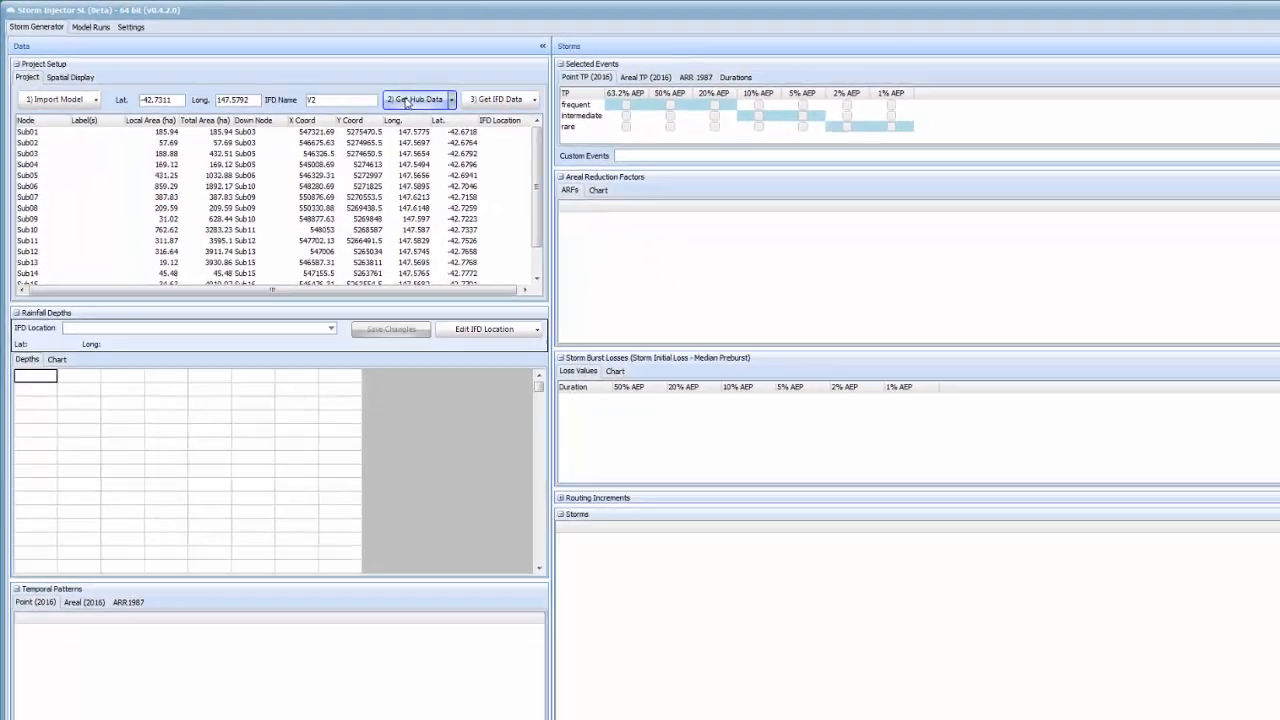
- Fetch the ARR Data Hub data for the site and import it into the project
{"action": "left_click", "coordinate": [414, 100]}
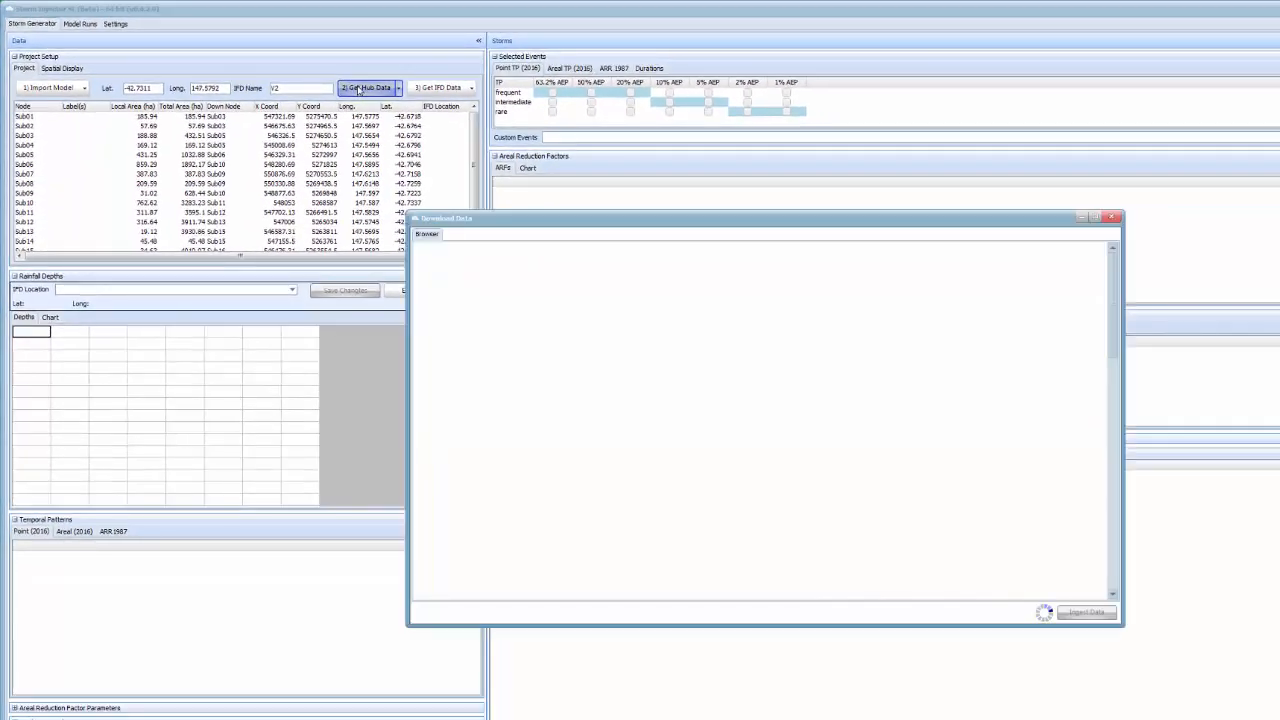
{"action": "left_click", "coordinate": [368, 88]}
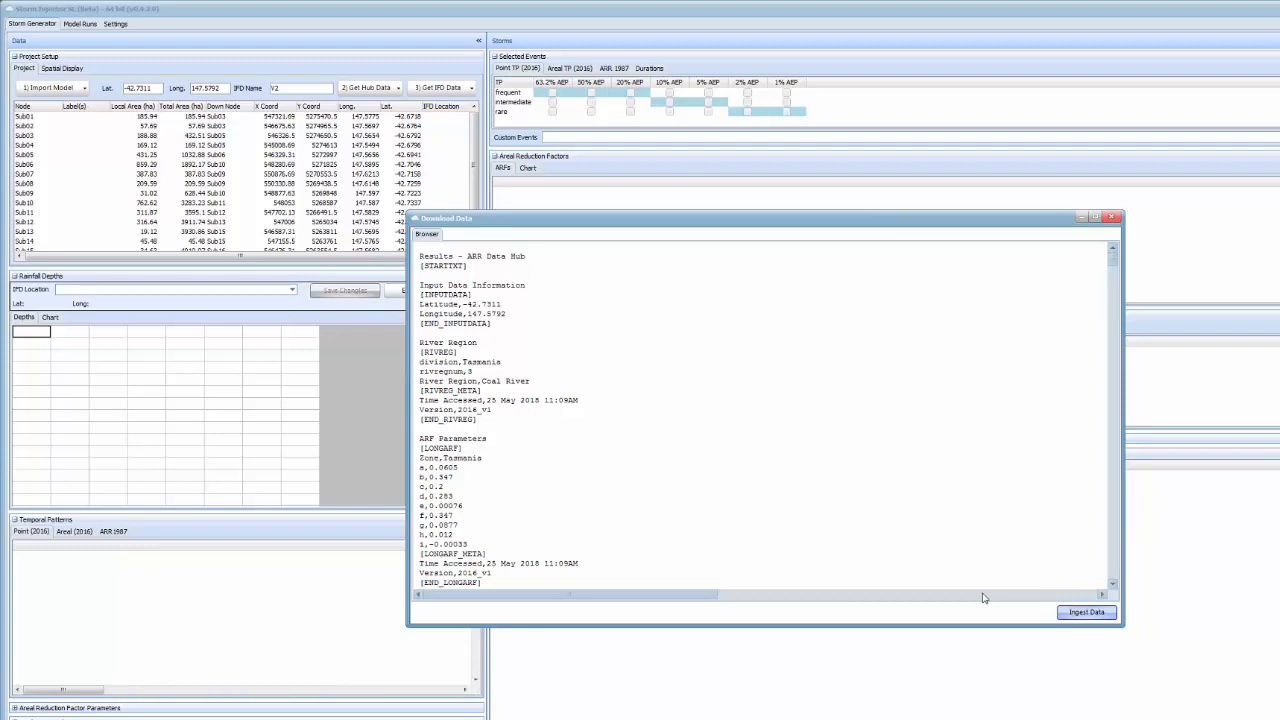
{"action": "mouse_move", "coordinate": [640, 492]}
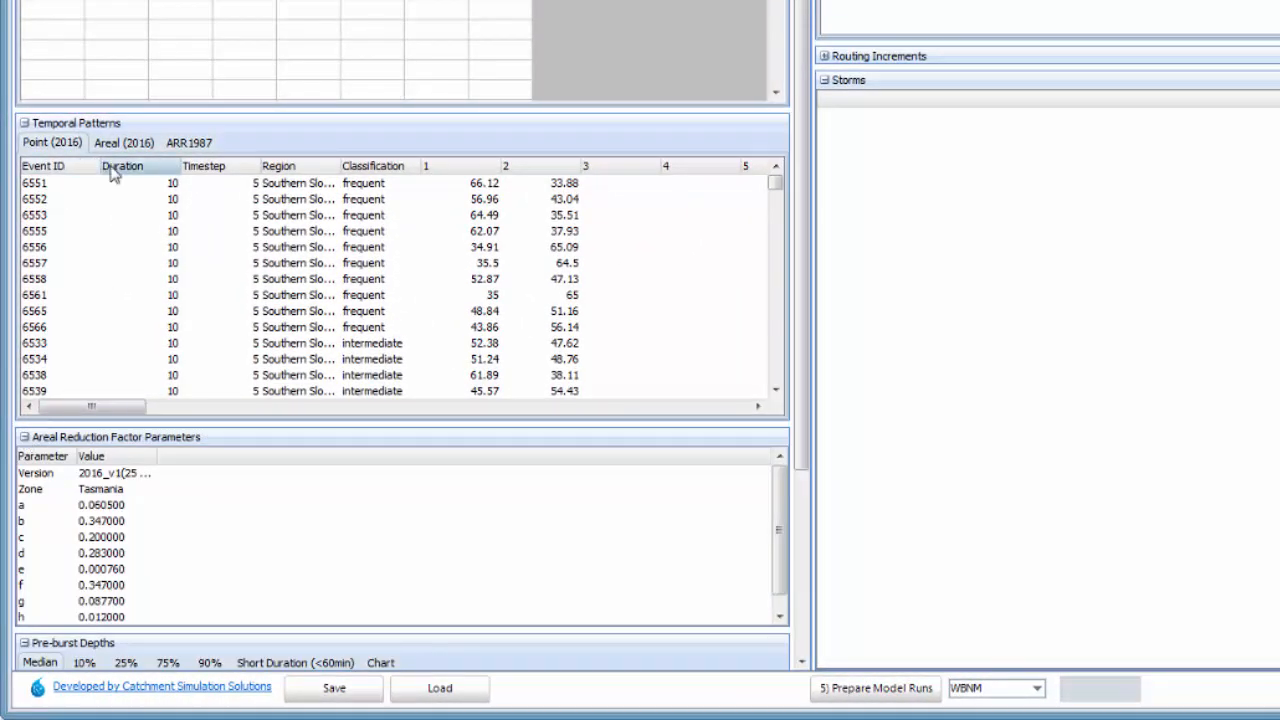
{"action": "mouse_move", "coordinate": [300, 280]}
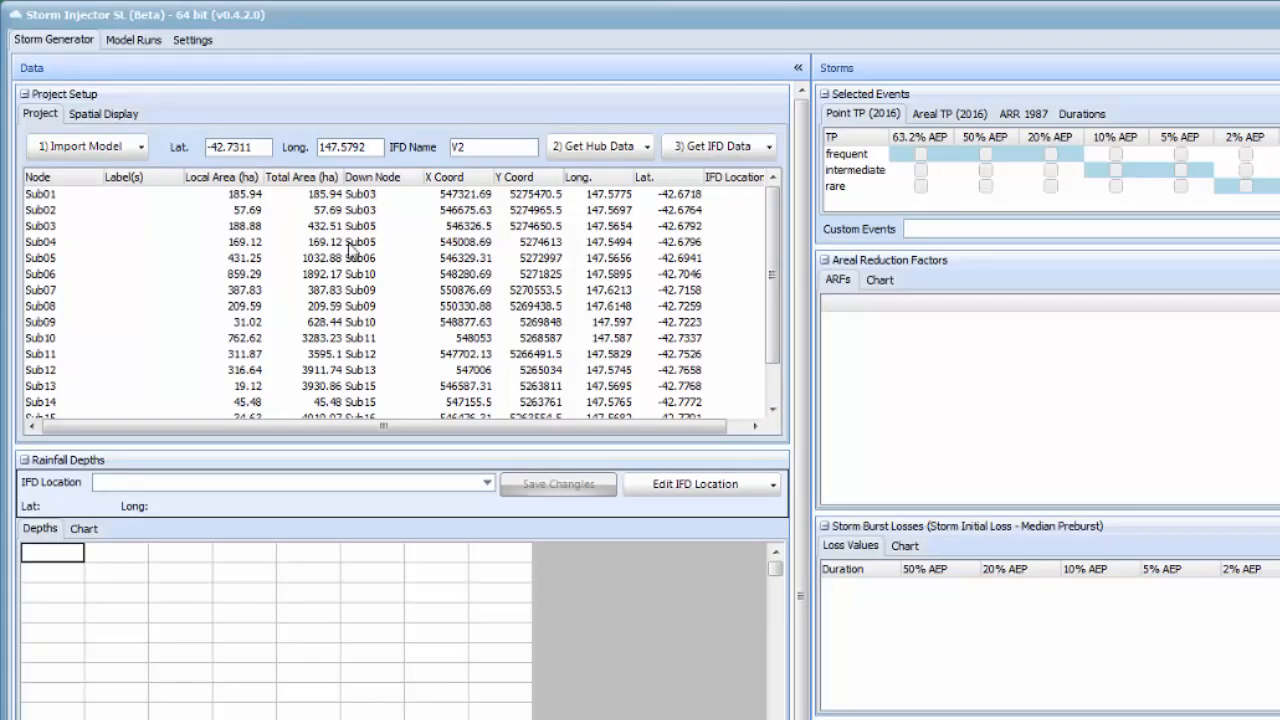
- View the subcatchment locations on the Spatial Display map, then return to the Project table
{"action": "left_click", "coordinate": [104, 112]}
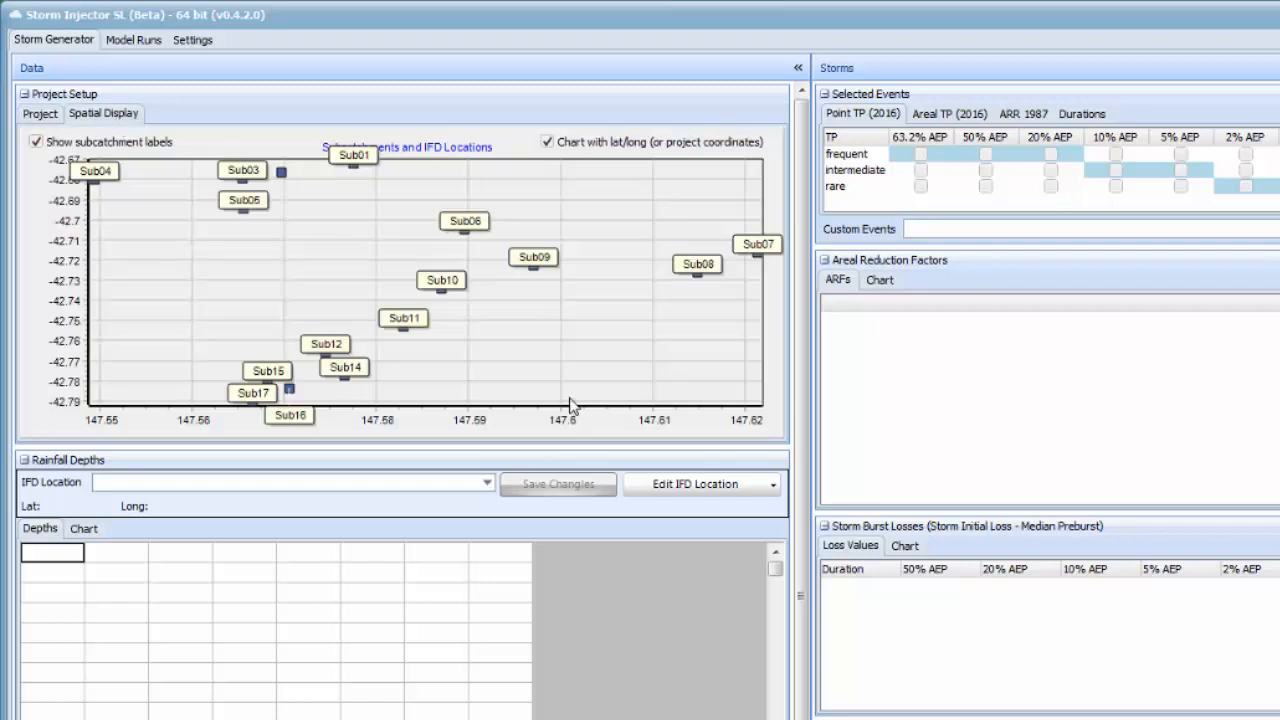
{"action": "mouse_move", "coordinate": [560, 350]}
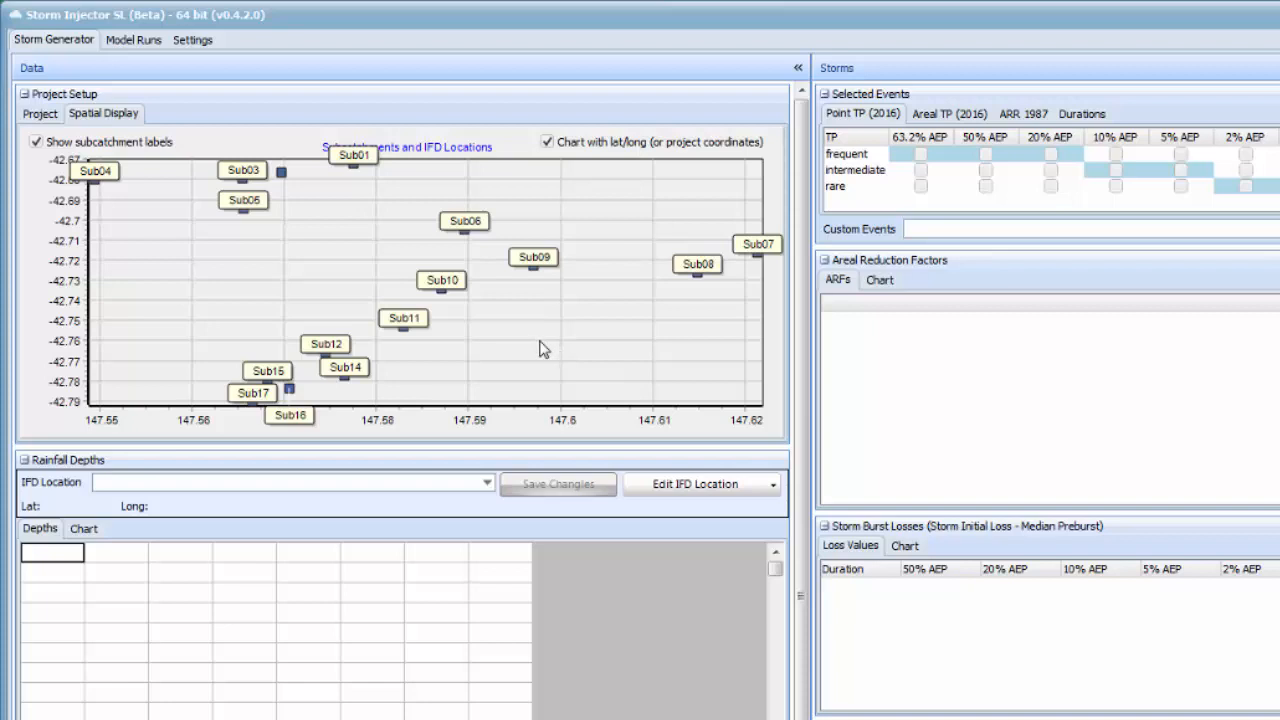
{"action": "mouse_move", "coordinate": [556, 336]}
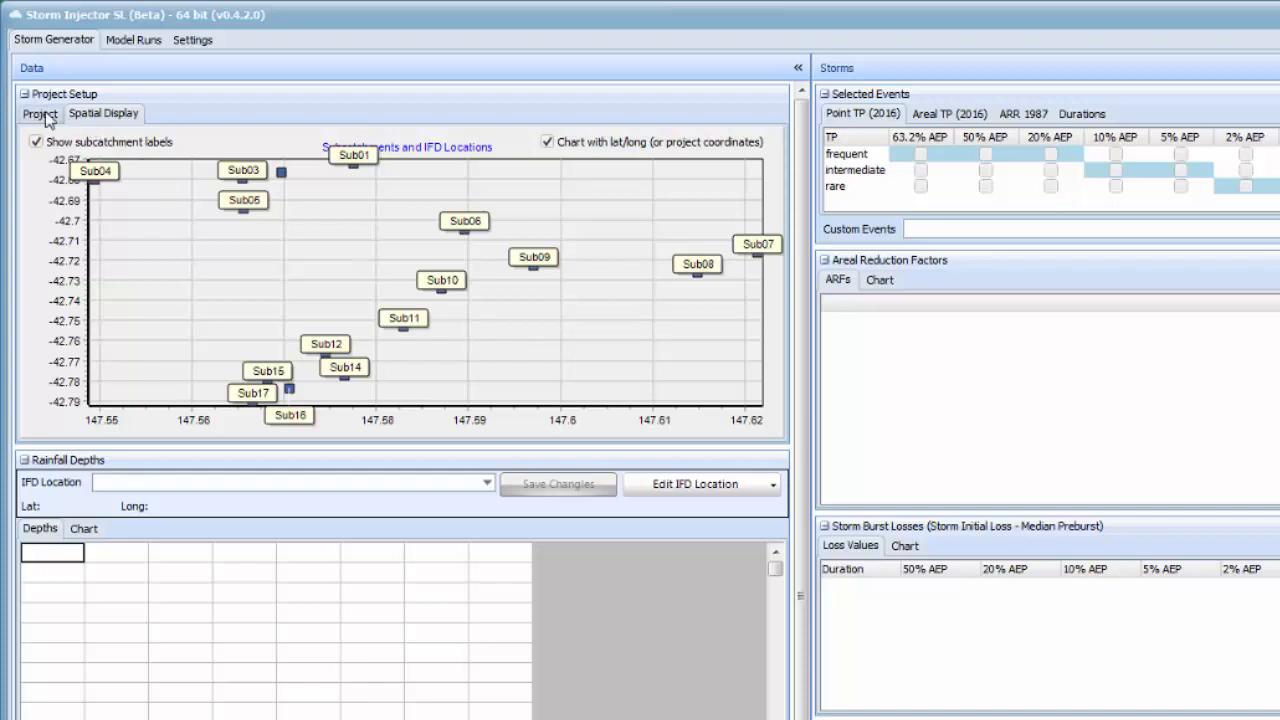
{"action": "left_click", "coordinate": [40, 112]}
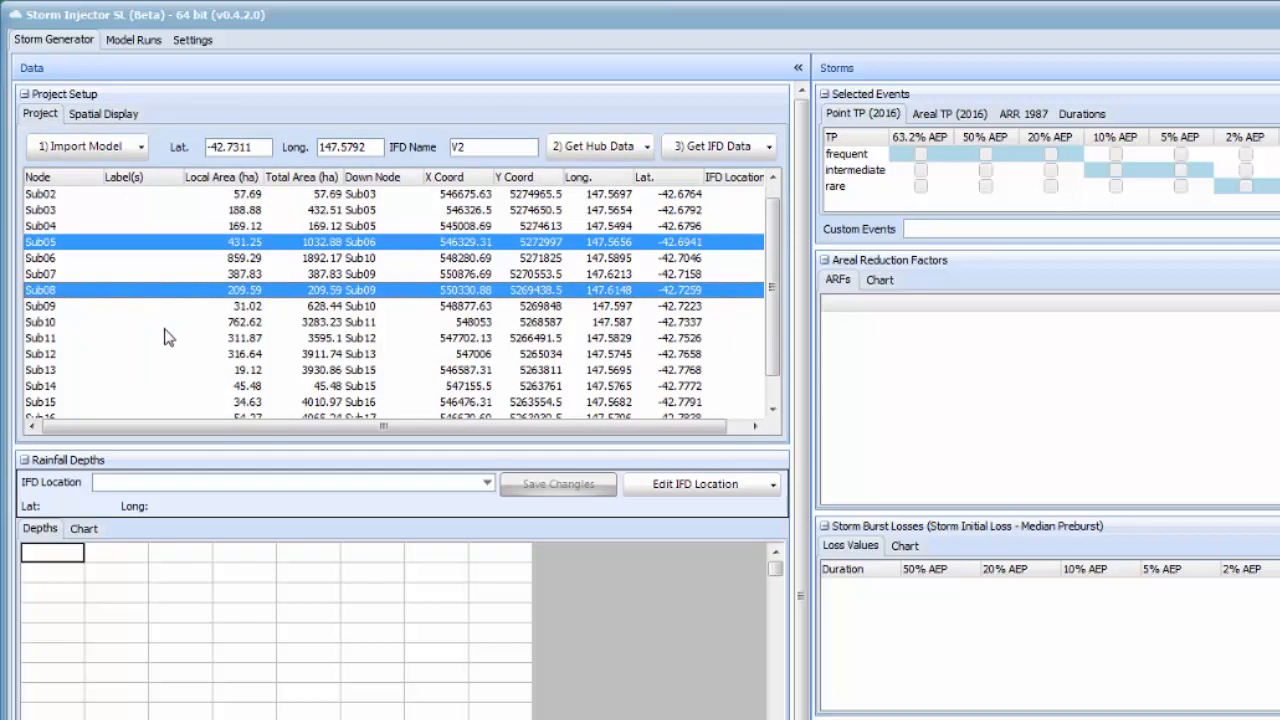
- Add Sub12 to the selection and download ARR 2016 IFD depths for the chosen subcatchments
{"action": "left_click", "coordinate": [200, 354]}
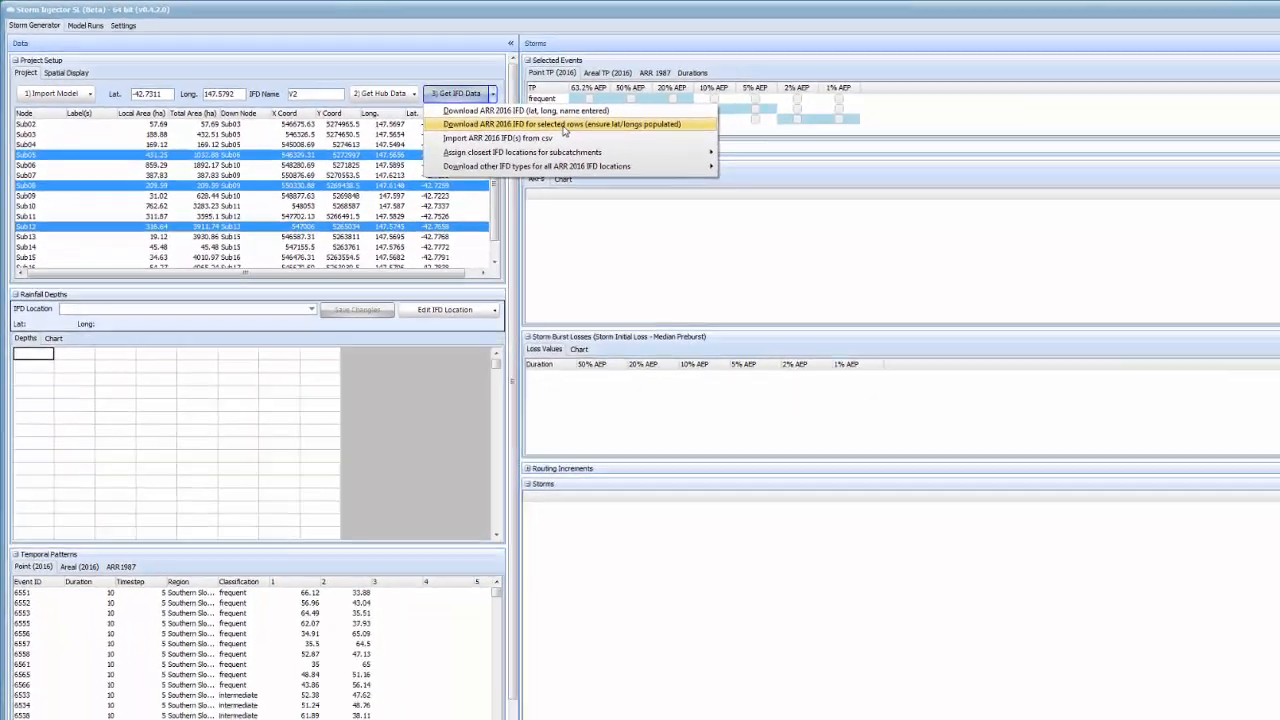
{"action": "left_click", "coordinate": [550, 124]}
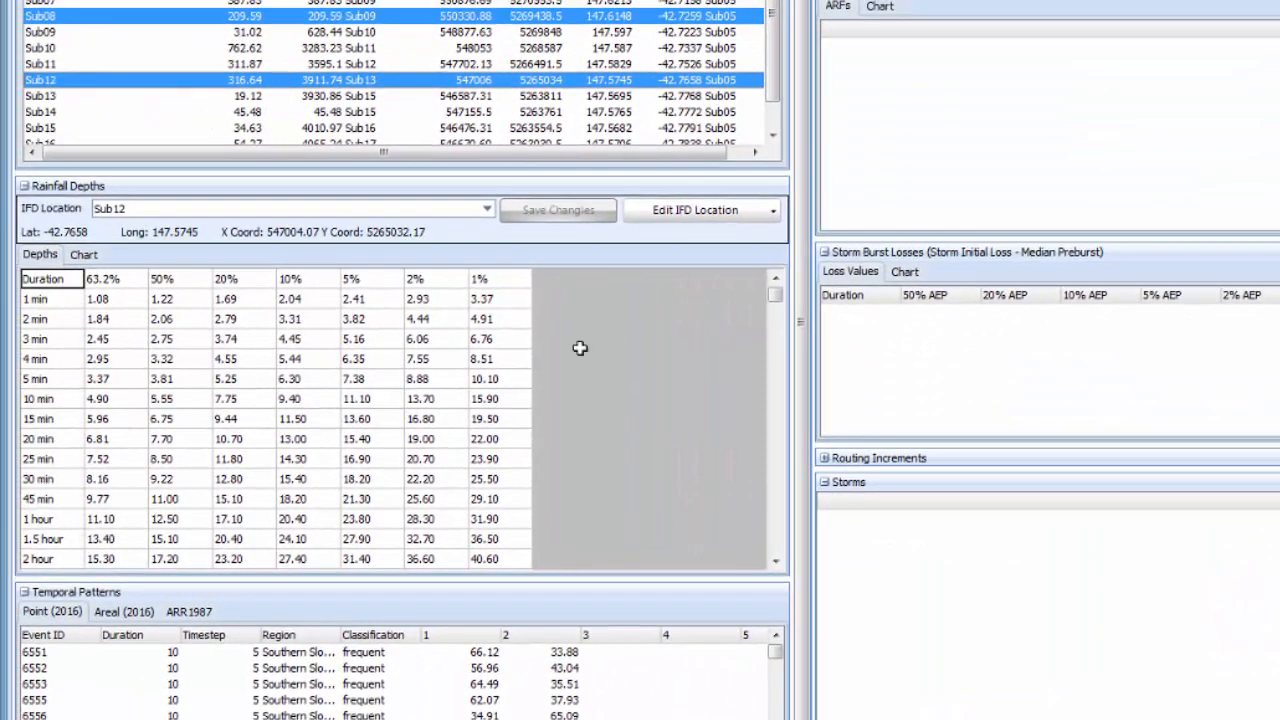
- Review Sub08's rainfall depth table and its IFD depth curve chart
{"action": "left_click", "coordinate": [488, 210]}
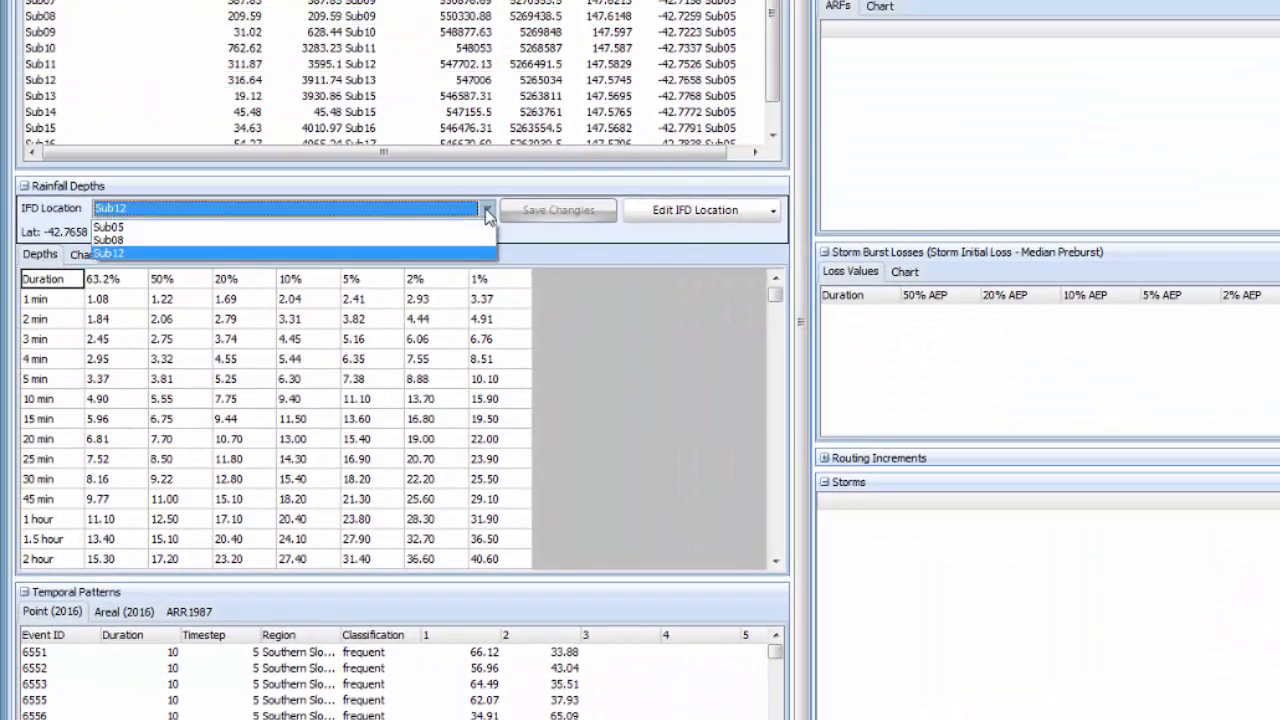
{"action": "left_click", "coordinate": [108, 240]}
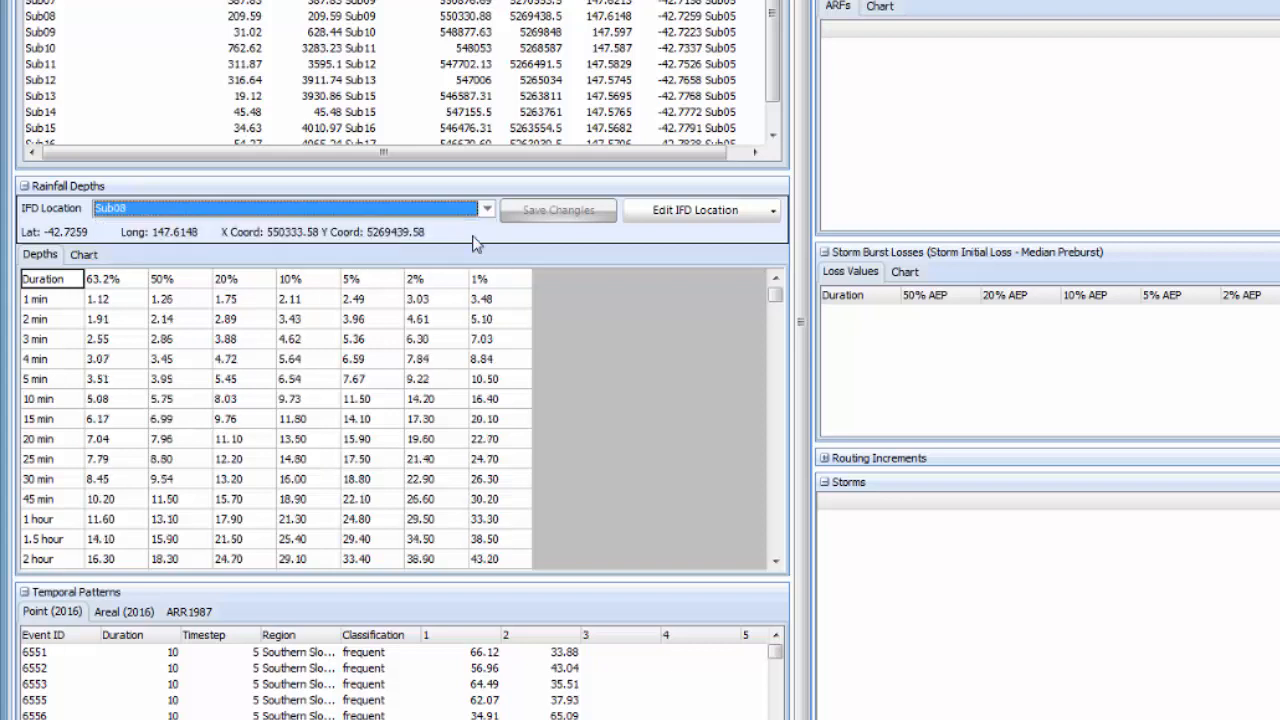
{"action": "mouse_move", "coordinate": [494, 224]}
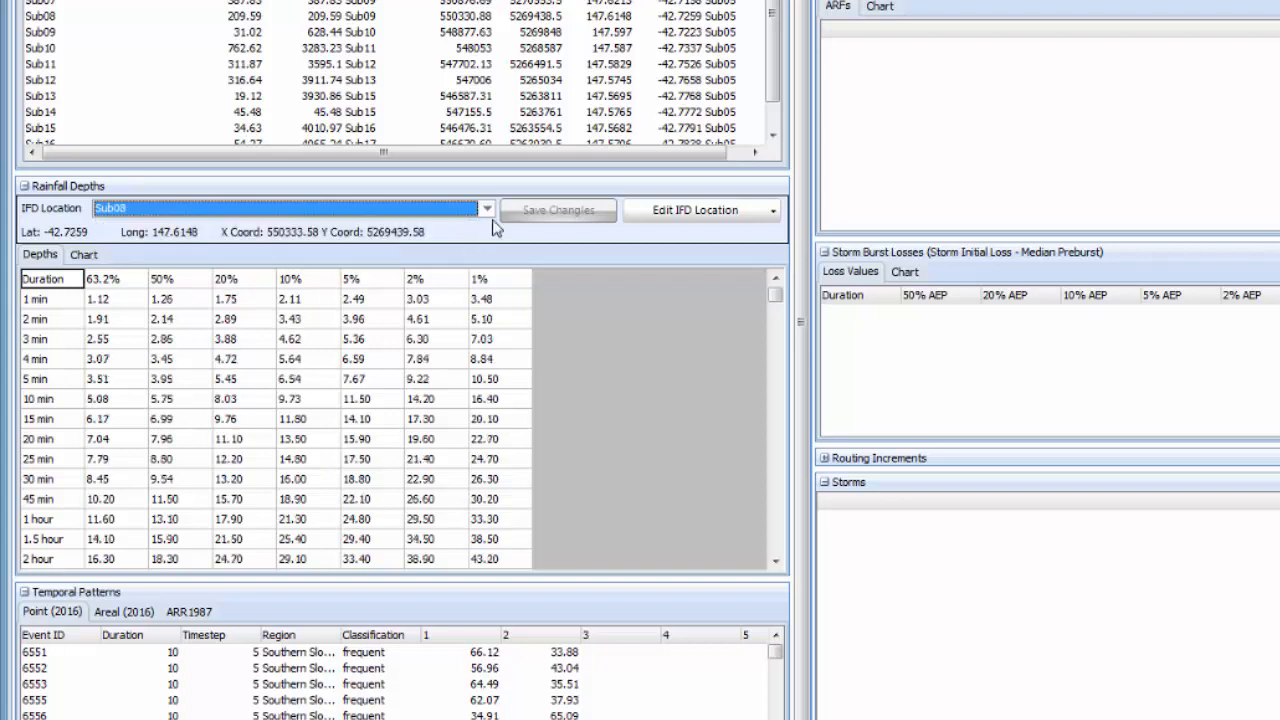
{"action": "left_click", "coordinate": [84, 254]}
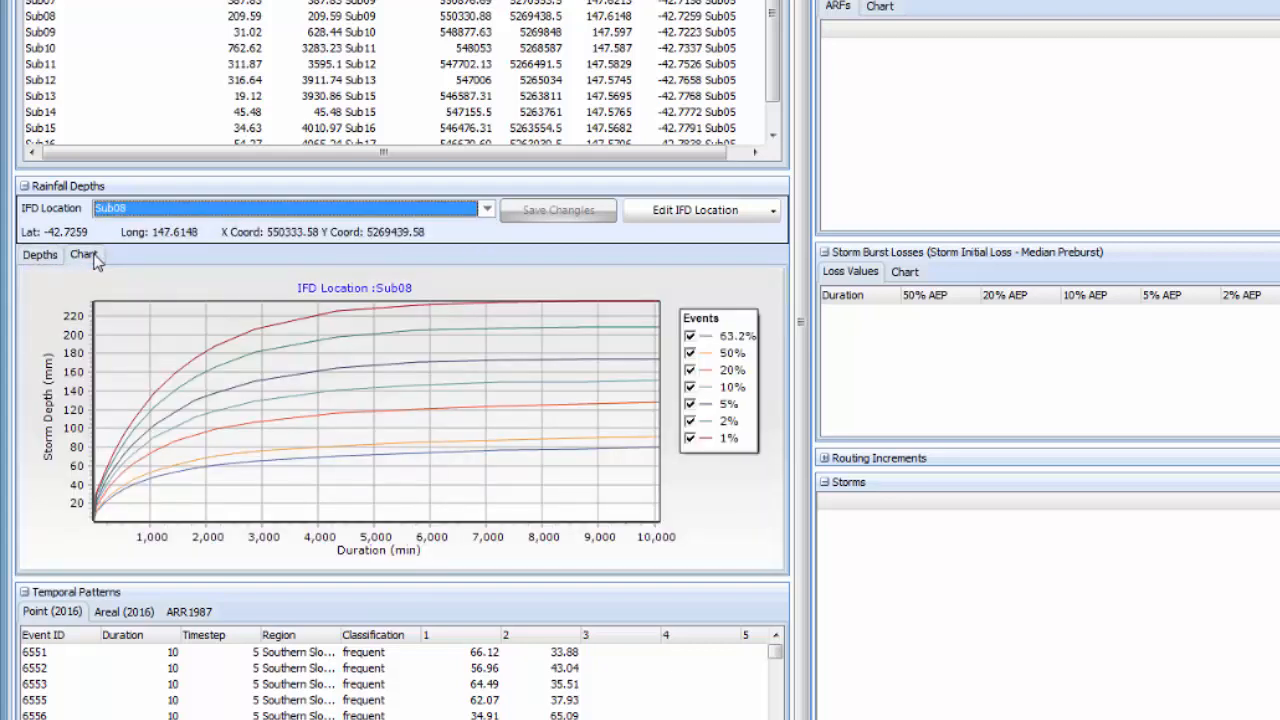
{"action": "left_click", "coordinate": [40, 254]}
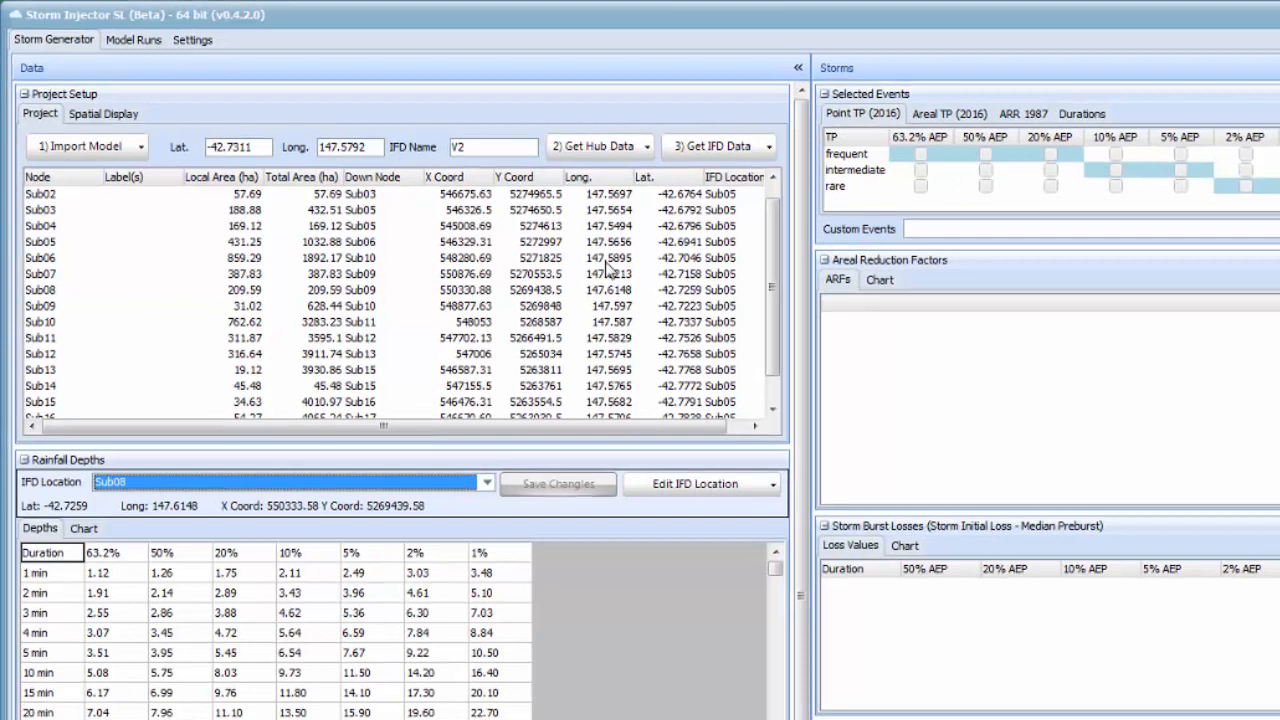
{"action": "mouse_move", "coordinate": [620, 264]}
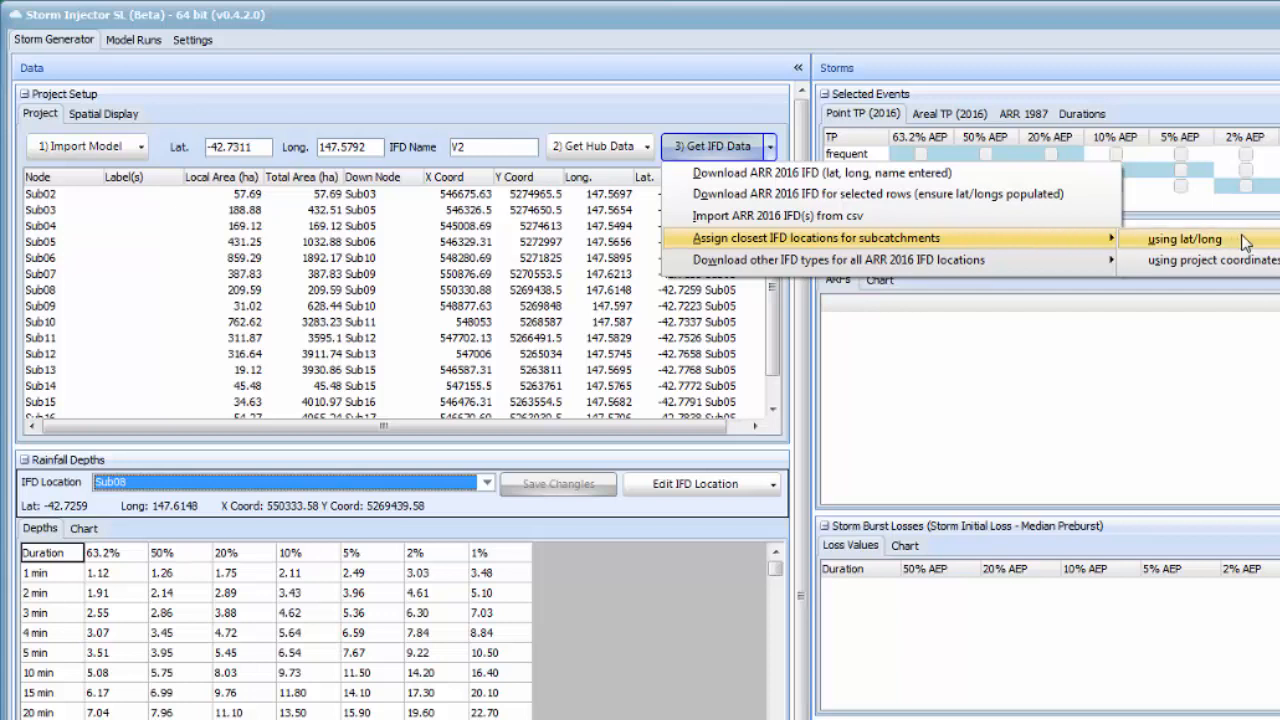
- Assign nearest IFD locations by lat/long and toggle subcatchment labels on the spatial map
{"action": "left_click", "coordinate": [1184, 240]}
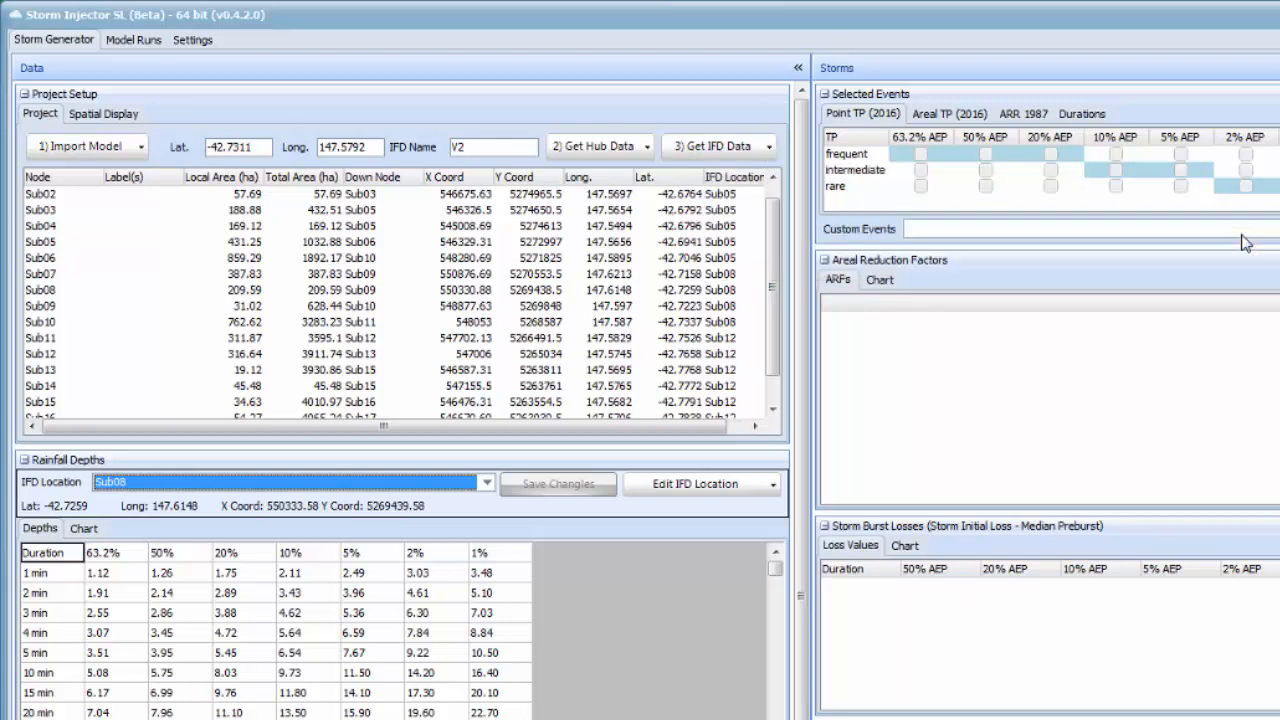
{"action": "left_click", "coordinate": [102, 112]}
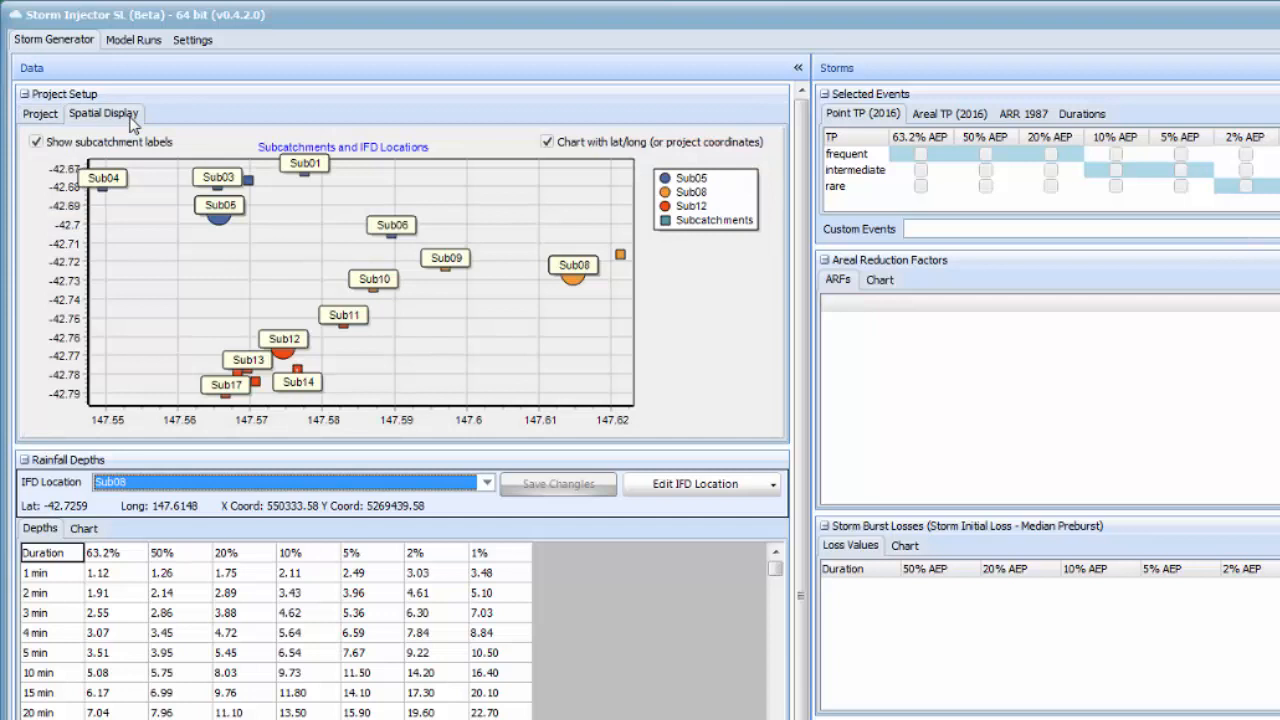
{"action": "left_click", "coordinate": [36, 140]}
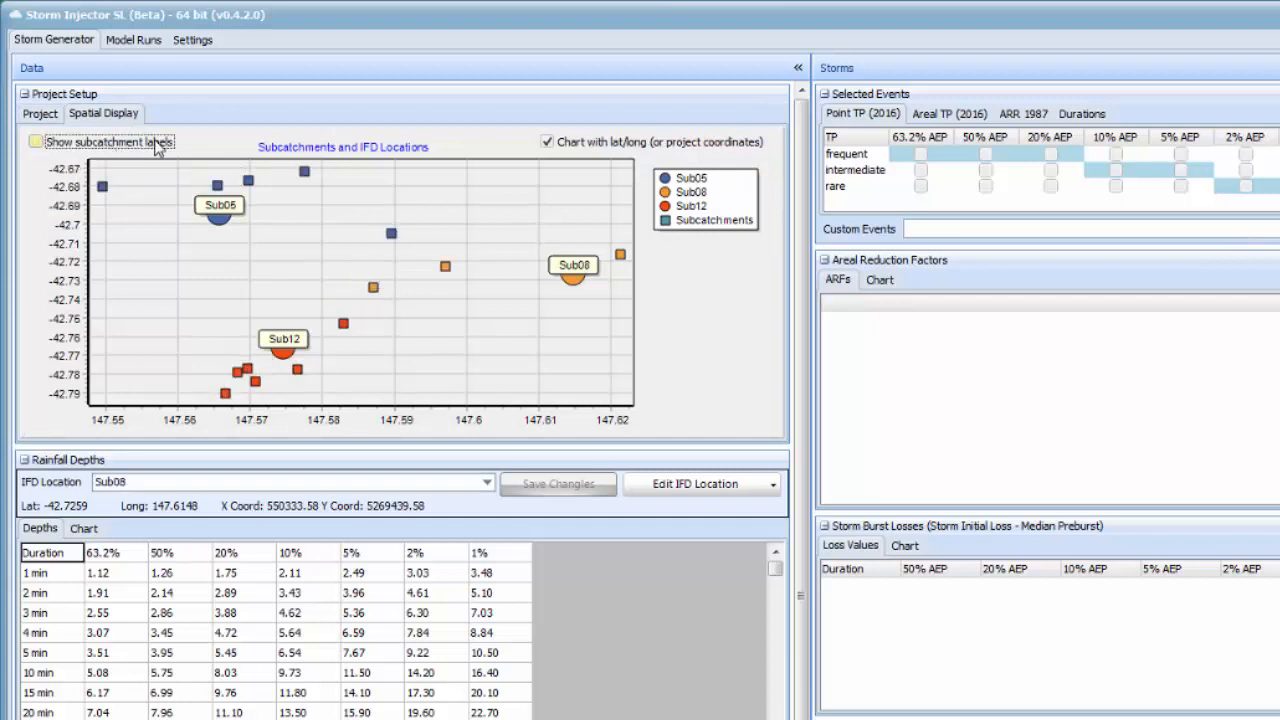
{"action": "left_click", "coordinate": [36, 140]}
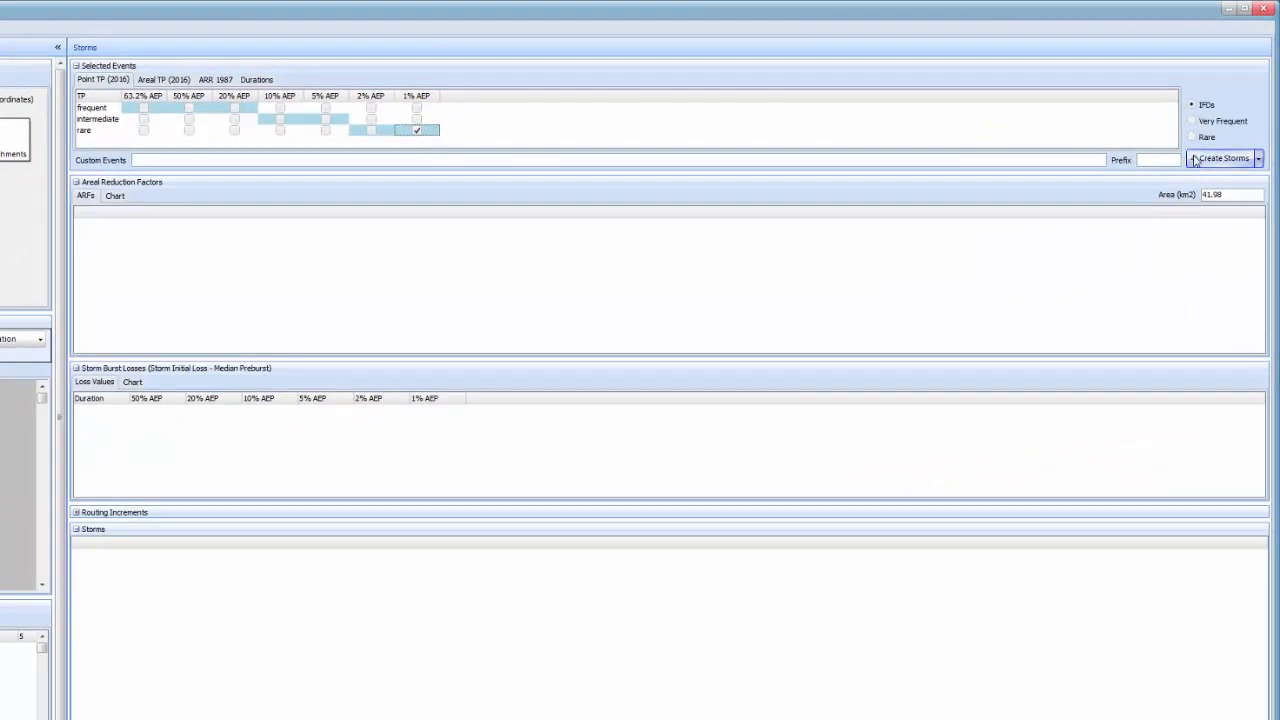
- Create the storms for the ticked rare 1% AEP event and scroll the generated storm list
{"action": "left_click", "coordinate": [1222, 158]}
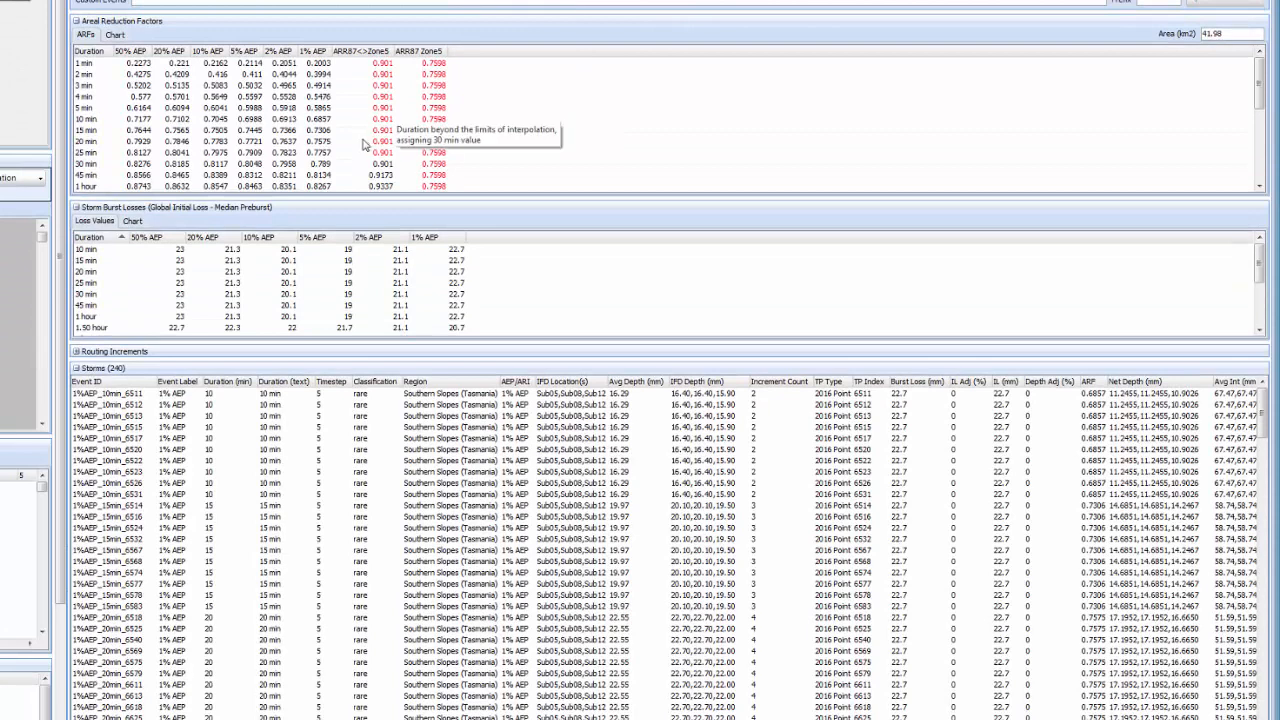
{"action": "mouse_move", "coordinate": [292, 260]}
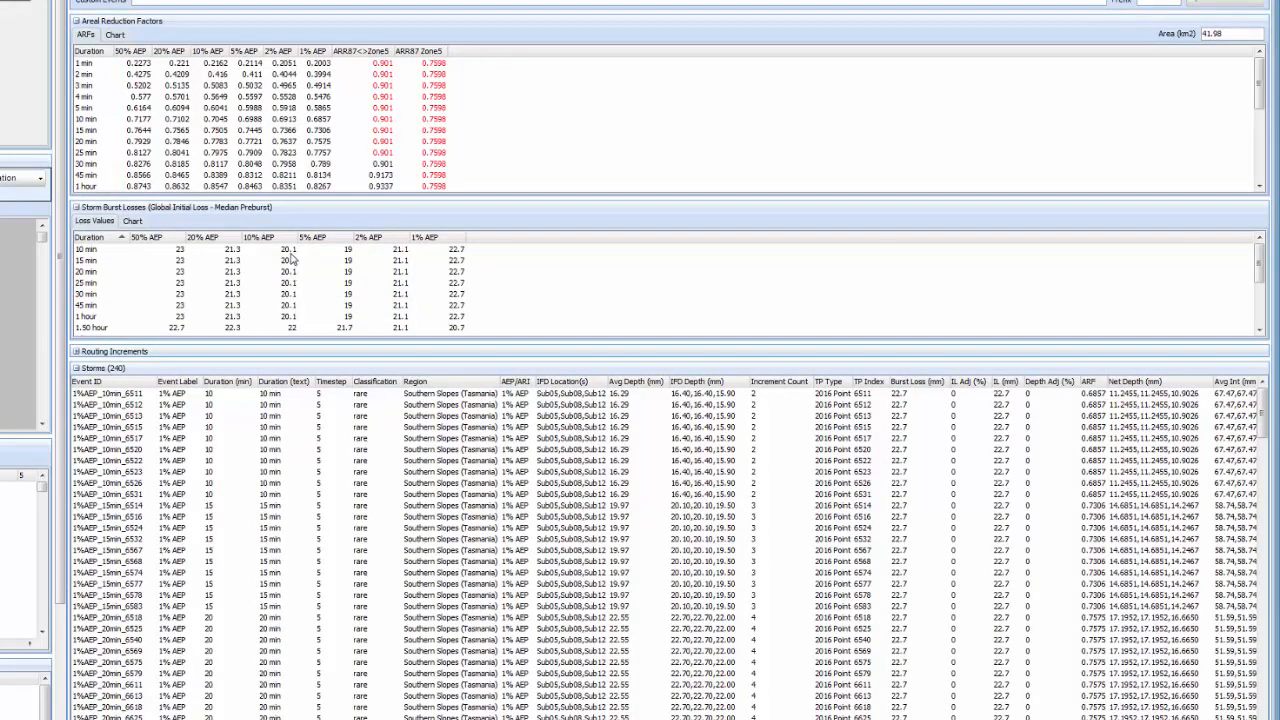
{"action": "mouse_move", "coordinate": [312, 378]}
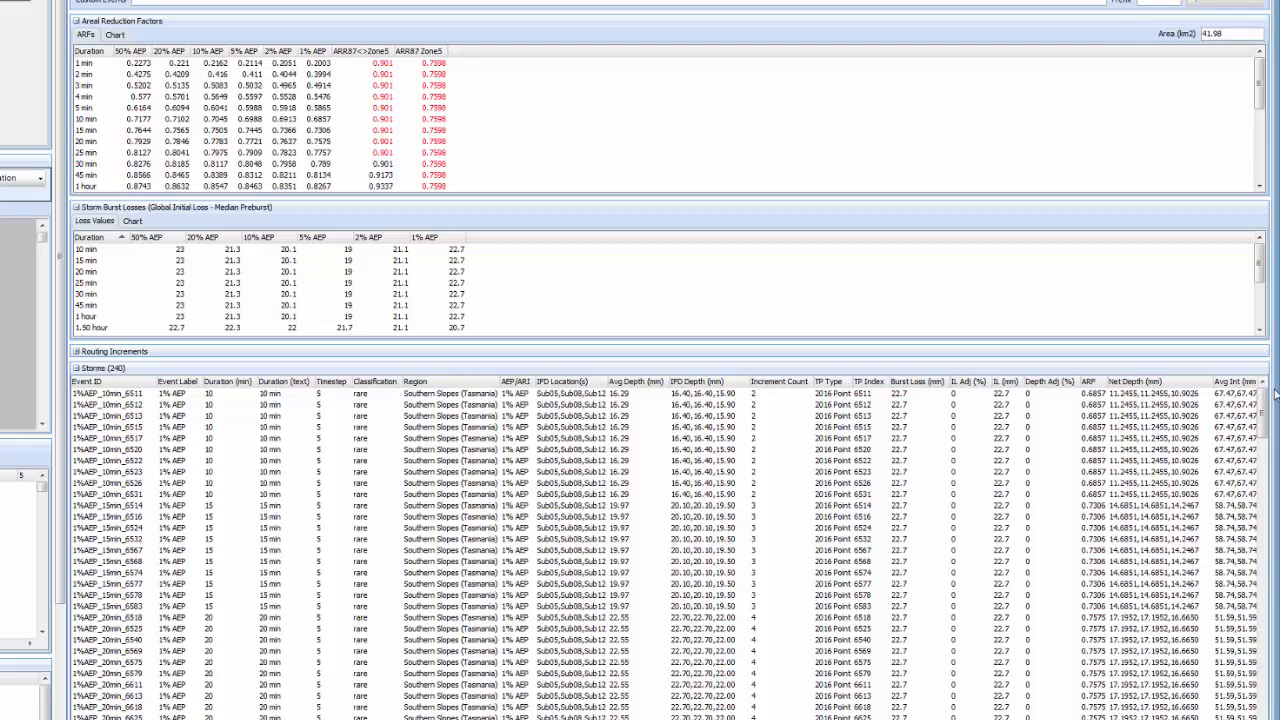
{"action": "mouse_move", "coordinate": [616, 508]}
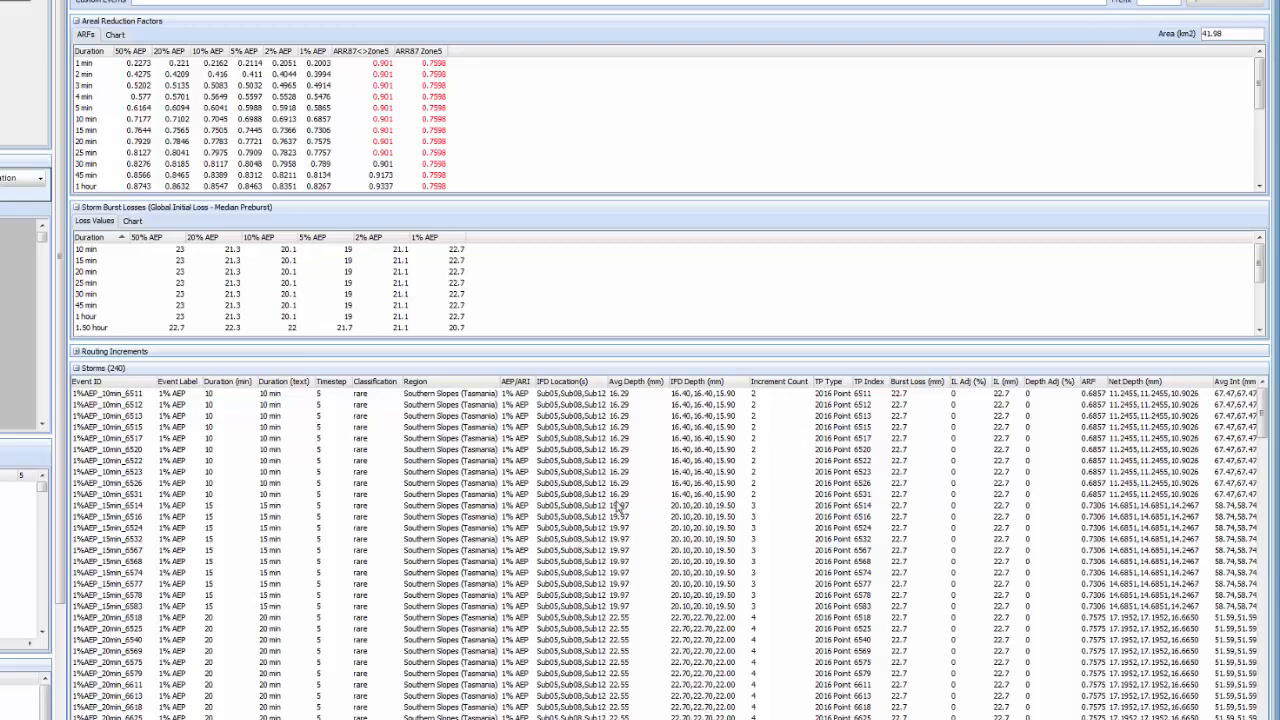
{"action": "scroll", "scroll_direction": "down", "scroll_amount": 3}
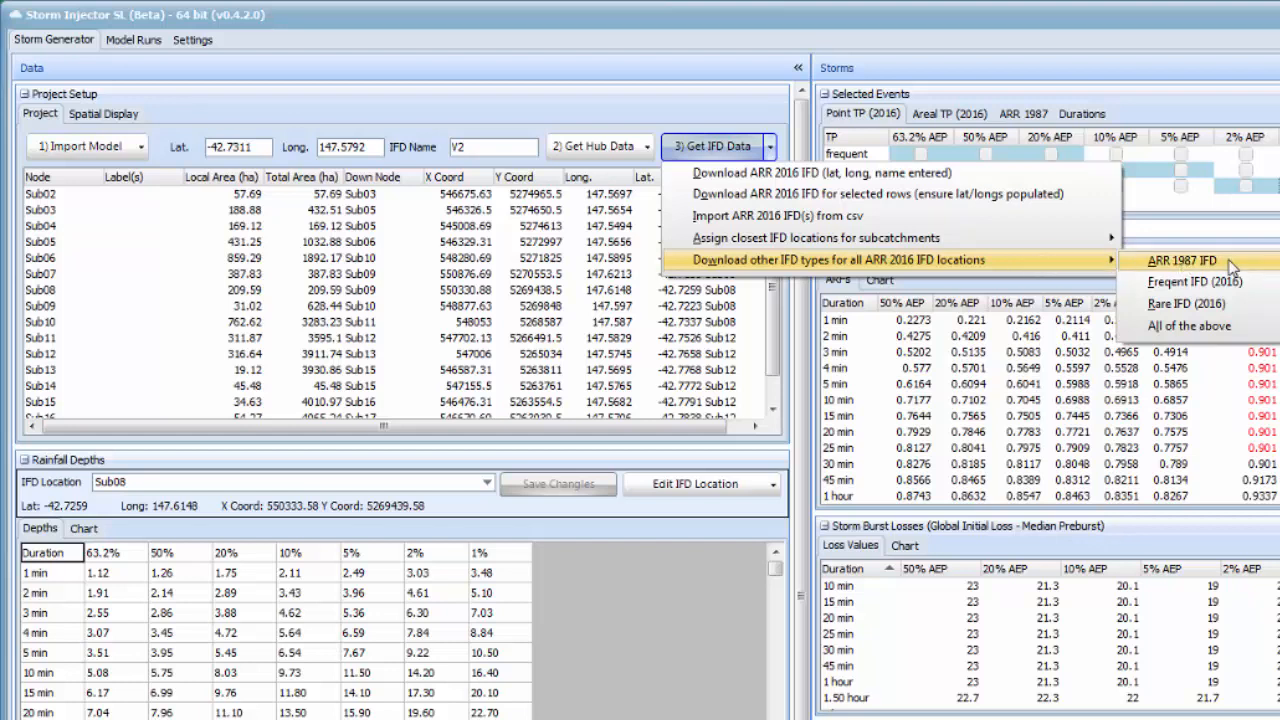
{"action": "mouse_move", "coordinate": [1186, 304]}
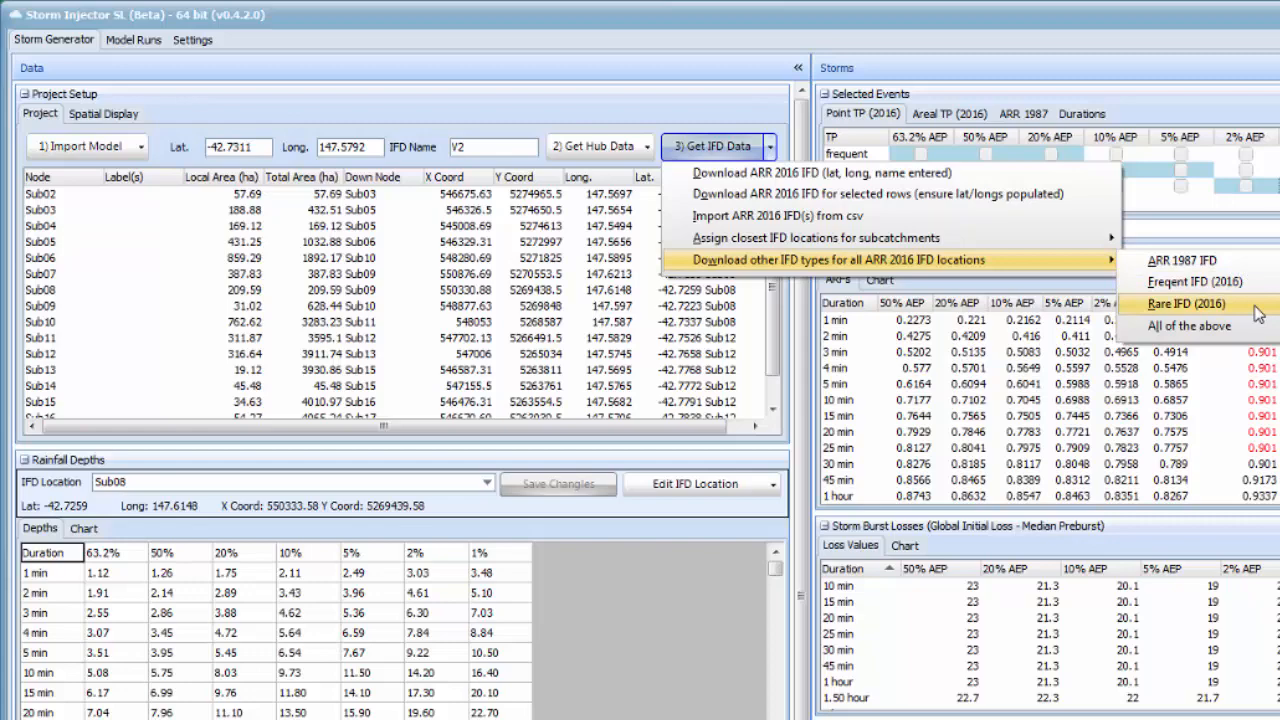
- Download Rare IFD (2016) data for all ARR 2016 IFD locations
{"action": "left_click", "coordinate": [1184, 304]}
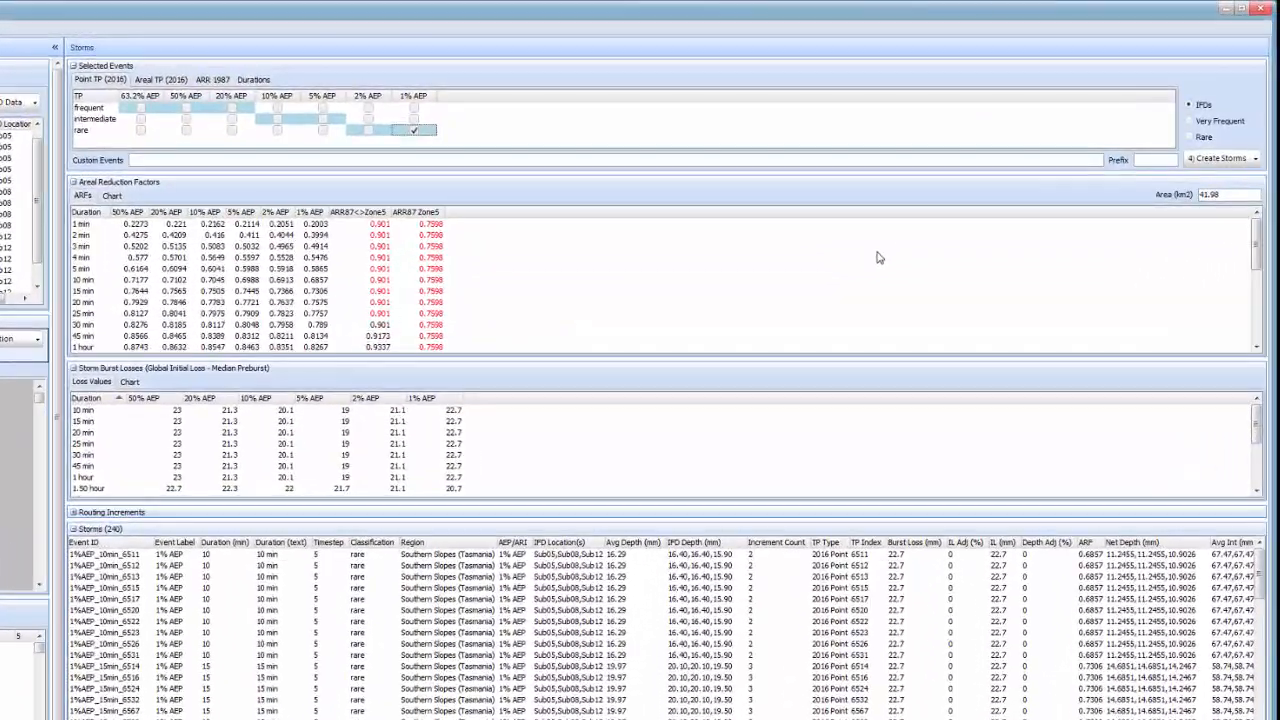
{"action": "mouse_move", "coordinate": [1148, 140]}
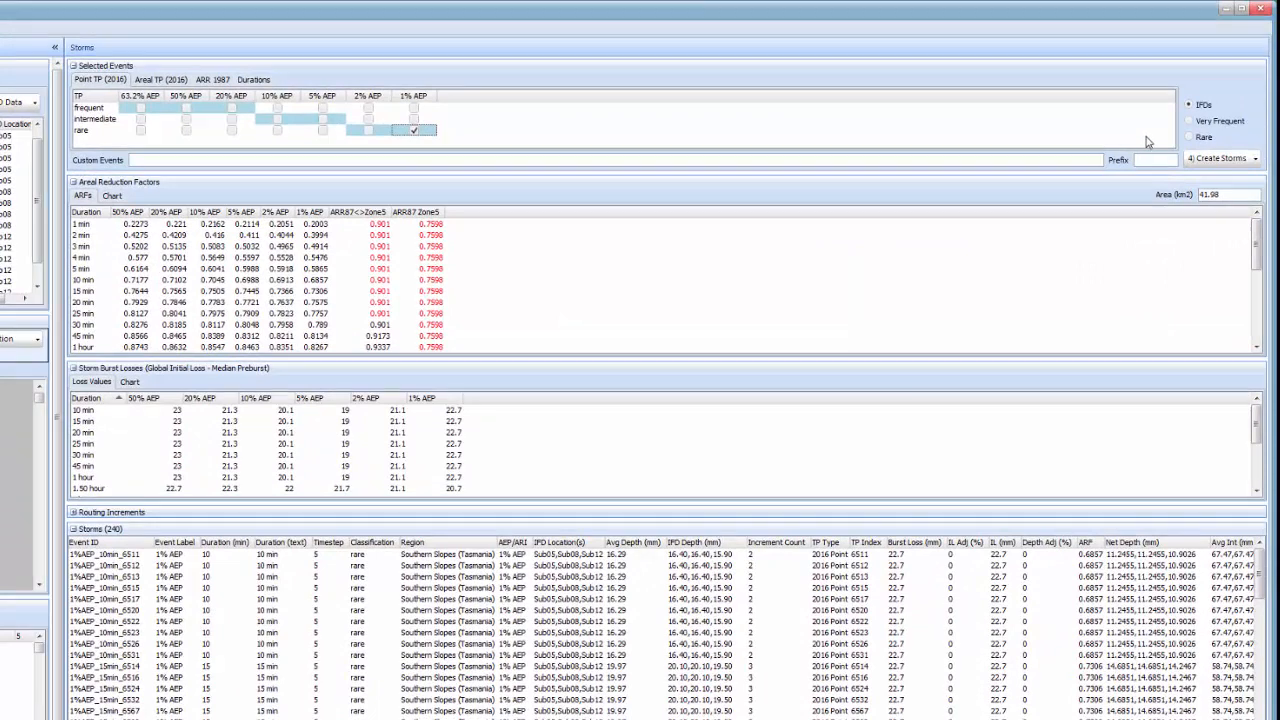
- Switch the event choices to rare frequencies and tick the 1 in 2000 event
{"action": "left_click", "coordinate": [1188, 136]}
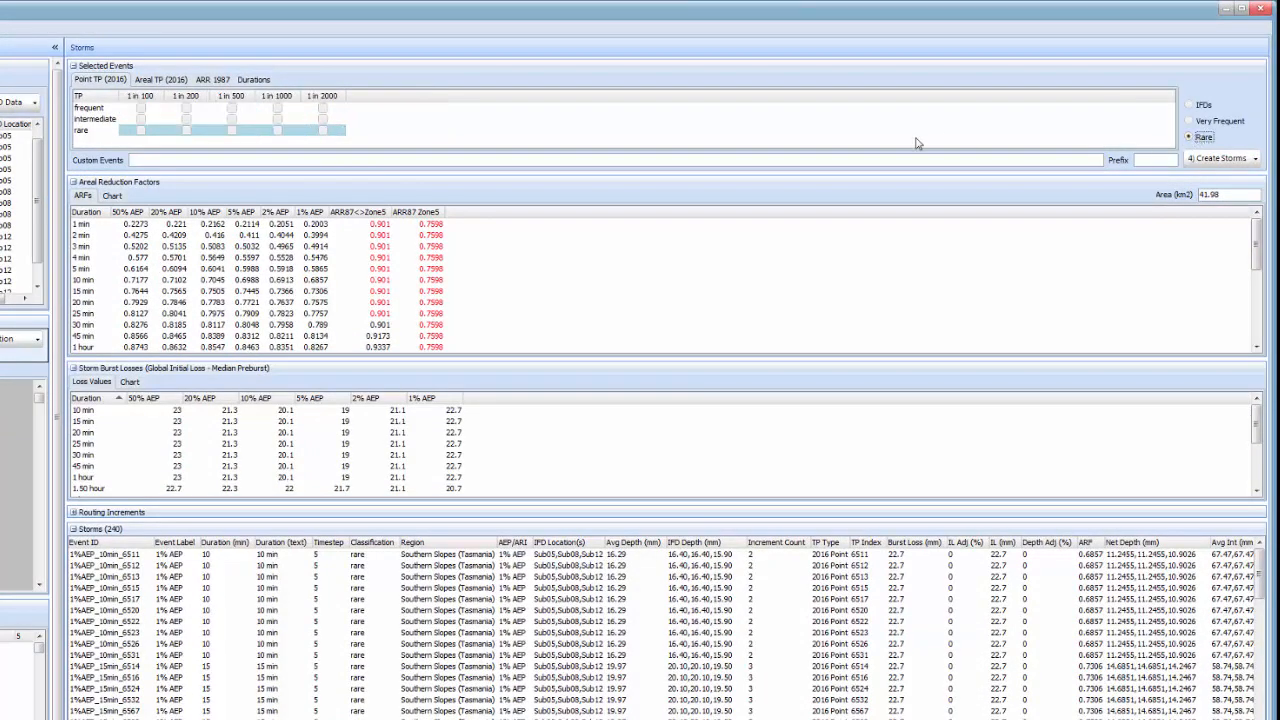
{"action": "left_click", "coordinate": [322, 132]}
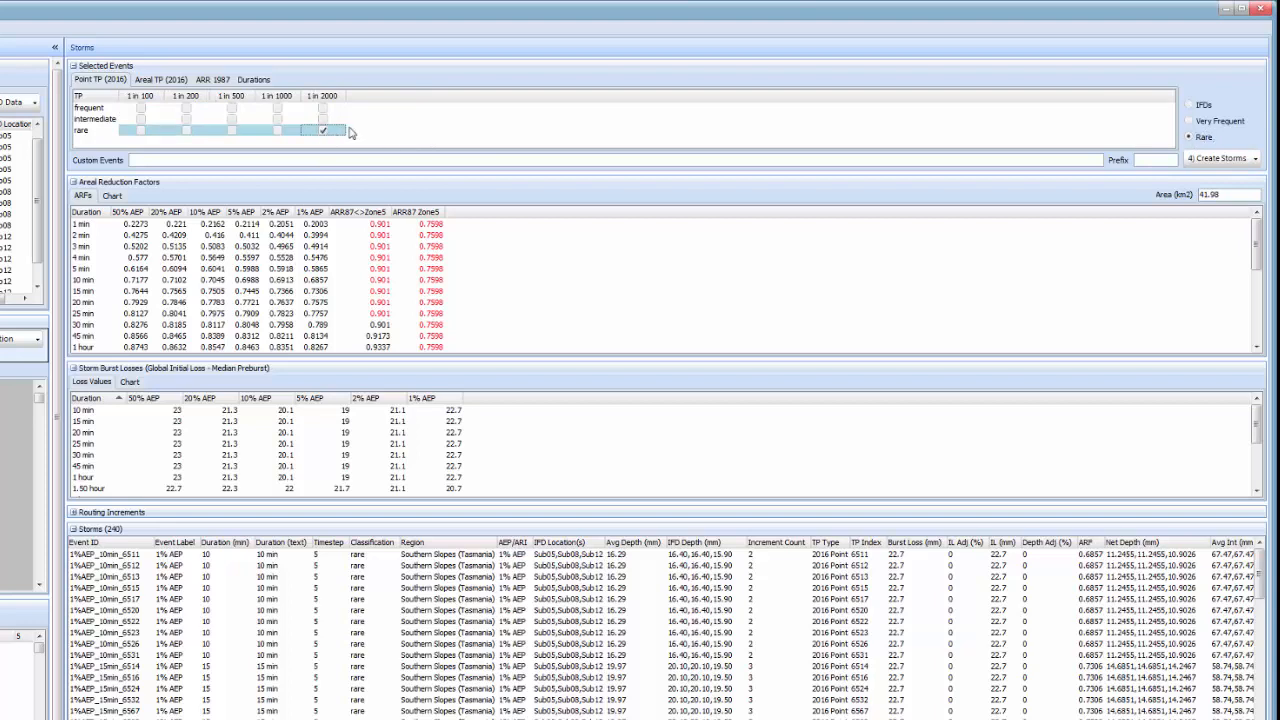
{"action": "mouse_move", "coordinate": [818, 112]}
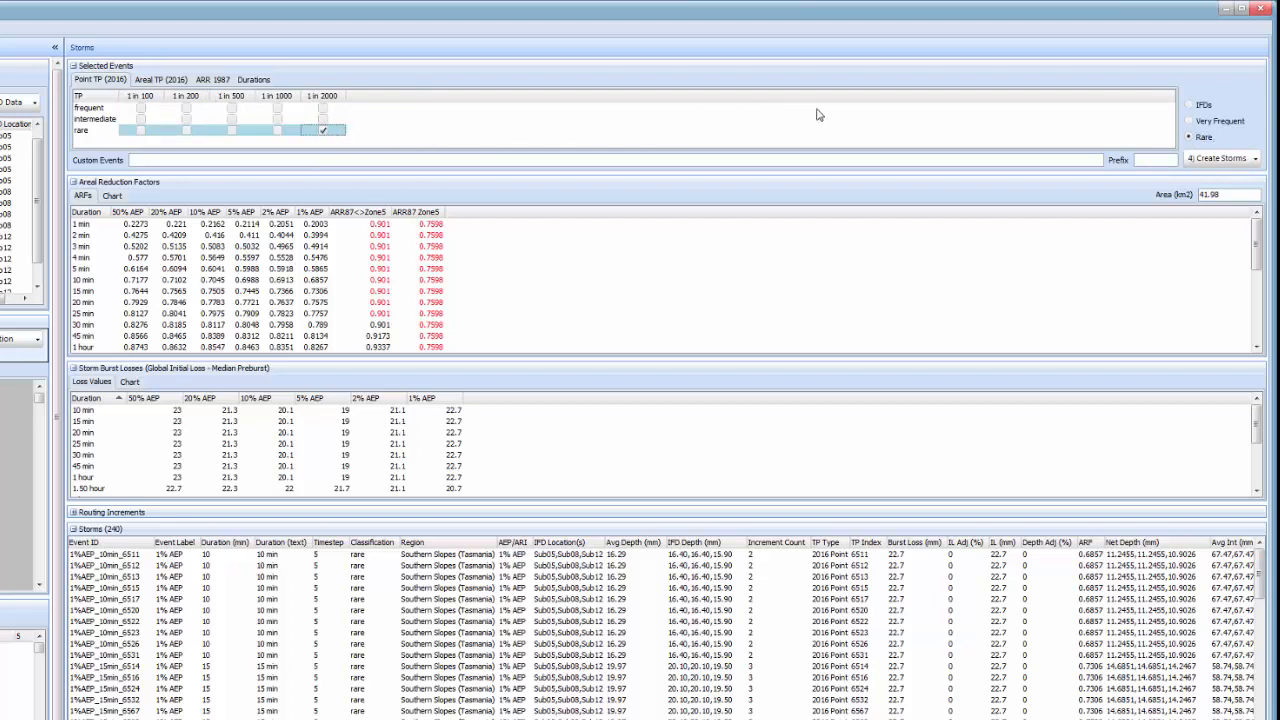
{"action": "mouse_move", "coordinate": [1052, 152]}
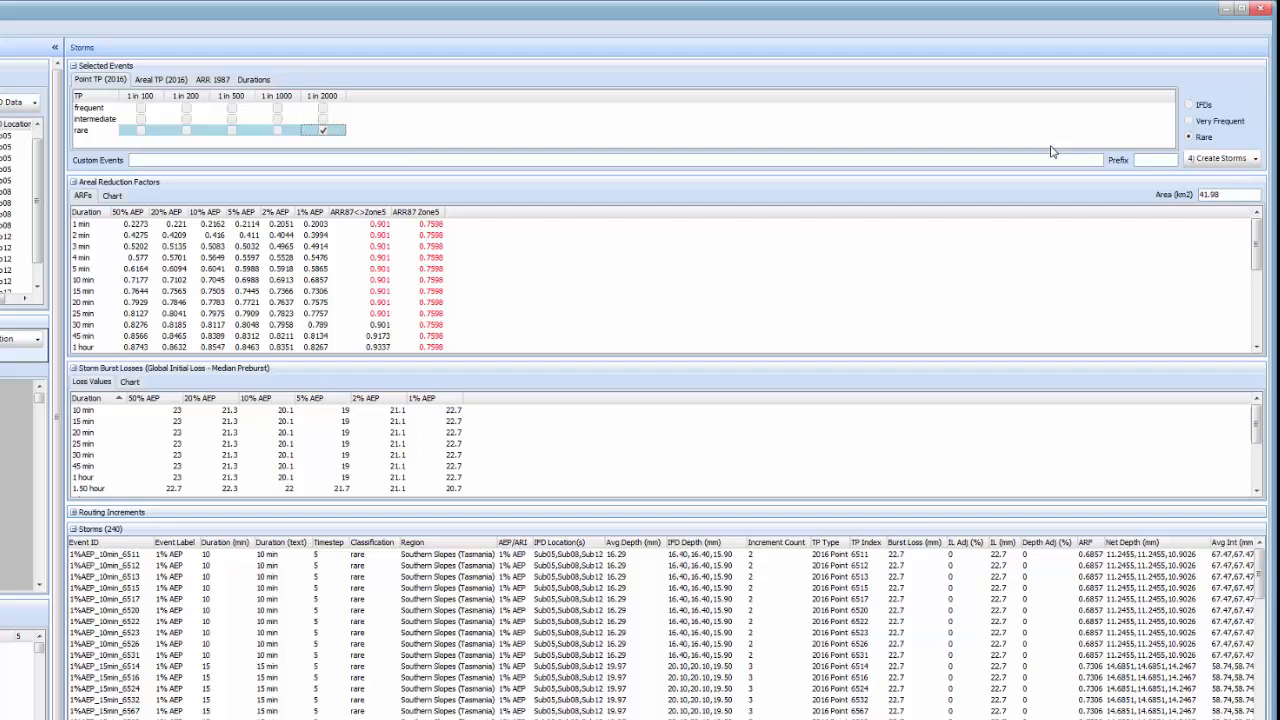
{"action": "mouse_move", "coordinate": [1064, 156]}
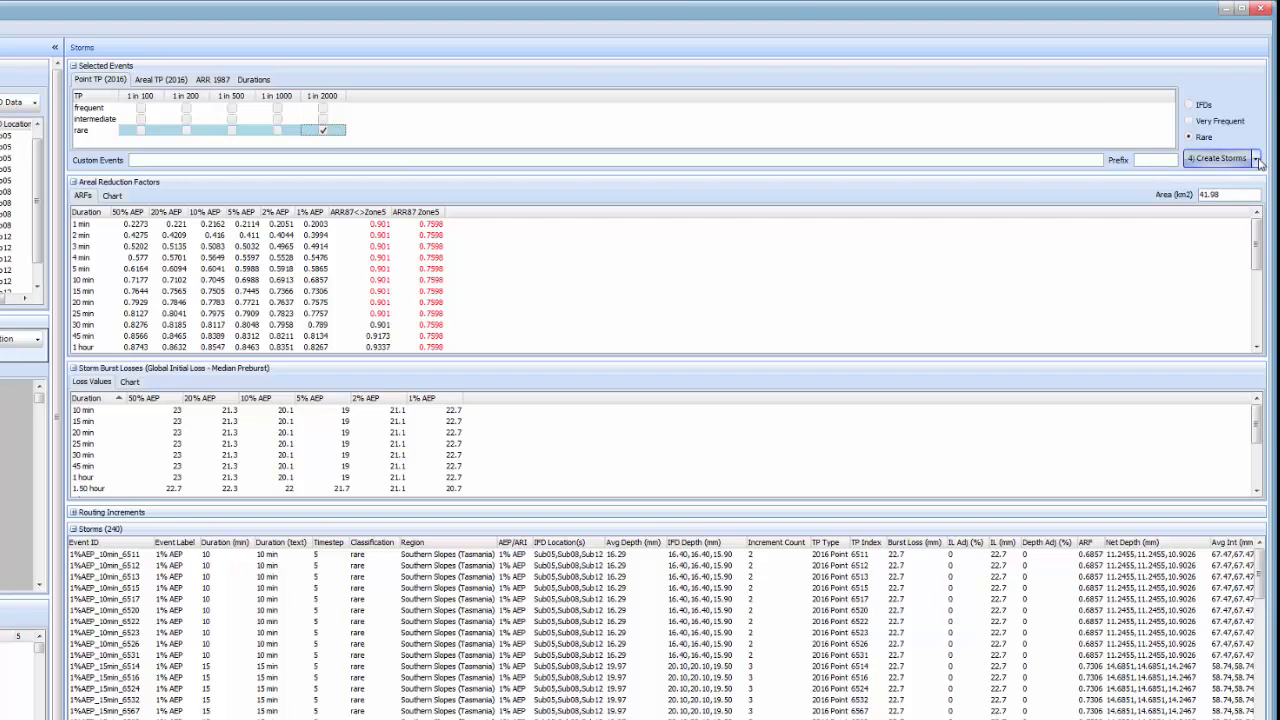
- Add the 1 in 2000 storms to the existing list, accepting the missing-durations warning
{"action": "left_click", "coordinate": [1256, 158]}
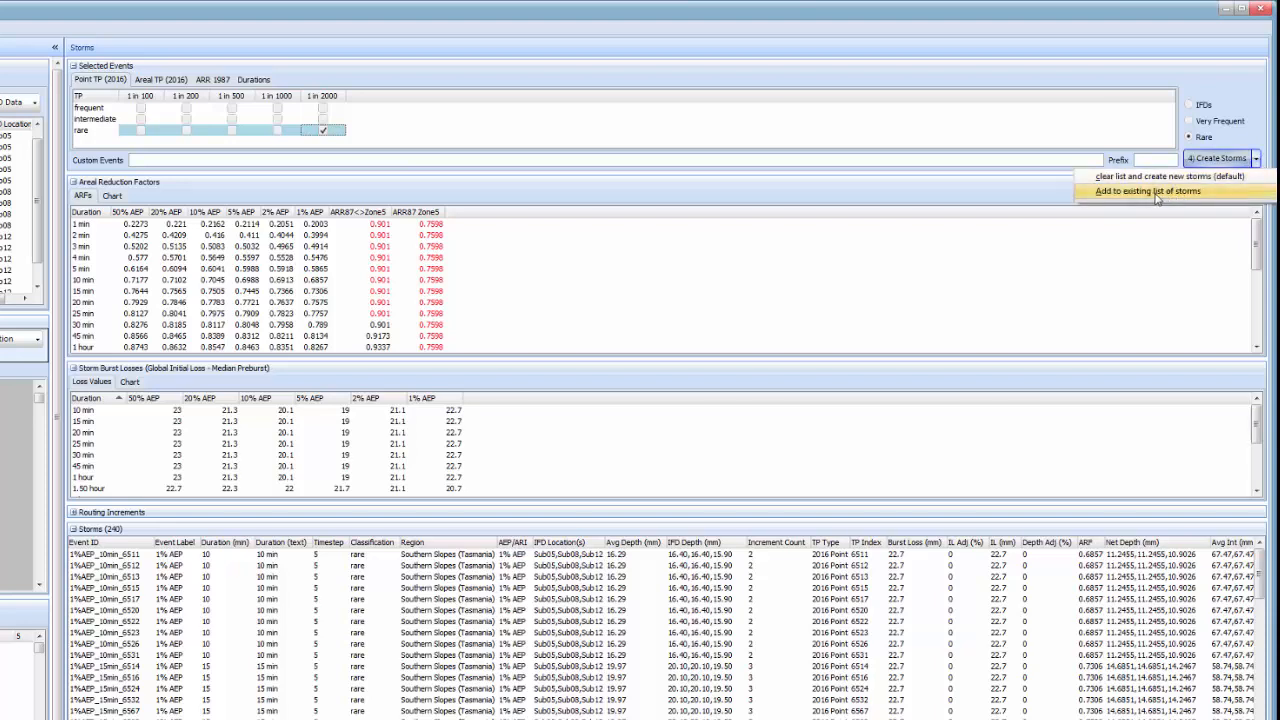
{"action": "left_click", "coordinate": [1148, 192]}
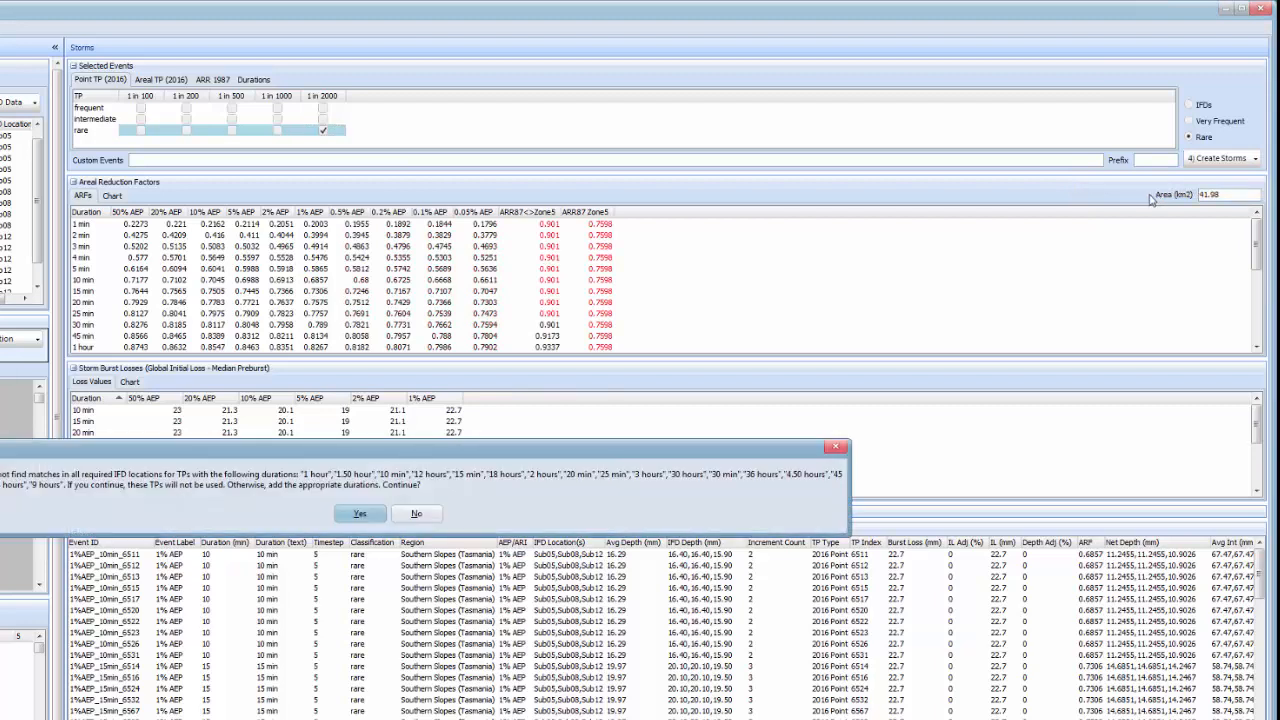
{"action": "mouse_move", "coordinate": [1080, 206]}
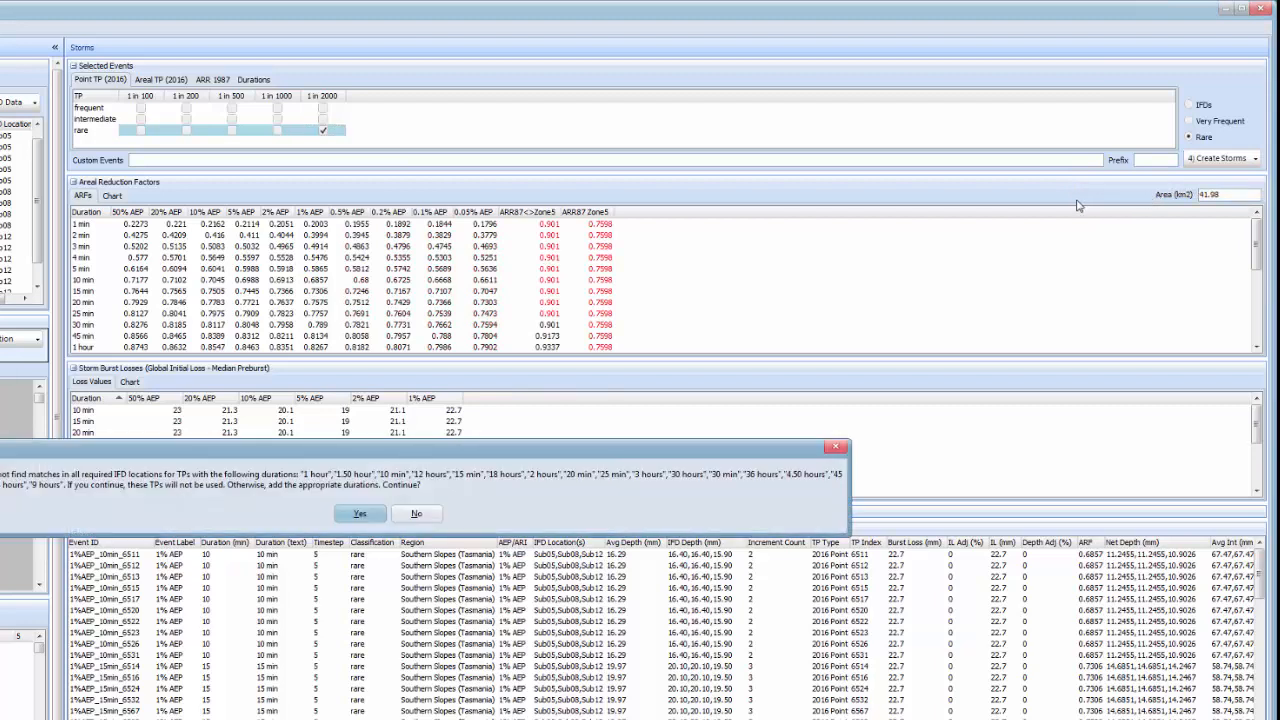
{"action": "mouse_move", "coordinate": [464, 512]}
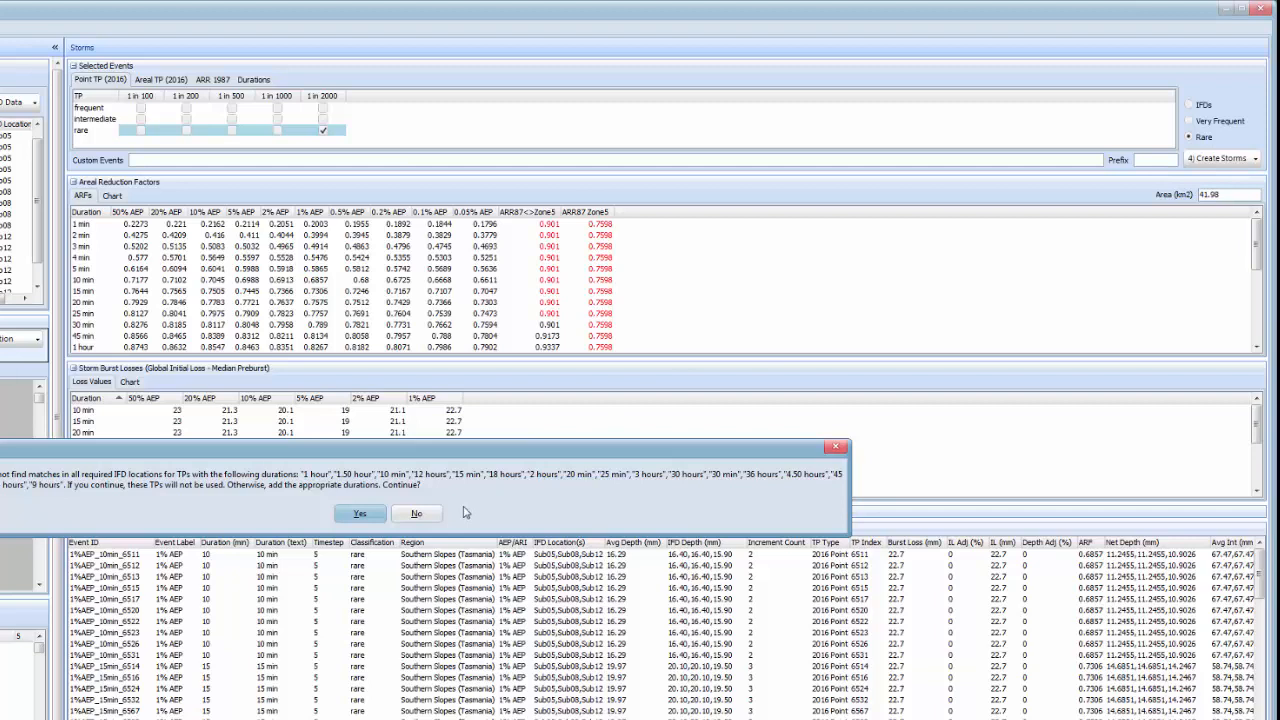
{"action": "mouse_move", "coordinate": [476, 500]}
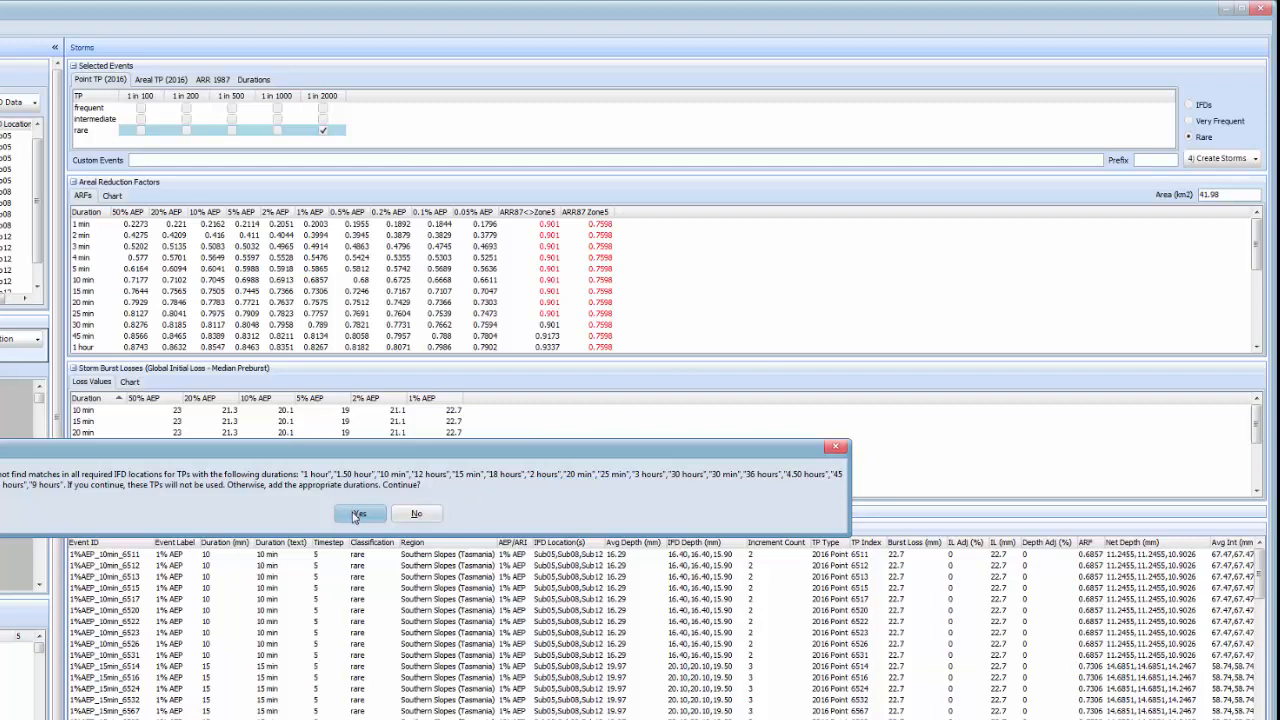
{"action": "left_click", "coordinate": [358, 512]}
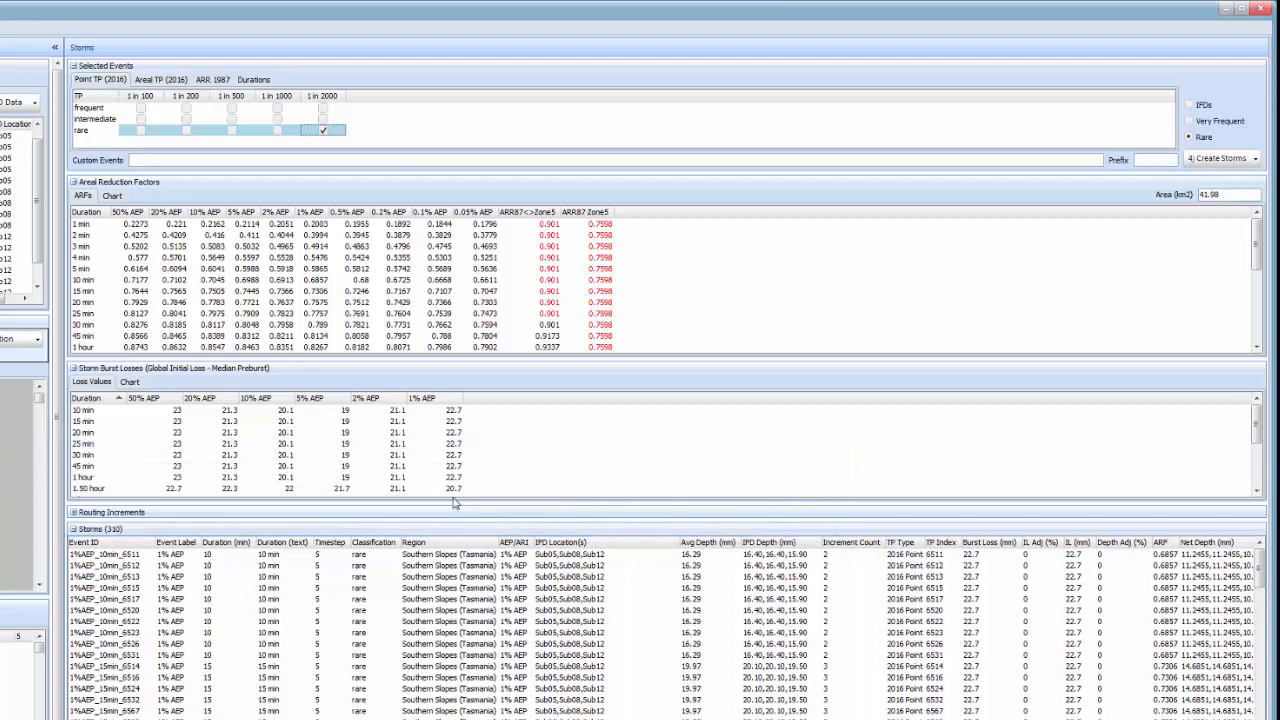
- Prepare WBNM model runs from the SorellCA_Storm10.wbn template file
{"action": "scroll", "scroll_direction": "down", "scroll_amount": 3}
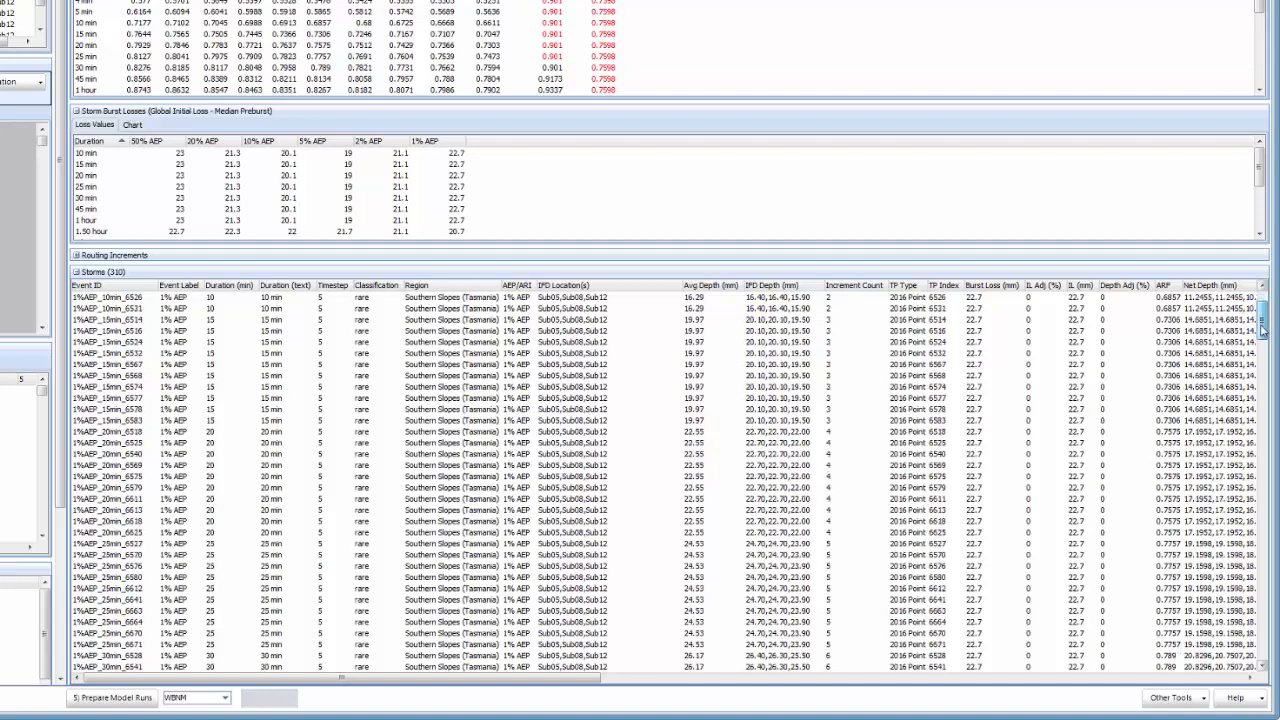
{"action": "scroll", "scroll_direction": "down", "scroll_amount": 3}
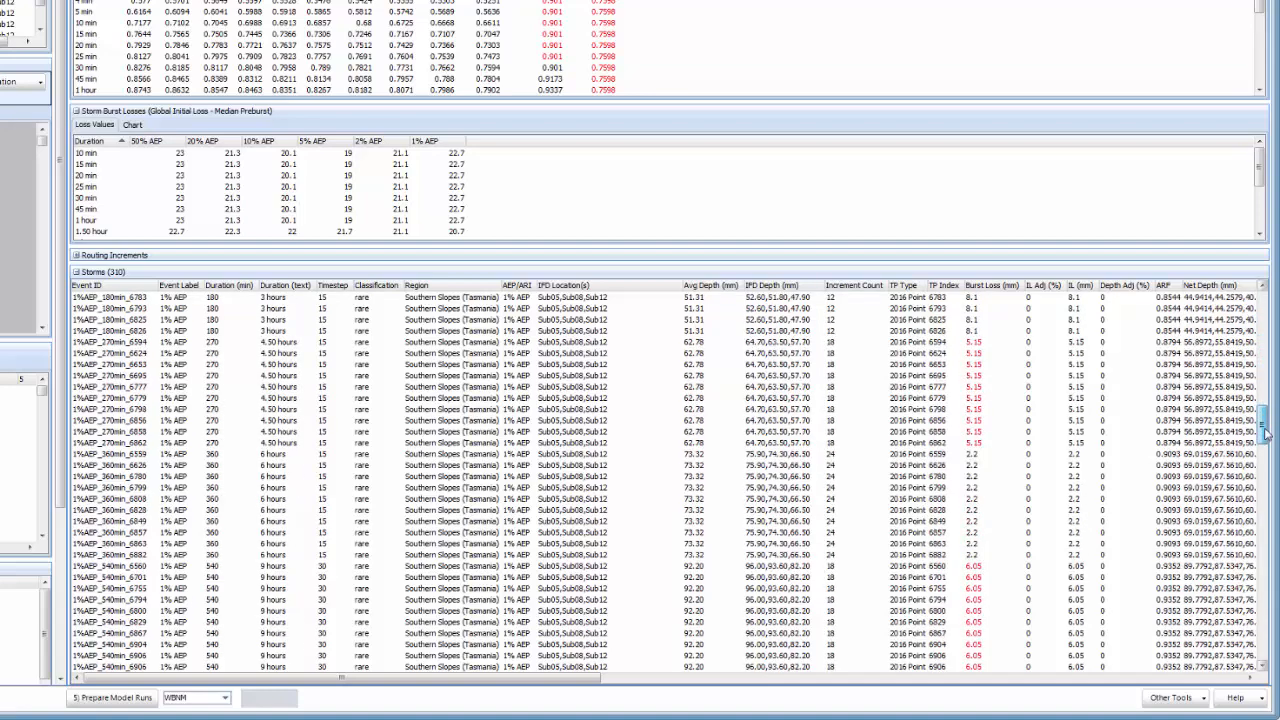
{"action": "scroll", "scroll_direction": "down", "scroll_amount": 3}
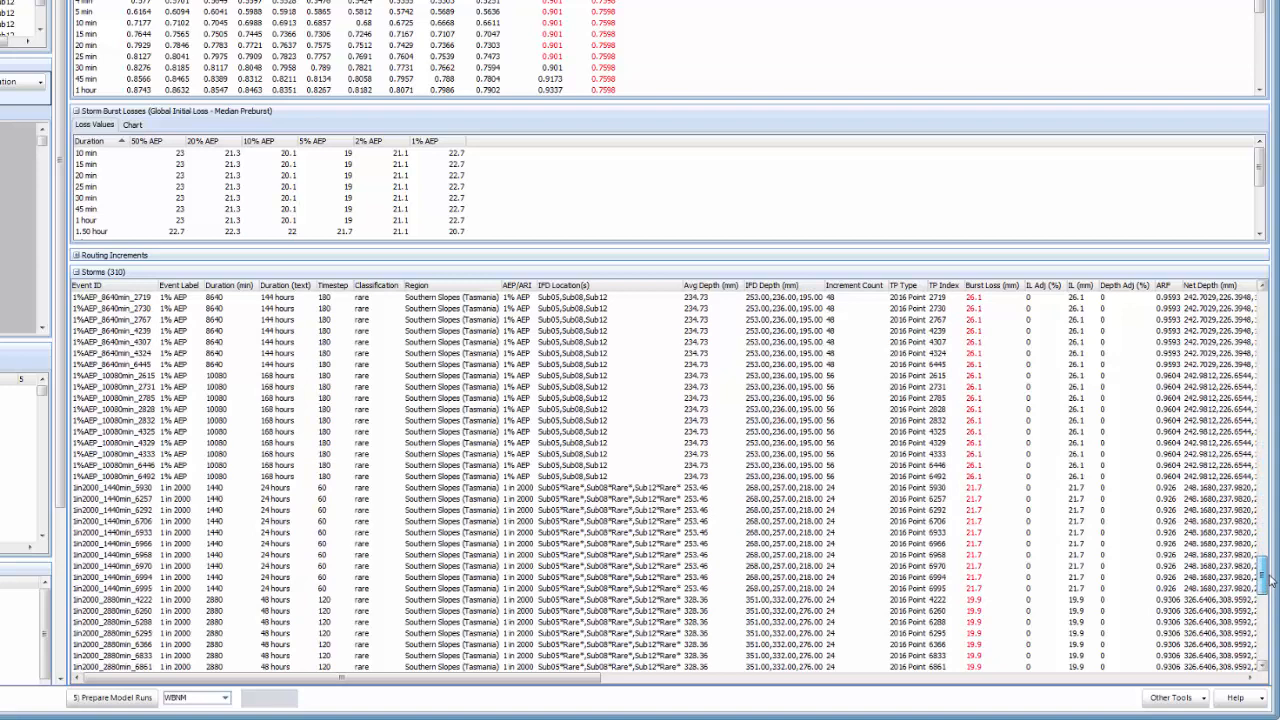
{"action": "scroll", "scroll_direction": "down", "scroll_amount": 3}
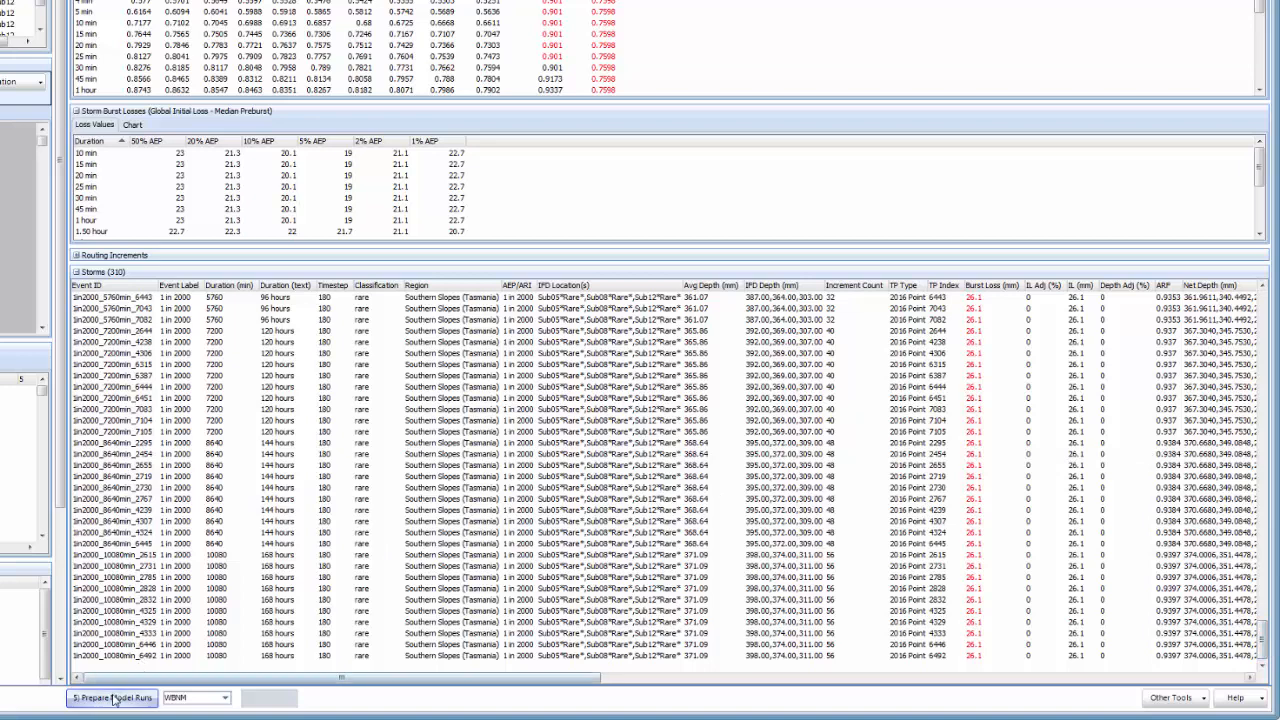
{"action": "left_click", "coordinate": [112, 696]}
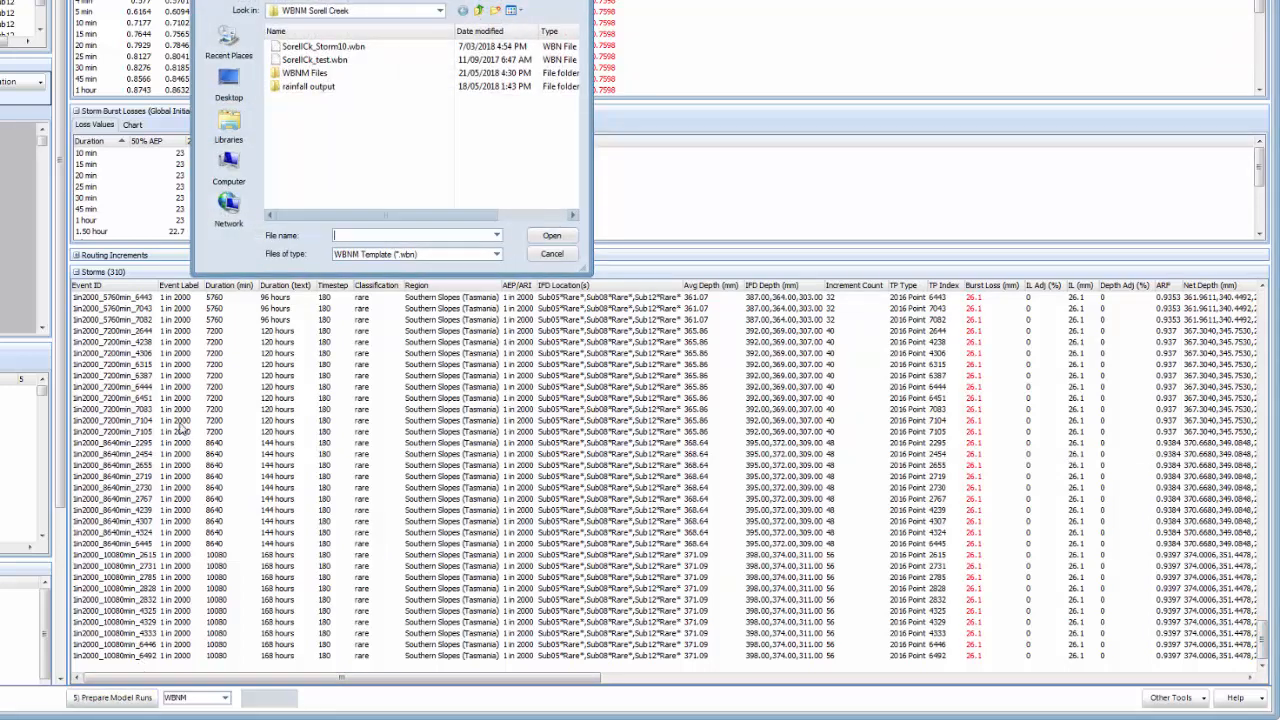
{"action": "mouse_move", "coordinate": [324, 46]}
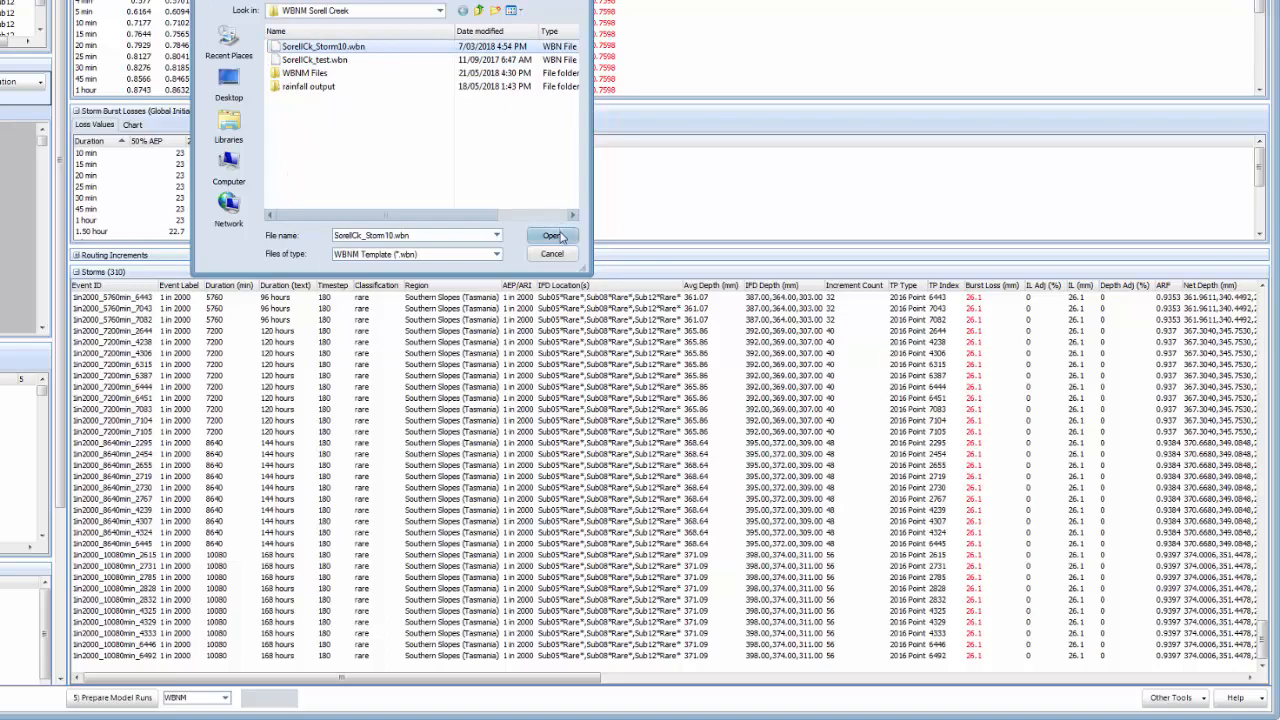
{"action": "left_click", "coordinate": [552, 236]}
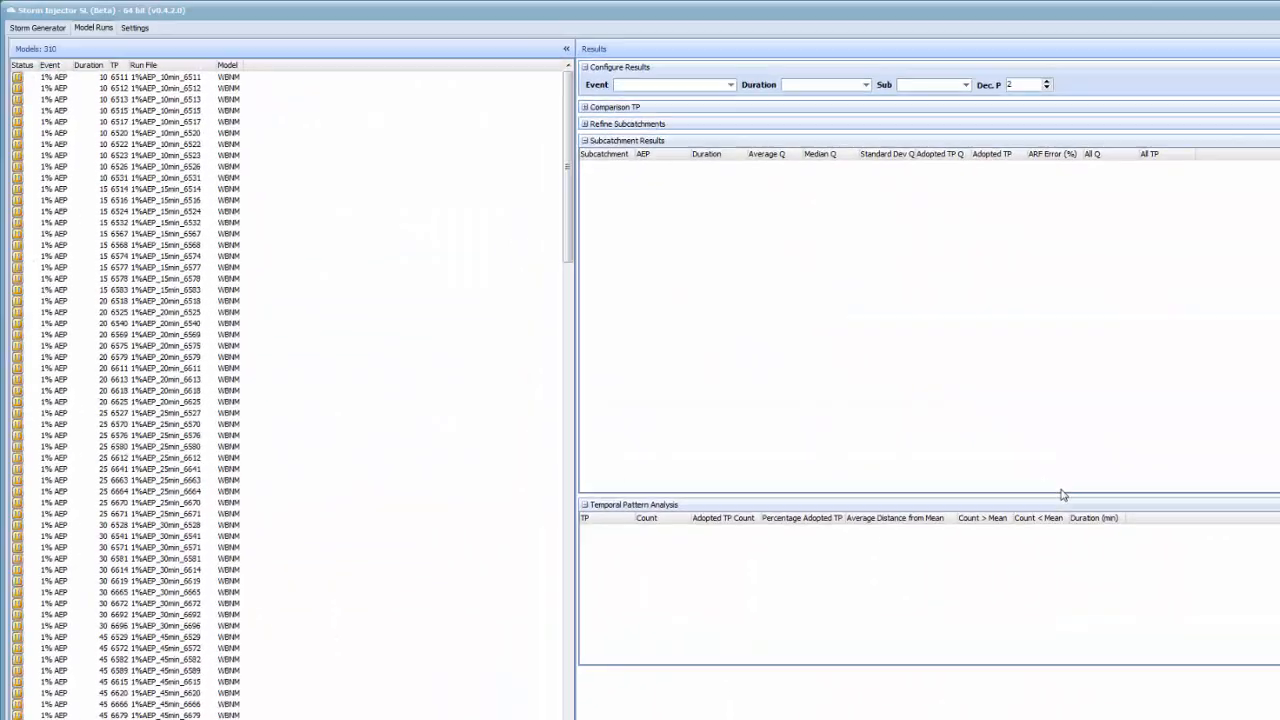
{"action": "mouse_move", "coordinate": [1032, 488]}
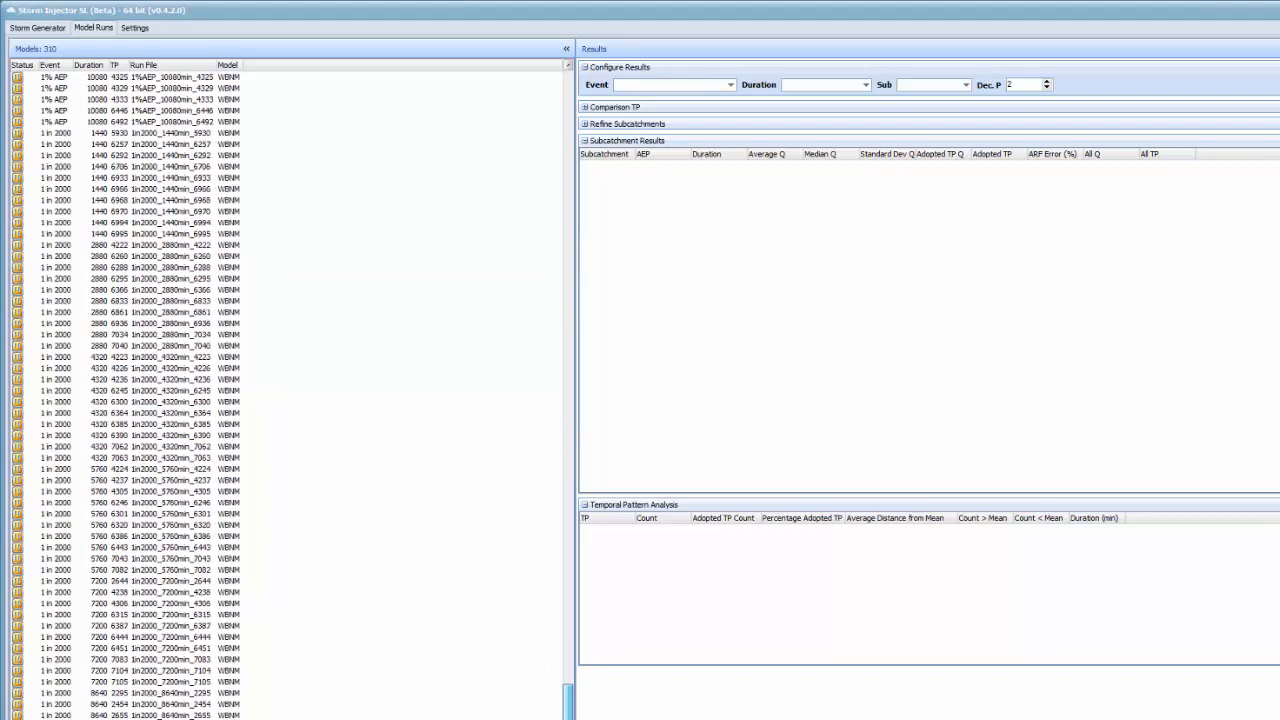
- Review the Model Runs list covering the 1% AEP and 1 in 2000 WBNM storms
{"action": "scroll", "scroll_direction": "down", "scroll_amount": 3}
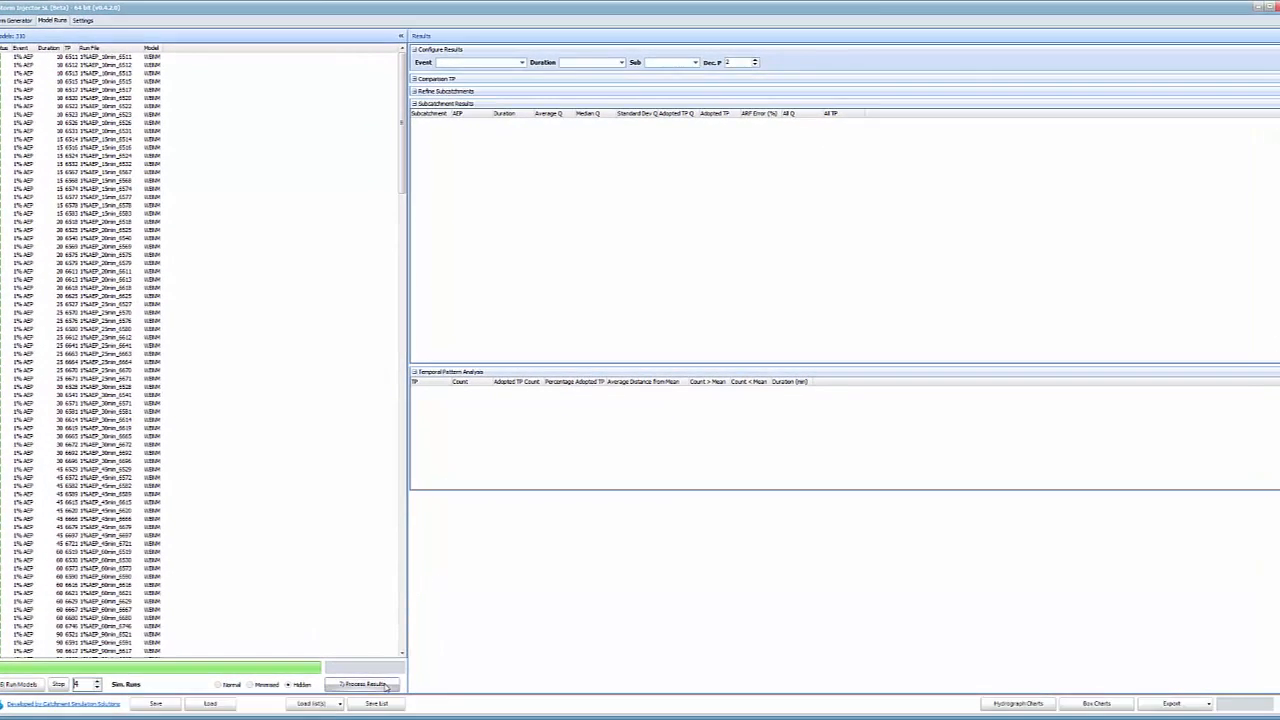
- Process the finished WBNM runs into 1% AEP results for all 17 subcatchments
{"action": "left_click", "coordinate": [362, 684]}
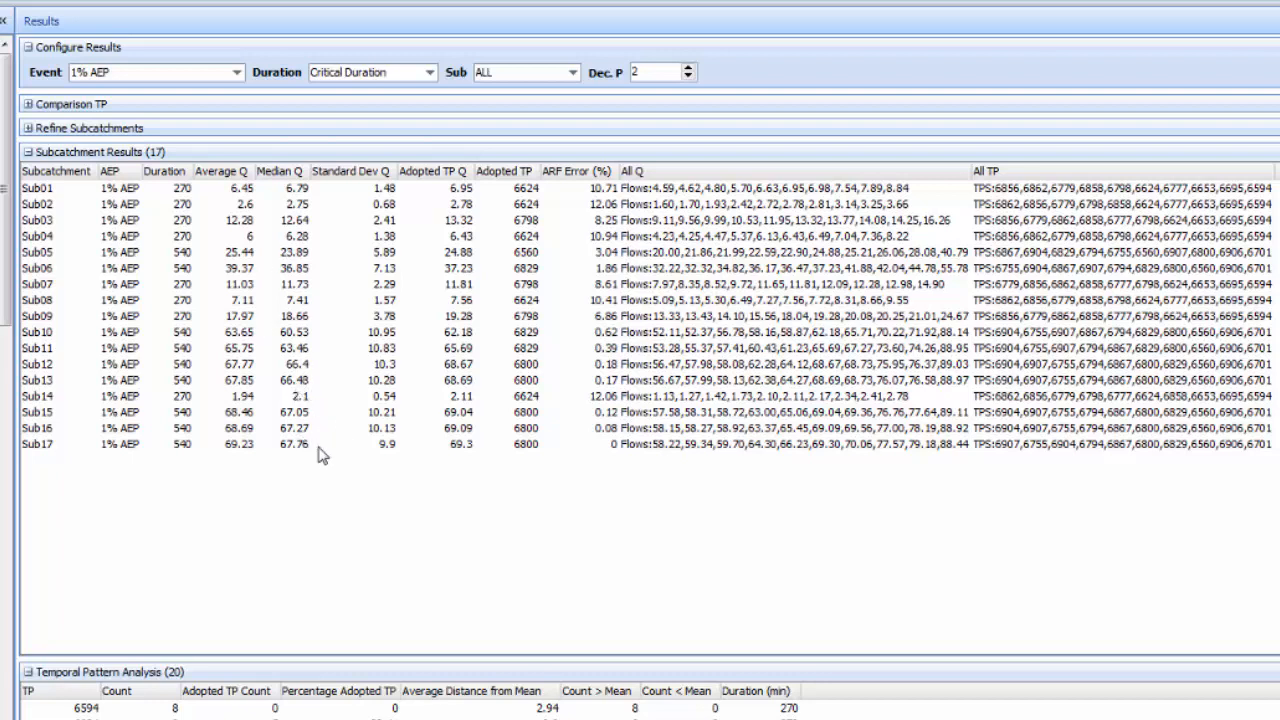
{"action": "mouse_move", "coordinate": [332, 448]}
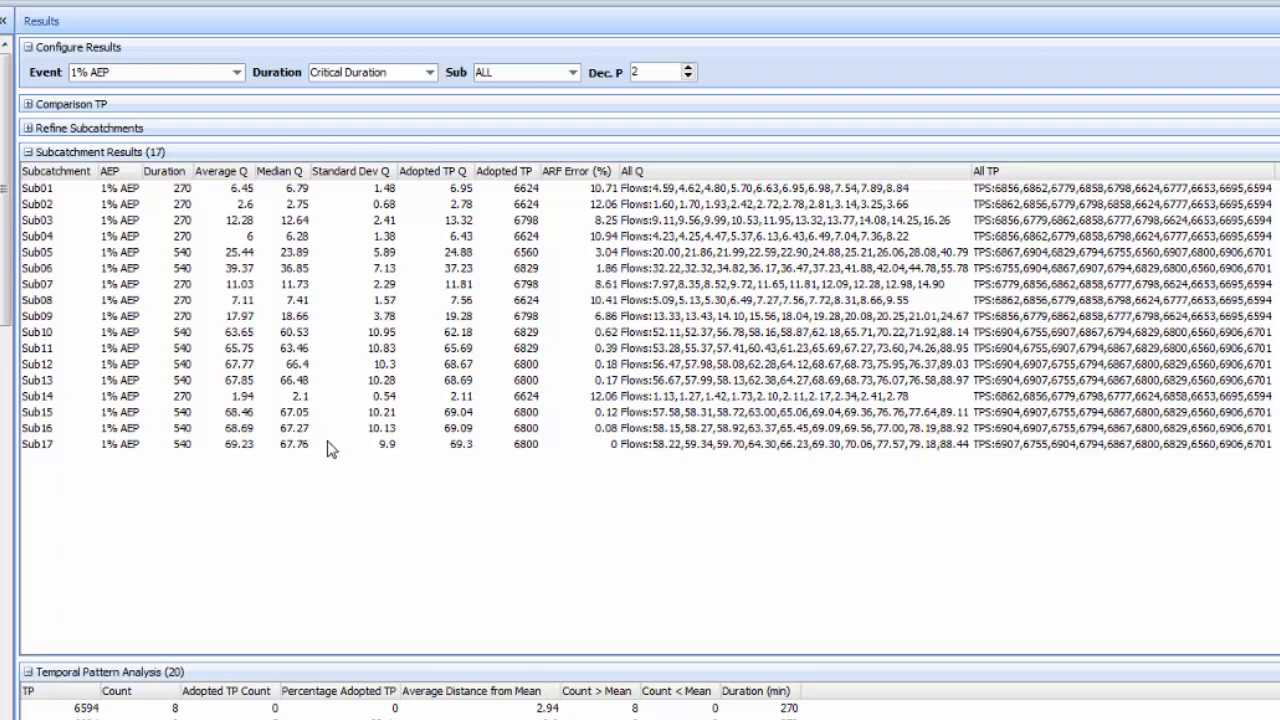
{"action": "mouse_move", "coordinate": [330, 448]}
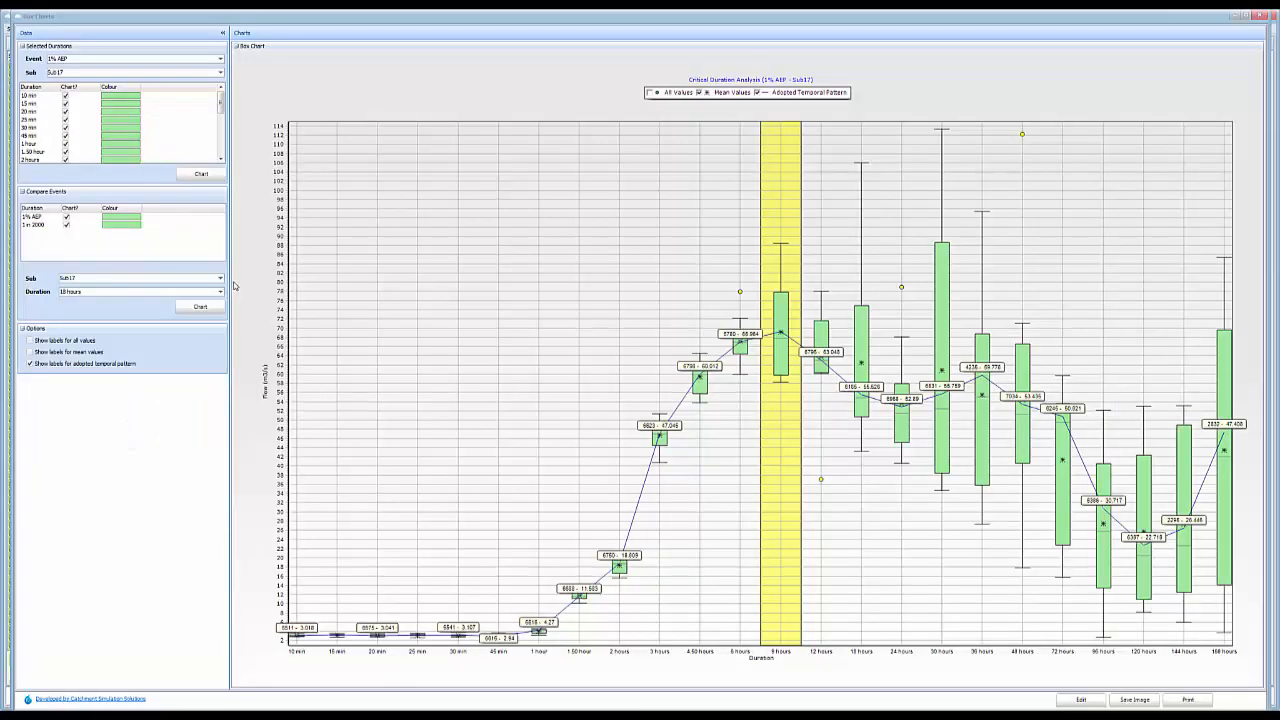
{"action": "mouse_move", "coordinate": [248, 220]}
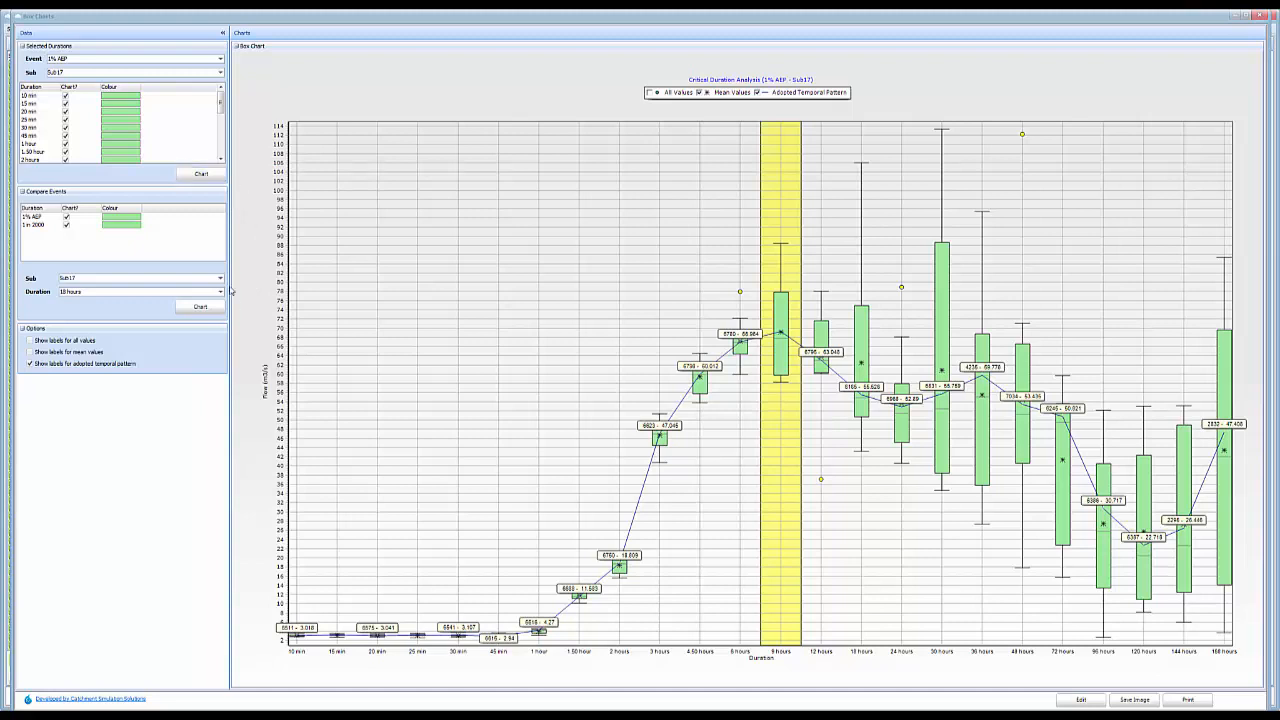
- Compare the 1% AEP and 1 in 2000 events for Sub17 at a chosen duration
{"action": "left_click", "coordinate": [220, 292]}
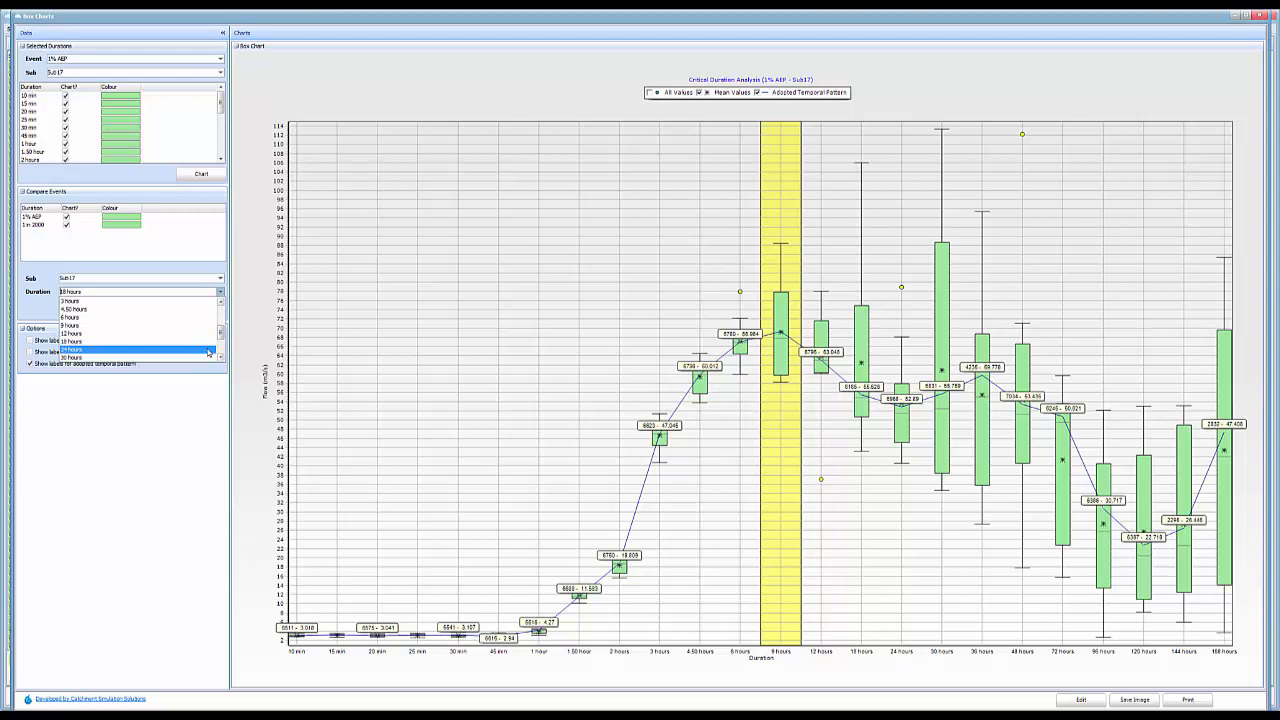
{"action": "left_click", "coordinate": [200, 308]}
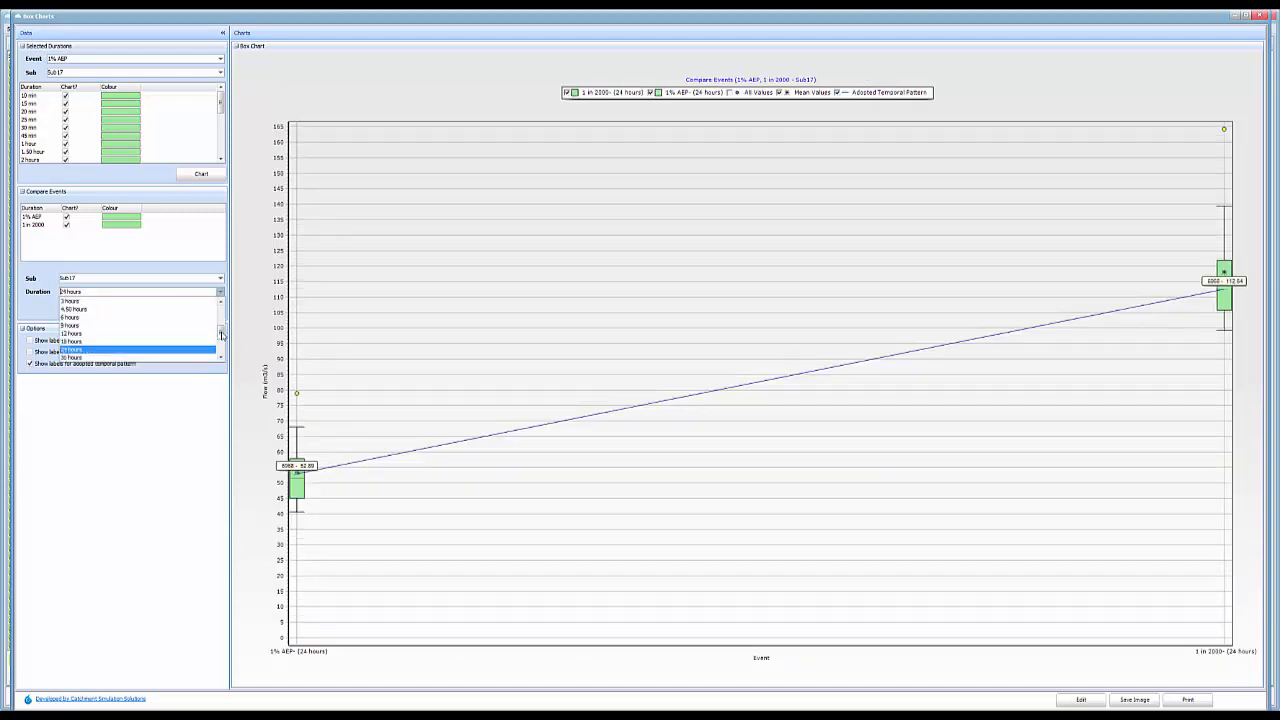
{"action": "left_click", "coordinate": [200, 308]}
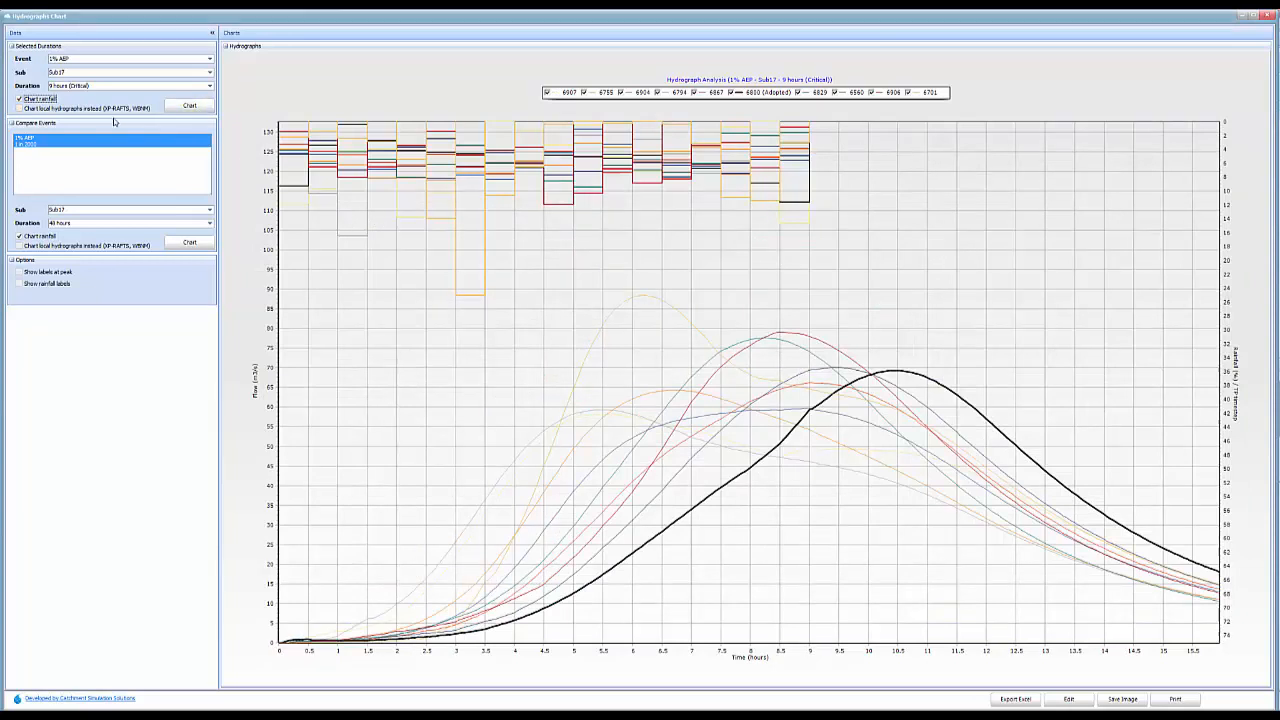
- Chart Sub17's 1% AEP and 1 in 2000 hydrographs together at 48 hours with peaks labelled
{"action": "left_click", "coordinate": [188, 104]}
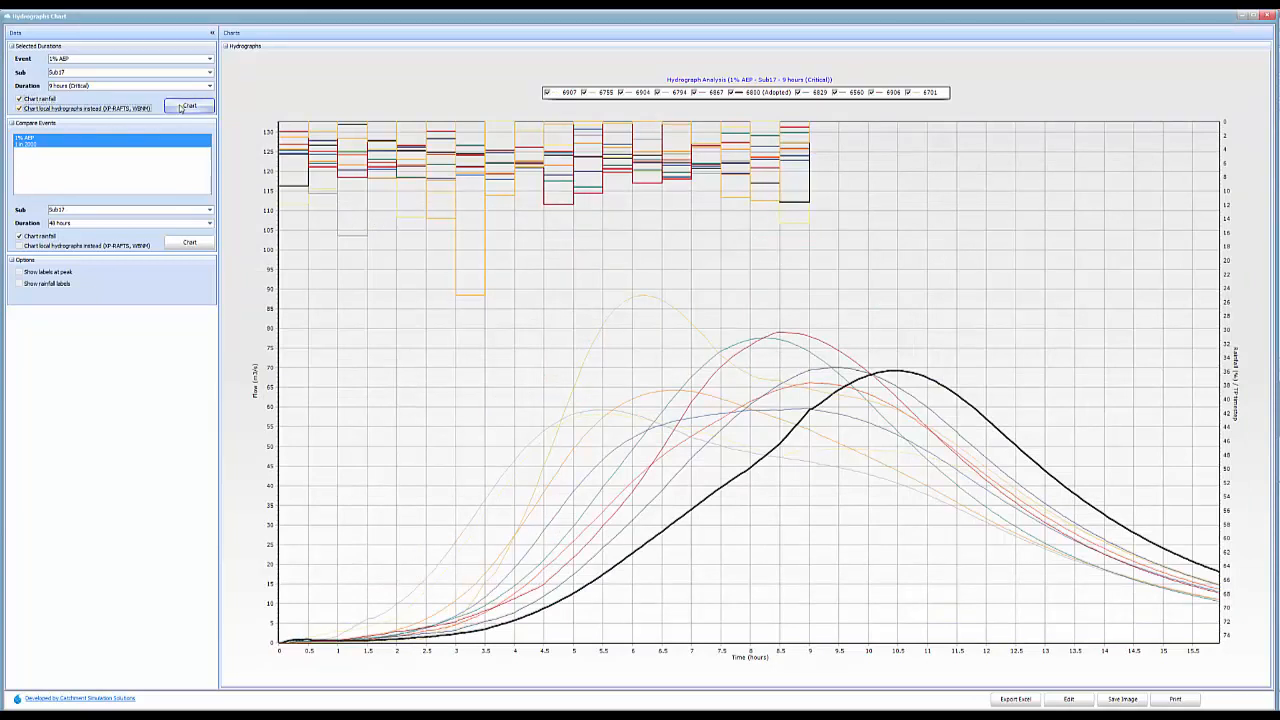
{"action": "left_click", "coordinate": [188, 106]}
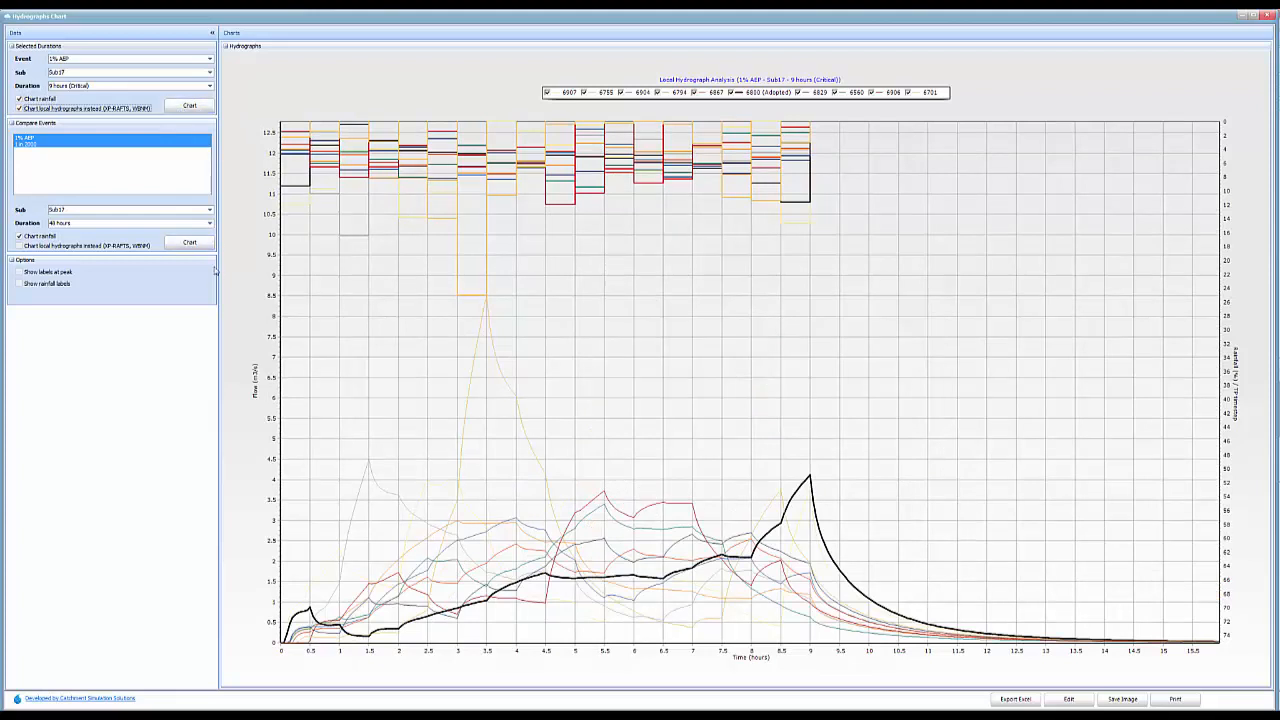
{"action": "left_click", "coordinate": [188, 242]}
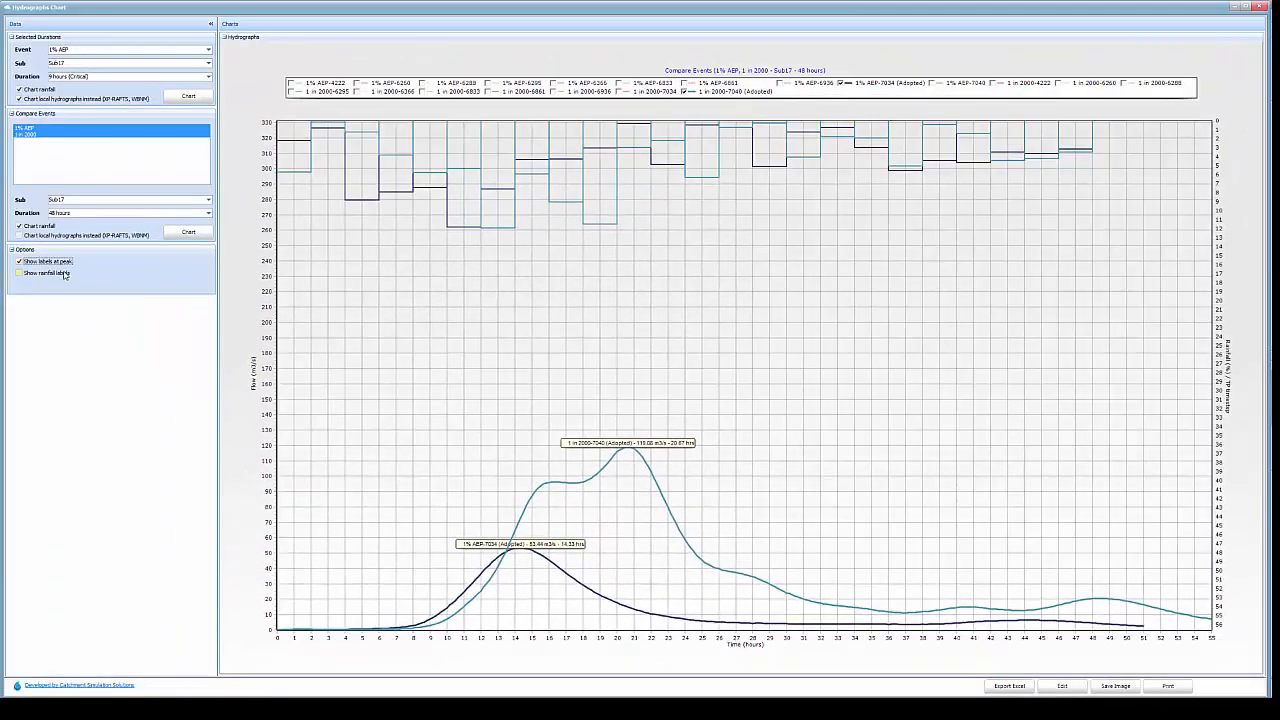
{"action": "left_click", "coordinate": [20, 272]}
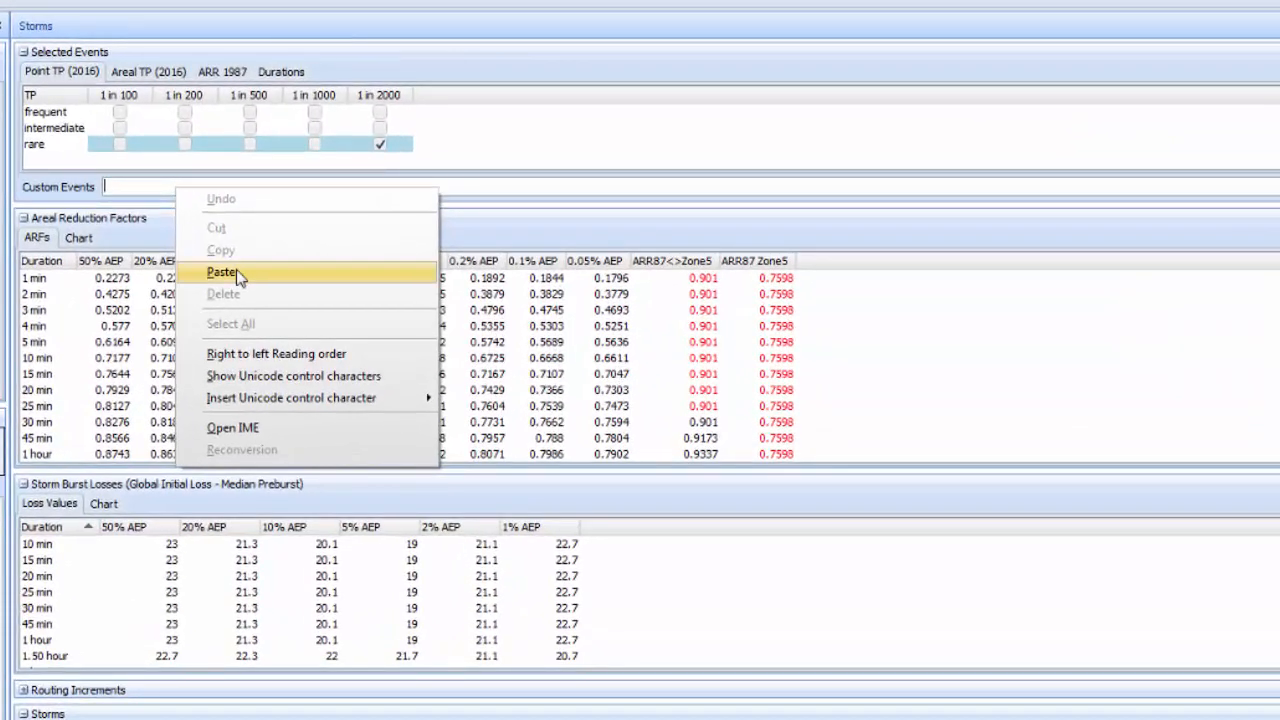
- Paste the custom event string defining a 1% AEP rainfall, rare 1 in 2000 event
{"action": "left_click", "coordinate": [222, 272]}
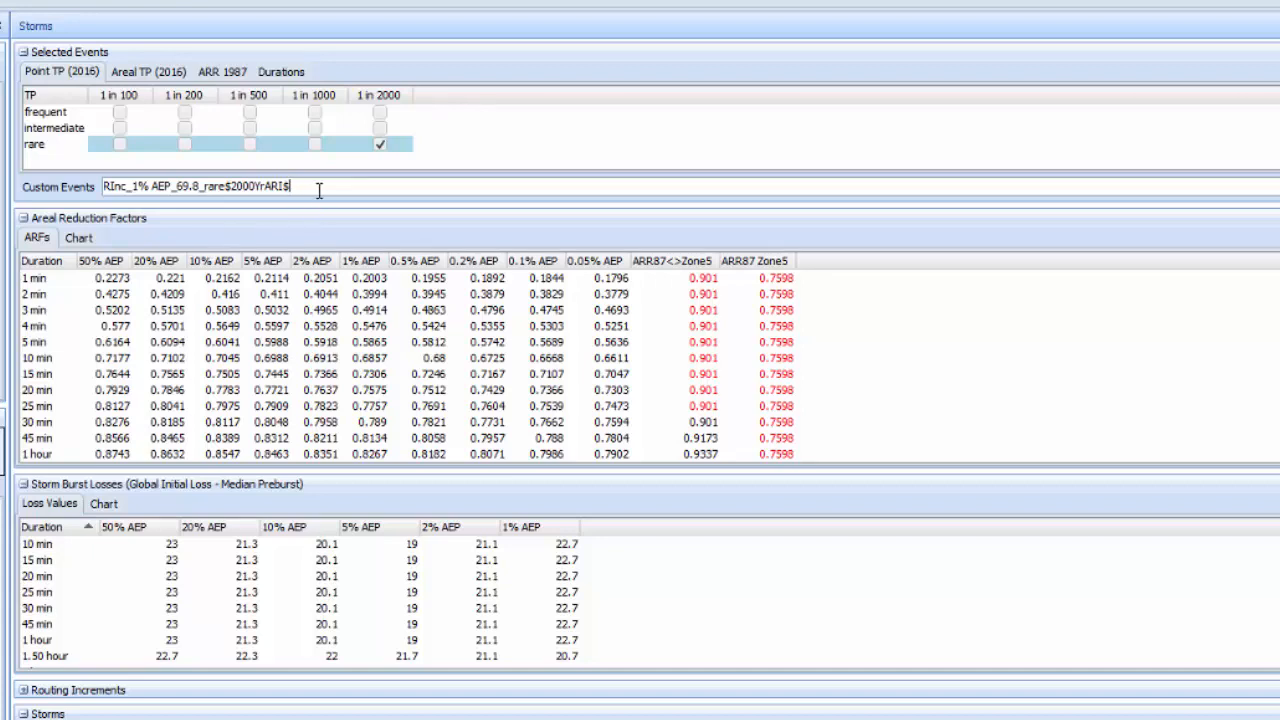
{"action": "mouse_move", "coordinate": [140, 204]}
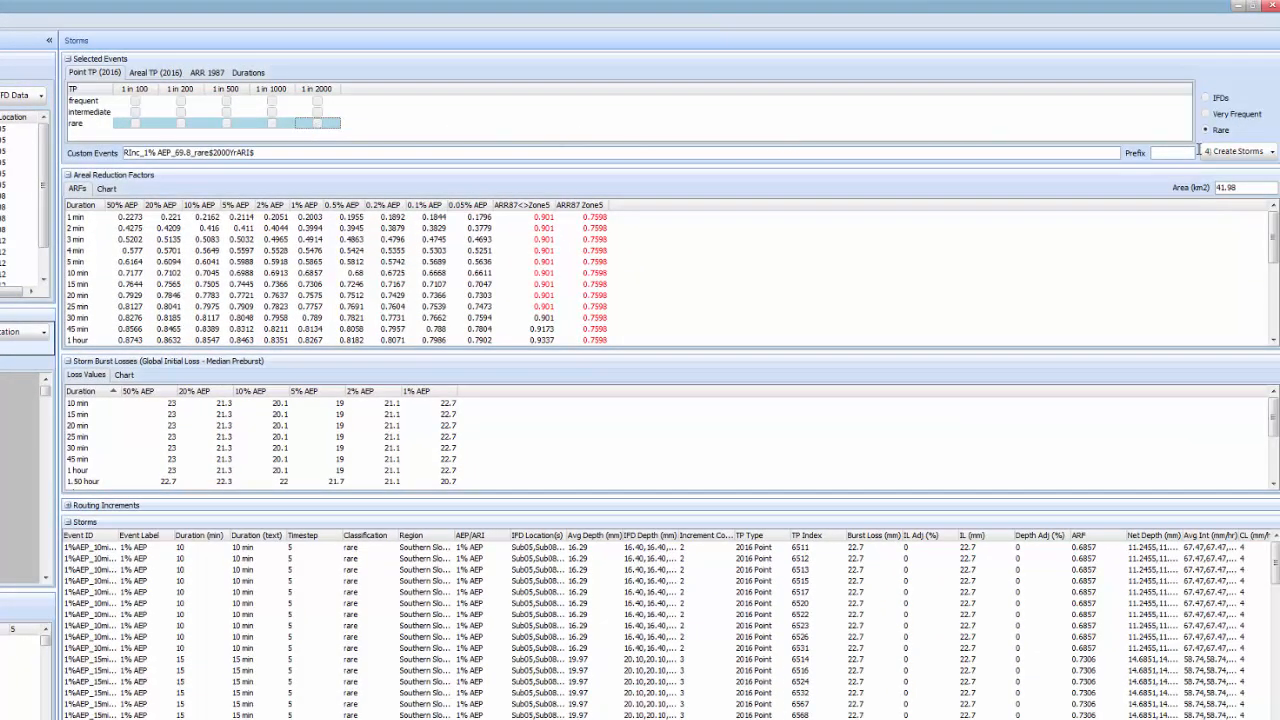
- Create the custom 2000-year ARI storms from the 1% AEP rainfall
{"action": "left_click", "coordinate": [1264, 152]}
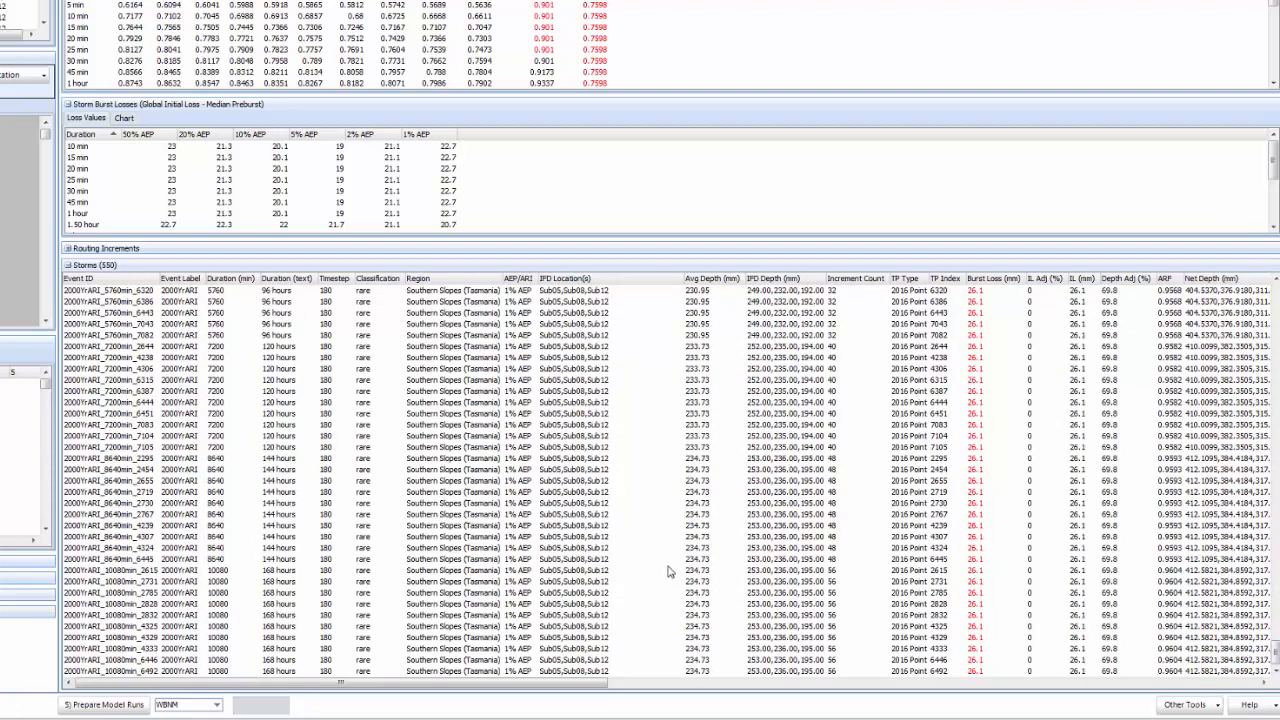
{"action": "mouse_move", "coordinate": [956, 628]}
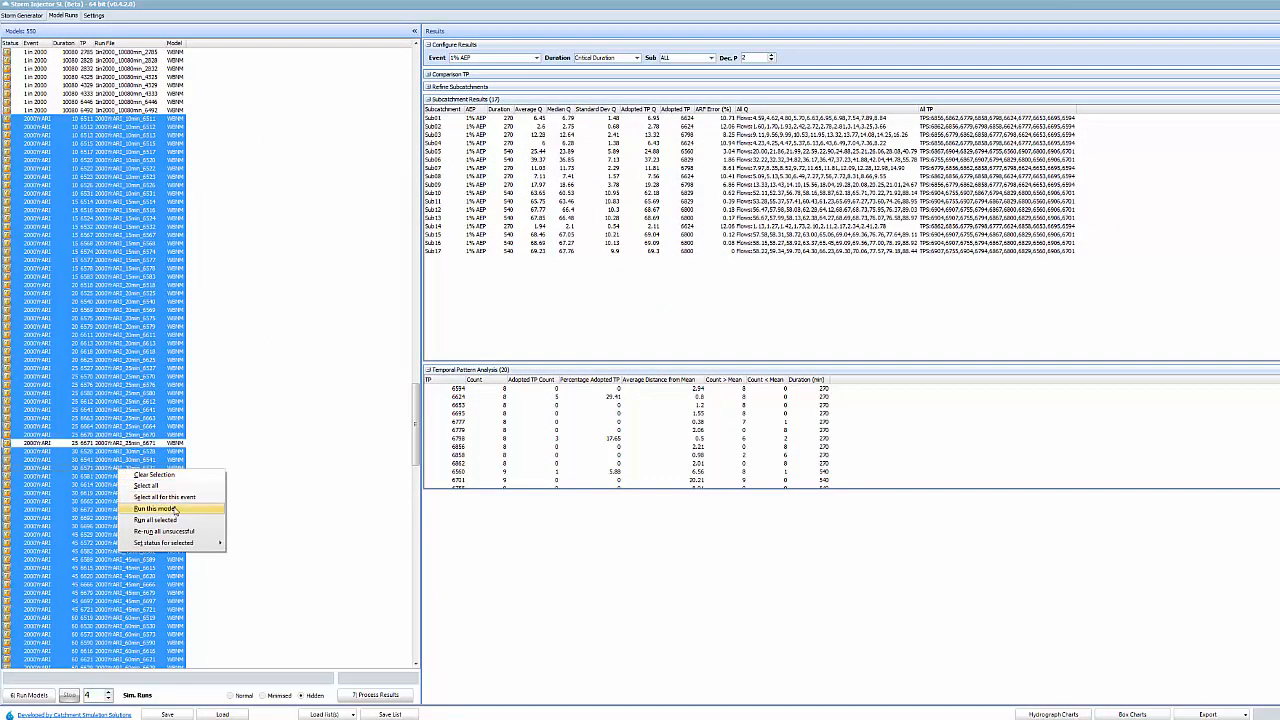
- Run all selected WBNM models for the 2000-year ARI storms
{"action": "left_click", "coordinate": [156, 508]}
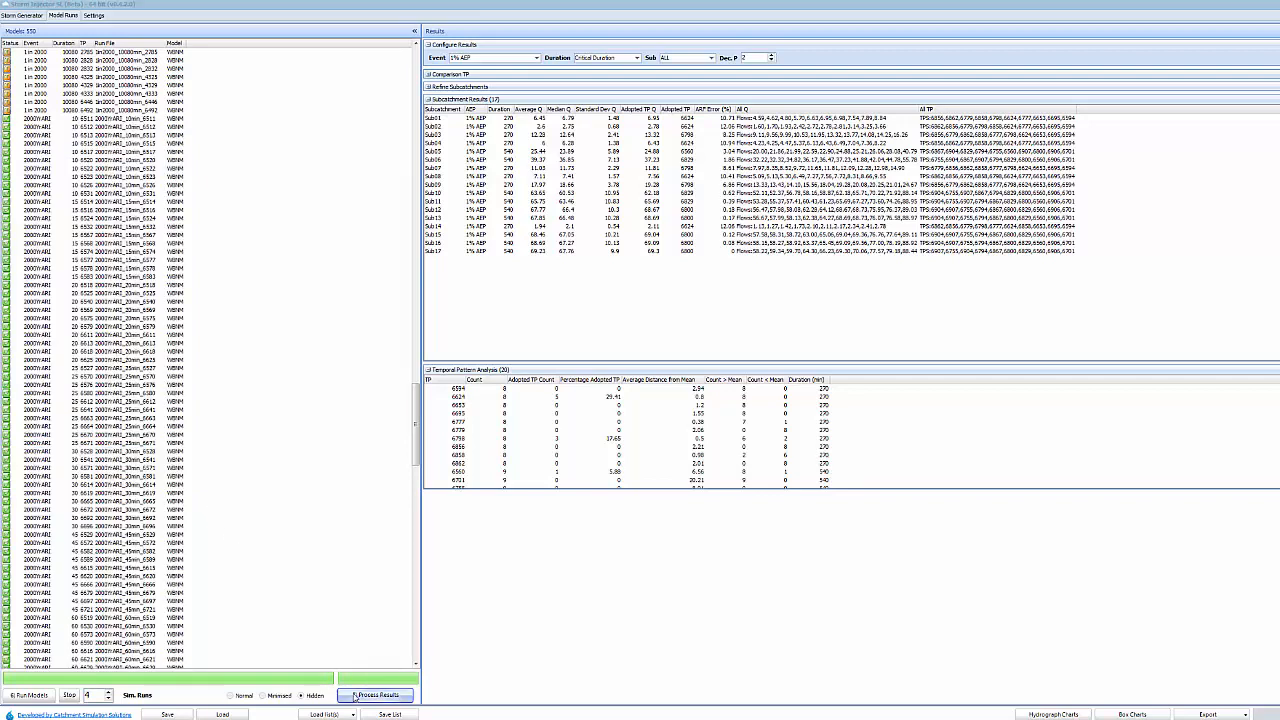
- Process the new runs and show results for the 2000YrARI event across 17 subcatchments
{"action": "left_click", "coordinate": [378, 694]}
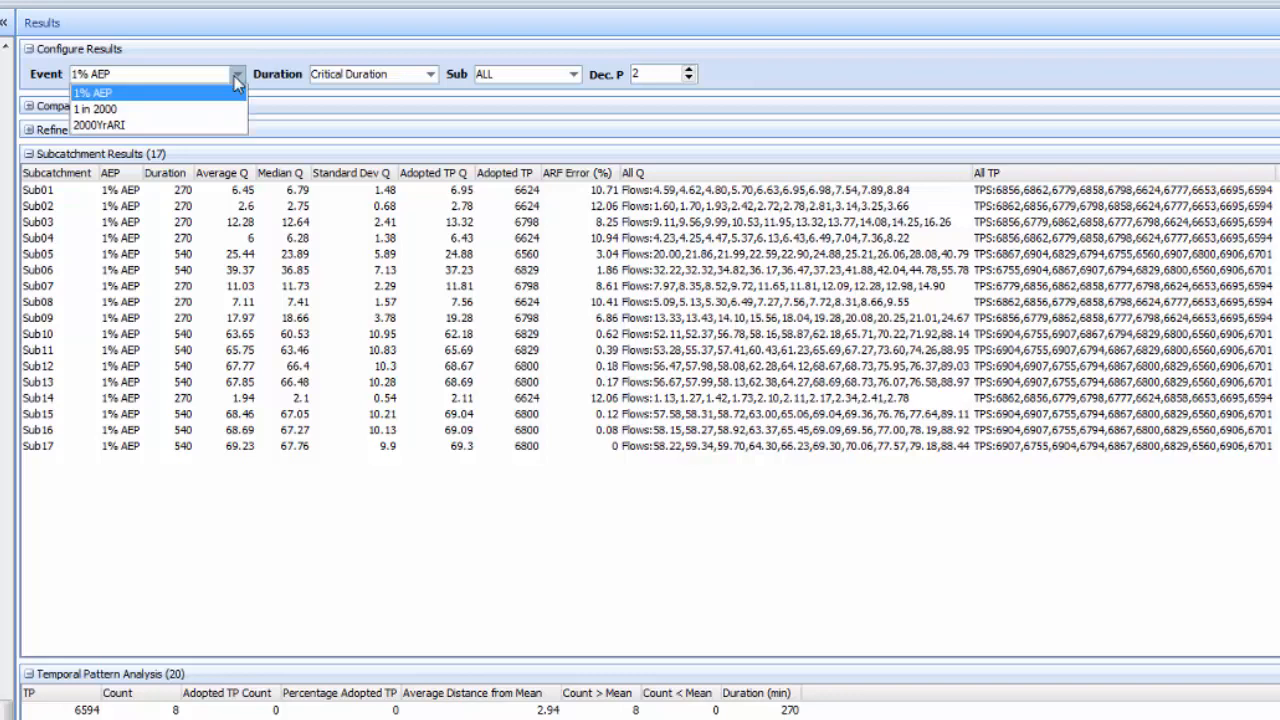
{"action": "mouse_move", "coordinate": [96, 108]}
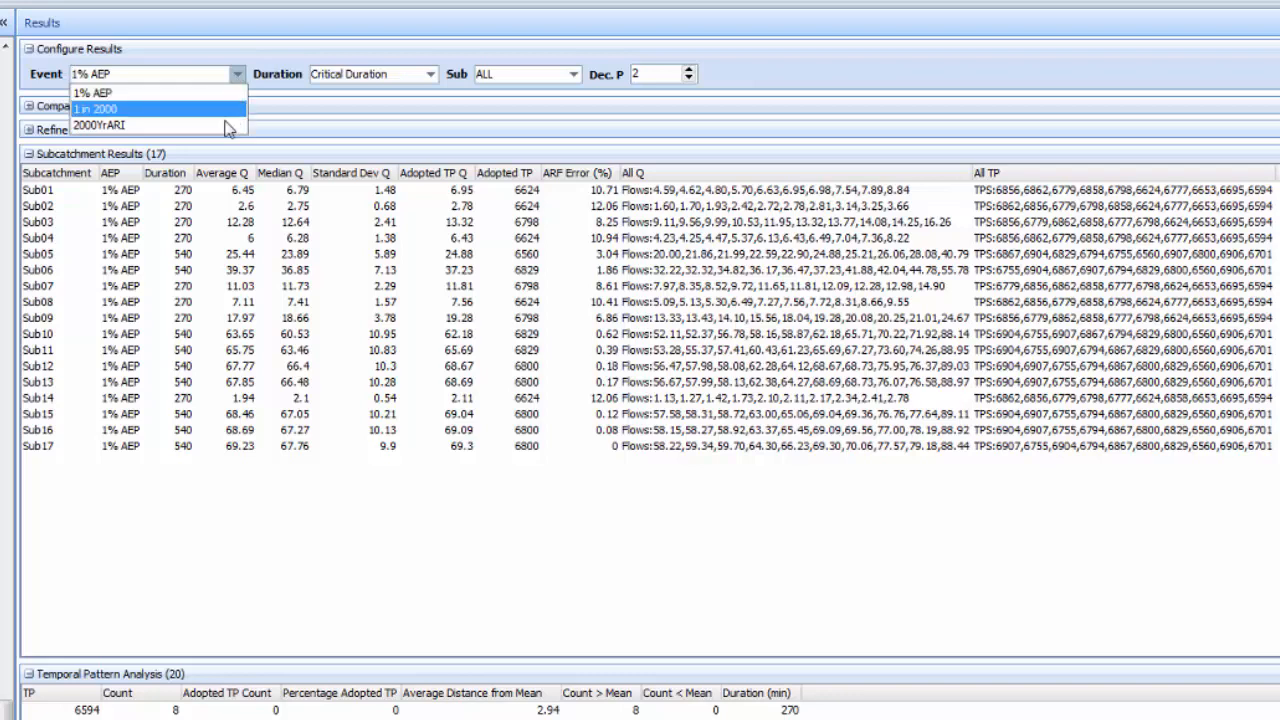
{"action": "left_click", "coordinate": [98, 124]}
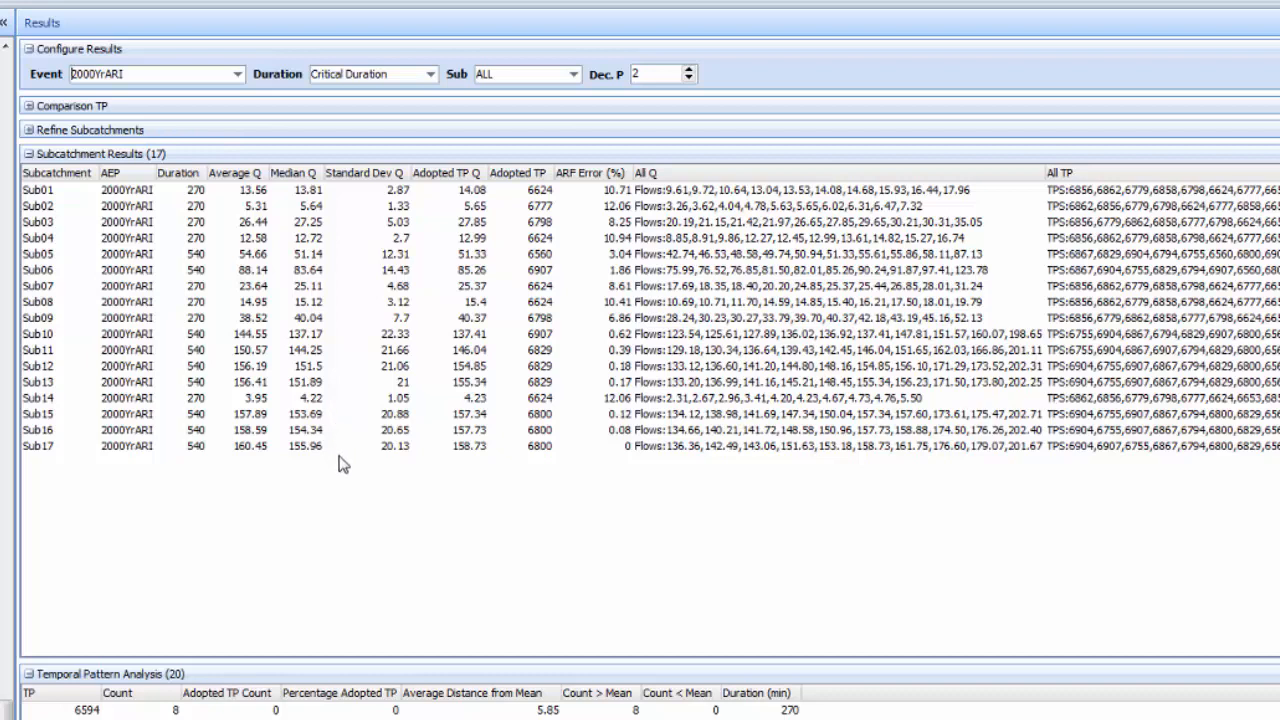
{"action": "mouse_move", "coordinate": [280, 460]}
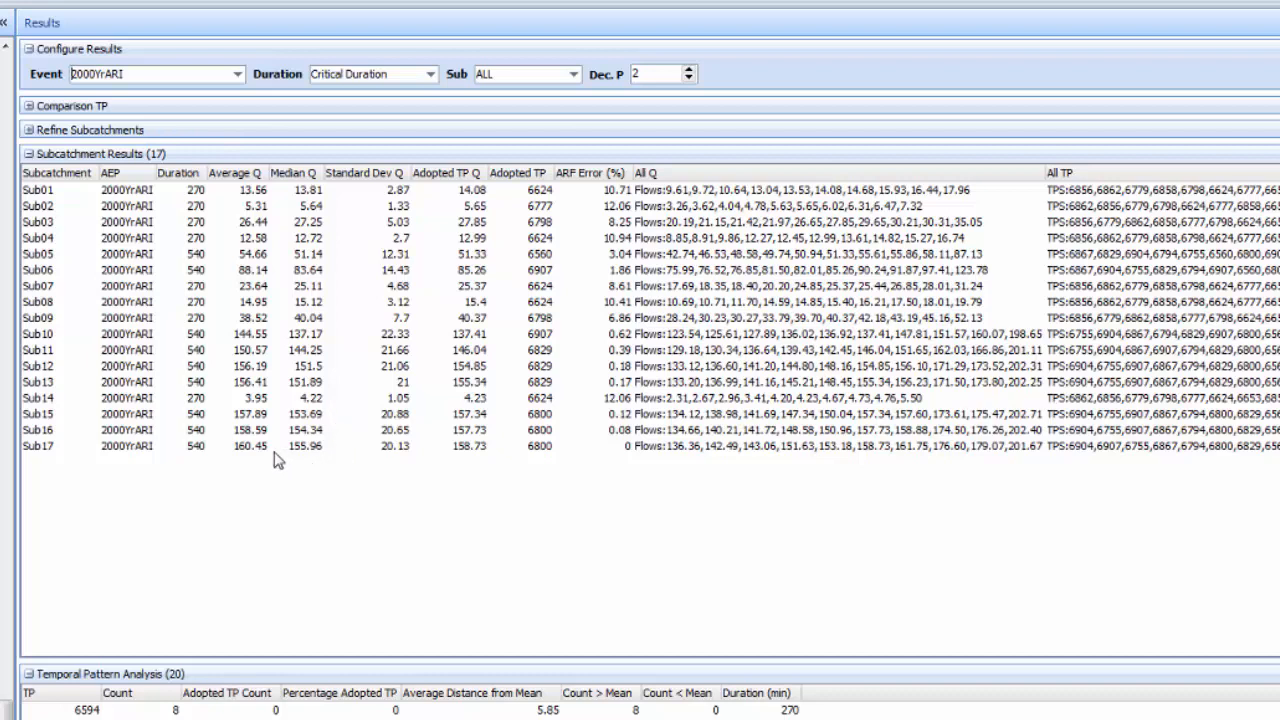
{"action": "mouse_move", "coordinate": [276, 456]}
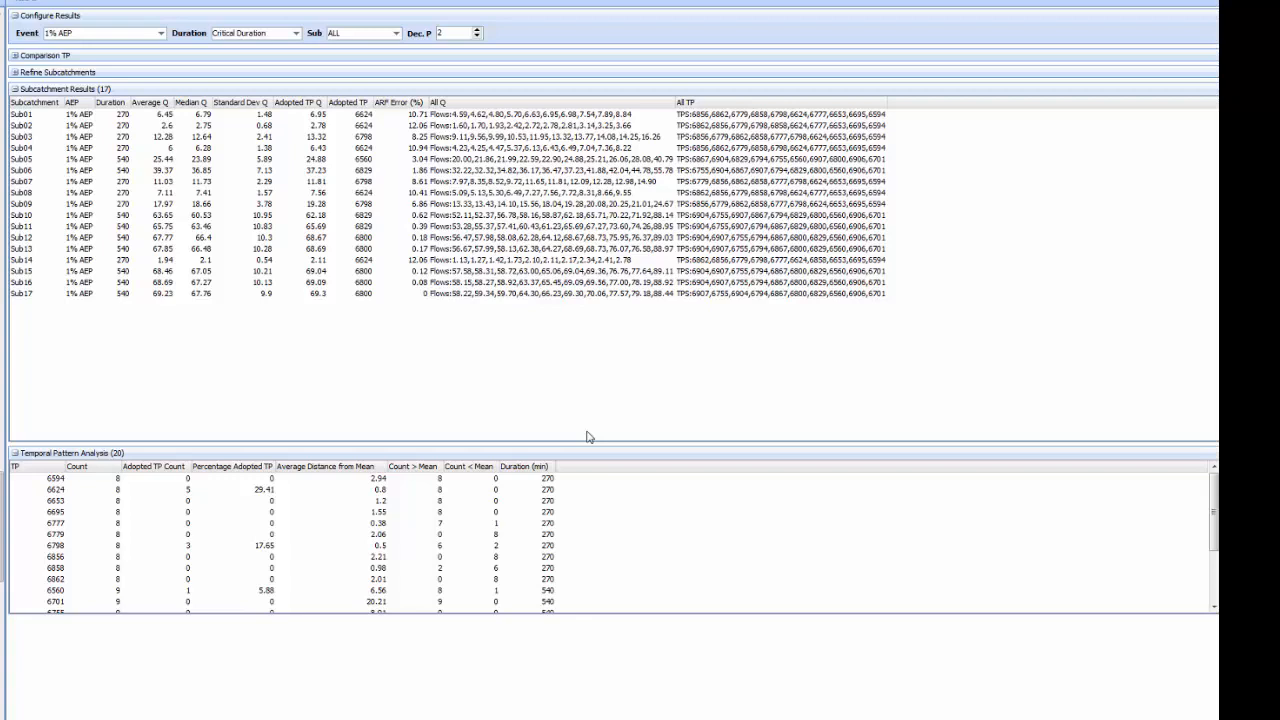
{"action": "mouse_move", "coordinate": [544, 396]}
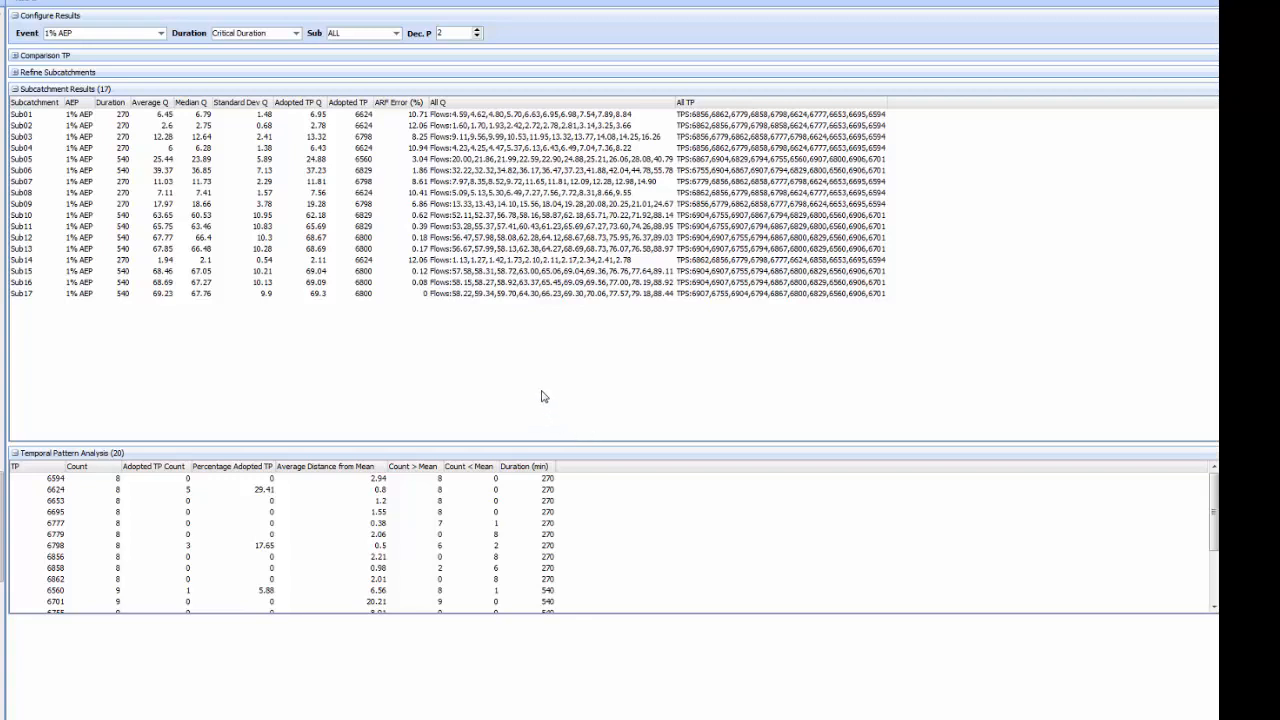
{"action": "mouse_move", "coordinate": [208, 248]}
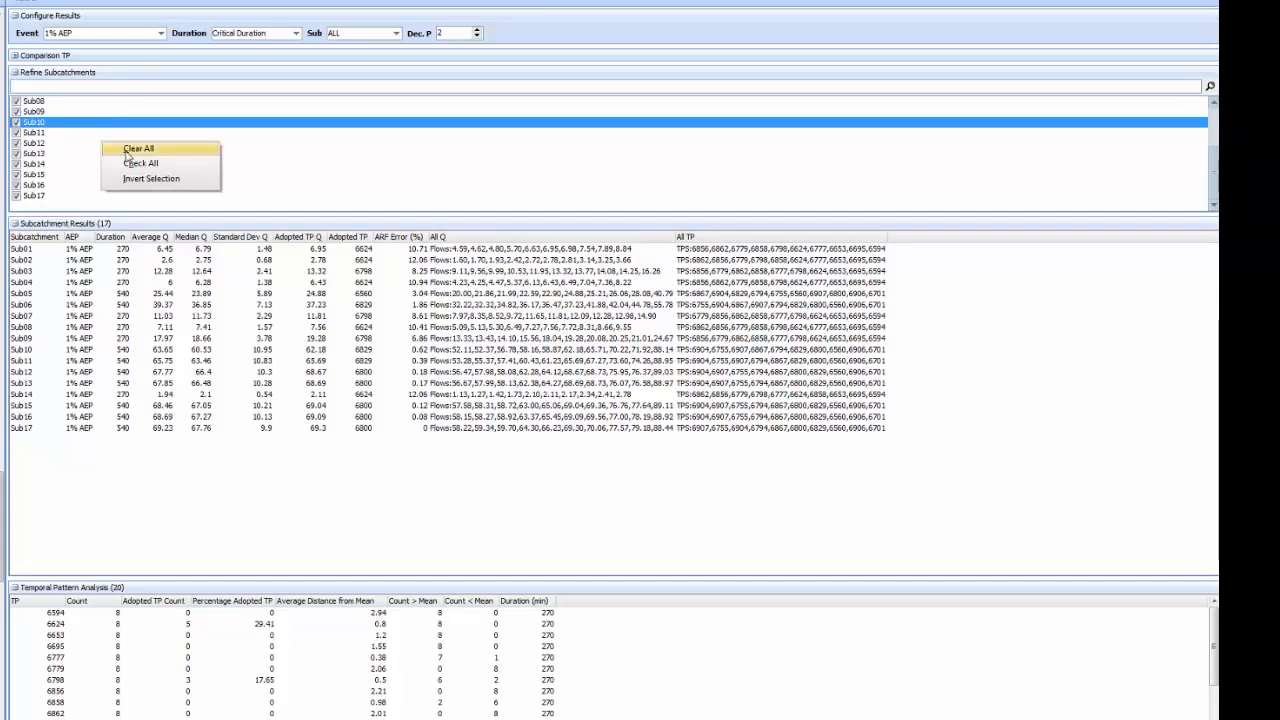
- Narrow results to seven subcatchments, Sub10–Sub13 and Sub15–Sub17, all at 540 minutes
{"action": "left_click", "coordinate": [136, 148]}
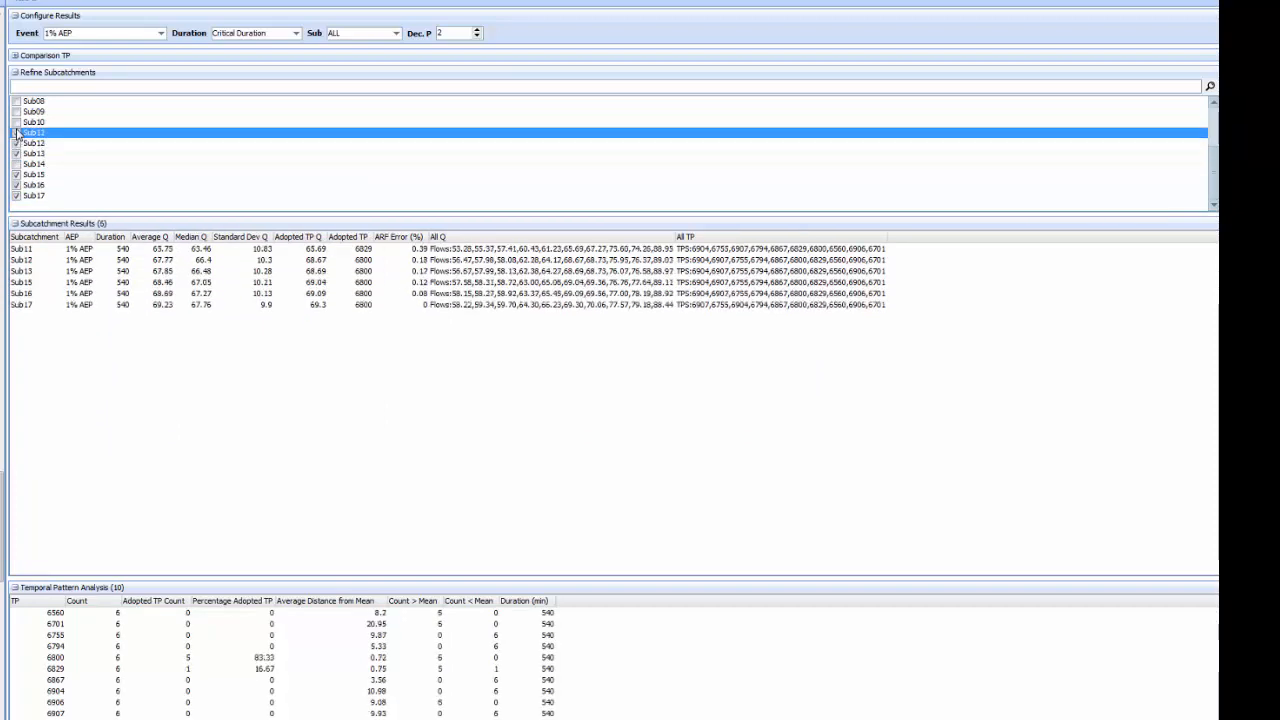
{"action": "left_click", "coordinate": [16, 122]}
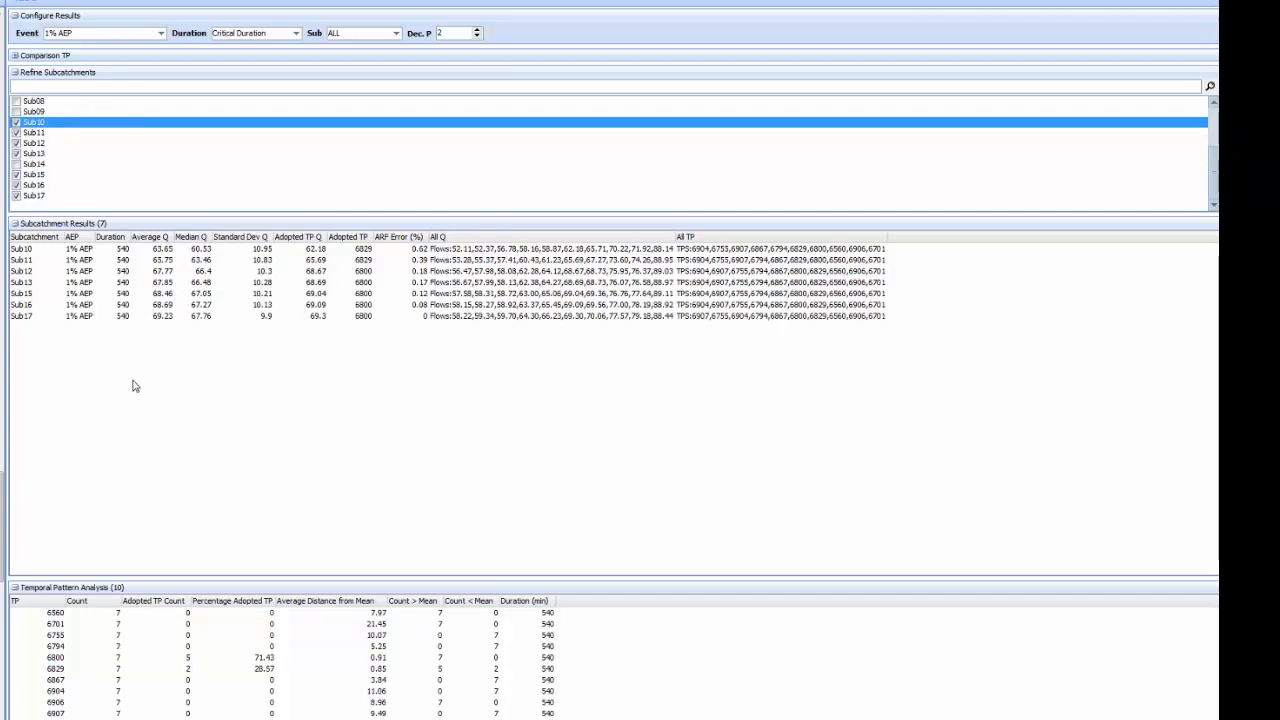
{"action": "mouse_move", "coordinate": [256, 404]}
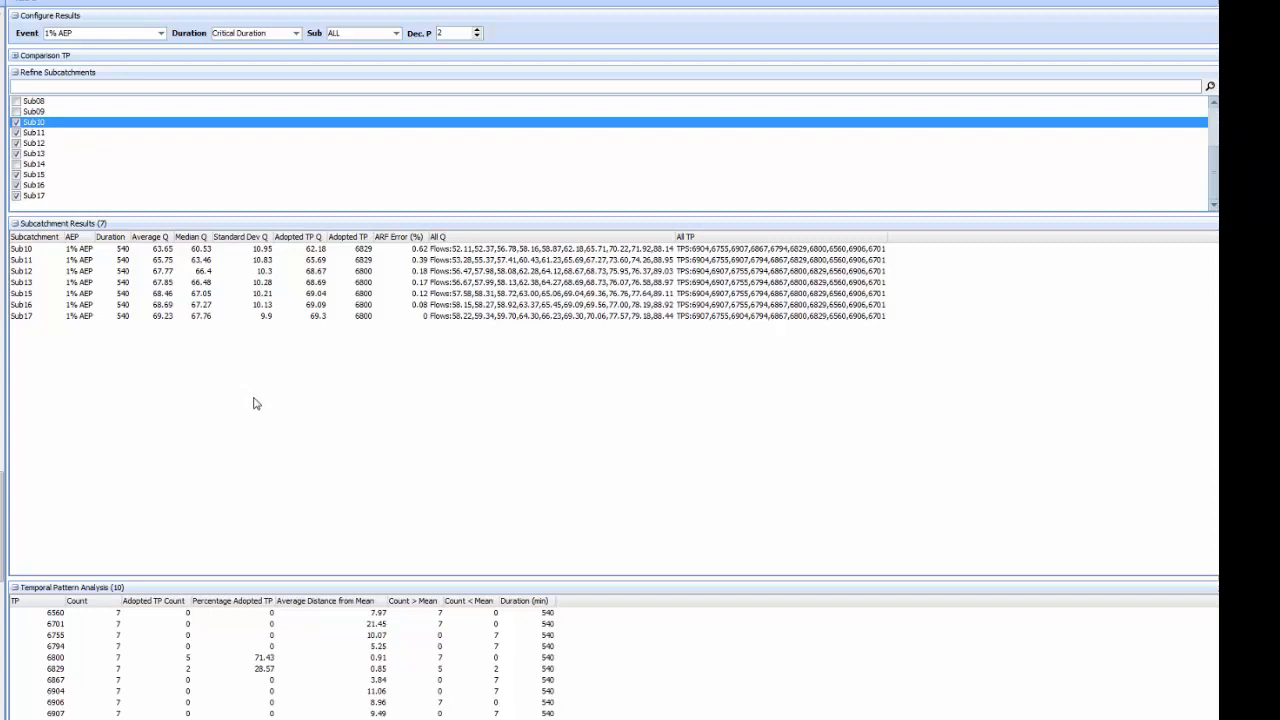
{"action": "scroll", "scroll_direction": "down", "scroll_amount": 3}
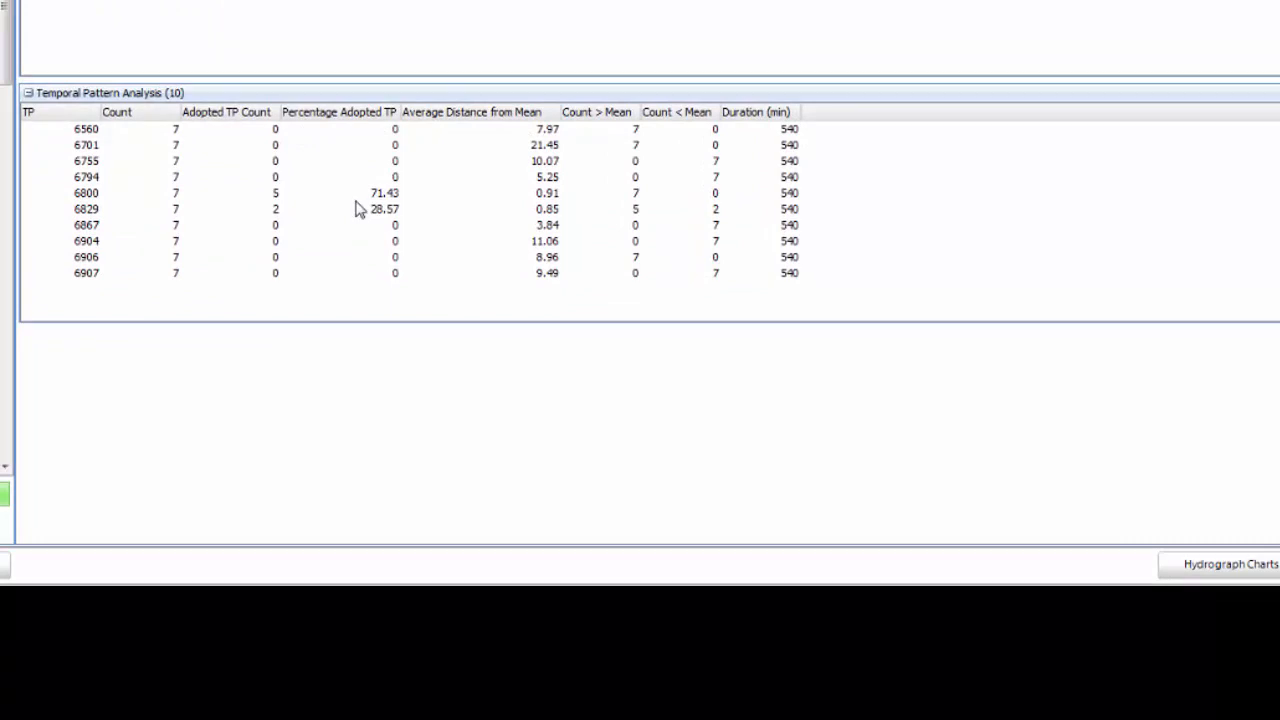
{"action": "mouse_move", "coordinate": [360, 200]}
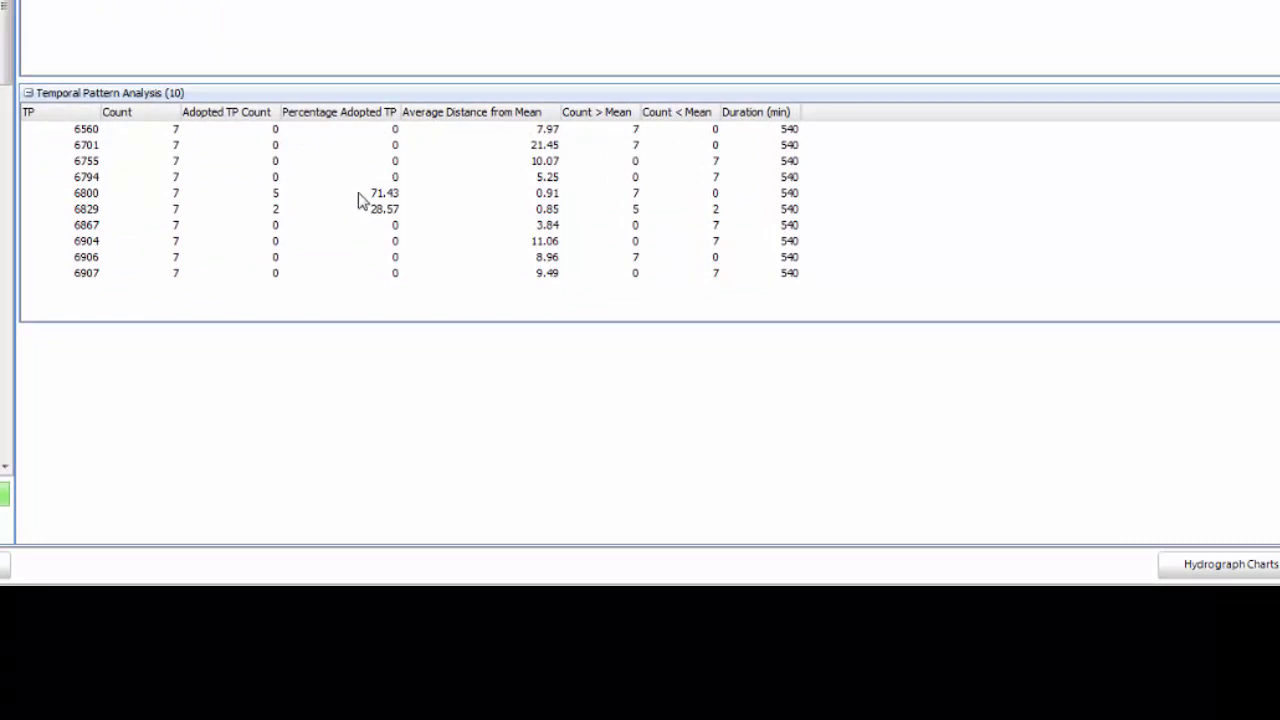
{"action": "mouse_move", "coordinate": [352, 132]}
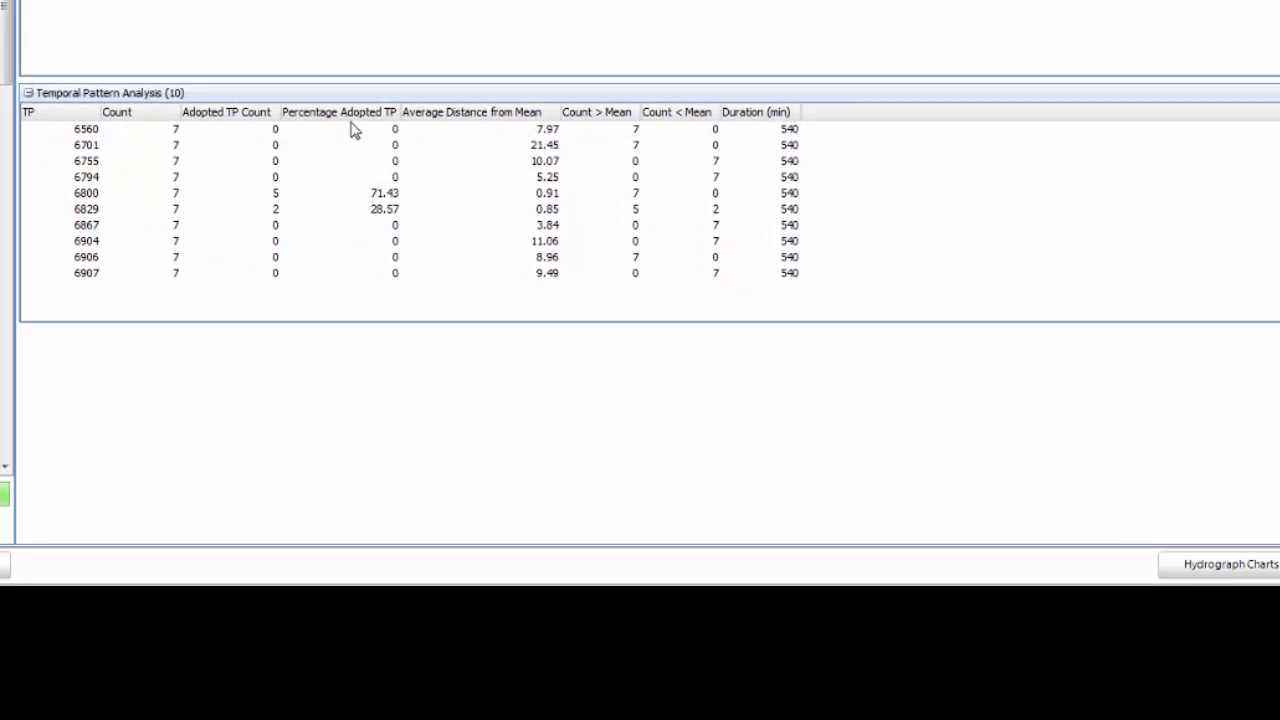
- Sort the temporal pattern analysis by percentage adopted, pattern 6800 (71.43%) first
{"action": "left_click", "coordinate": [340, 112]}
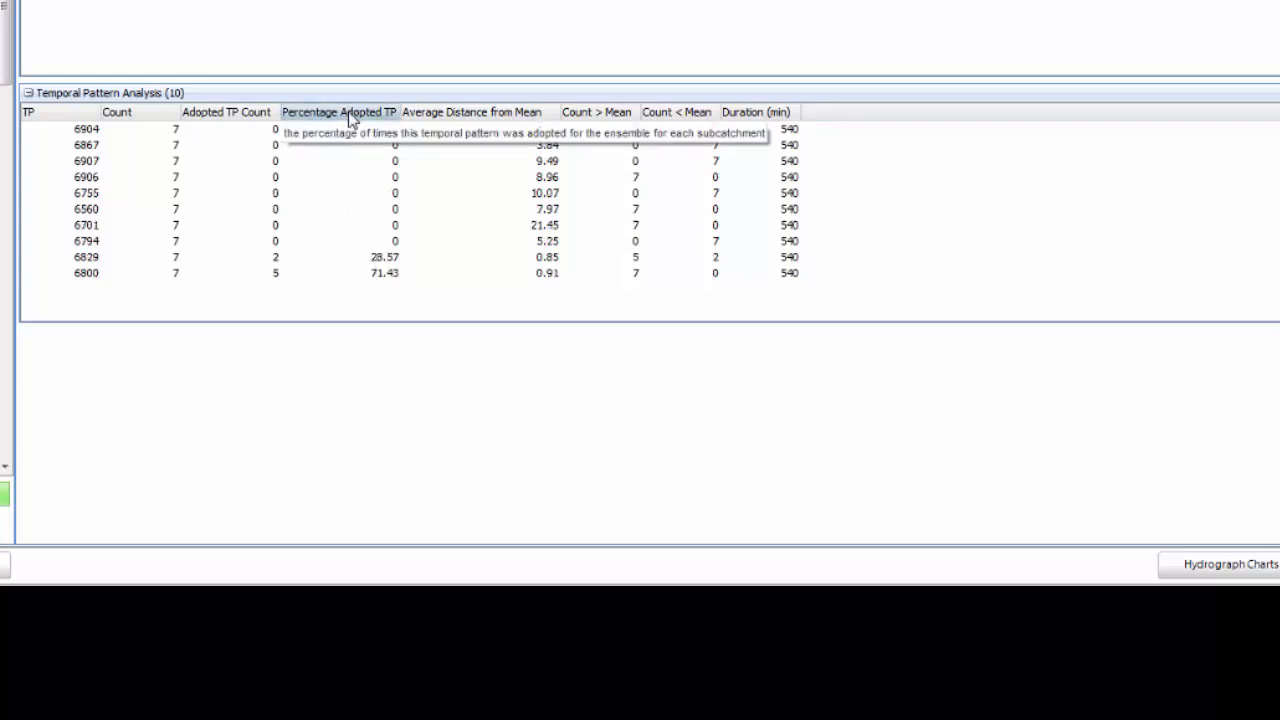
{"action": "left_click", "coordinate": [340, 112]}
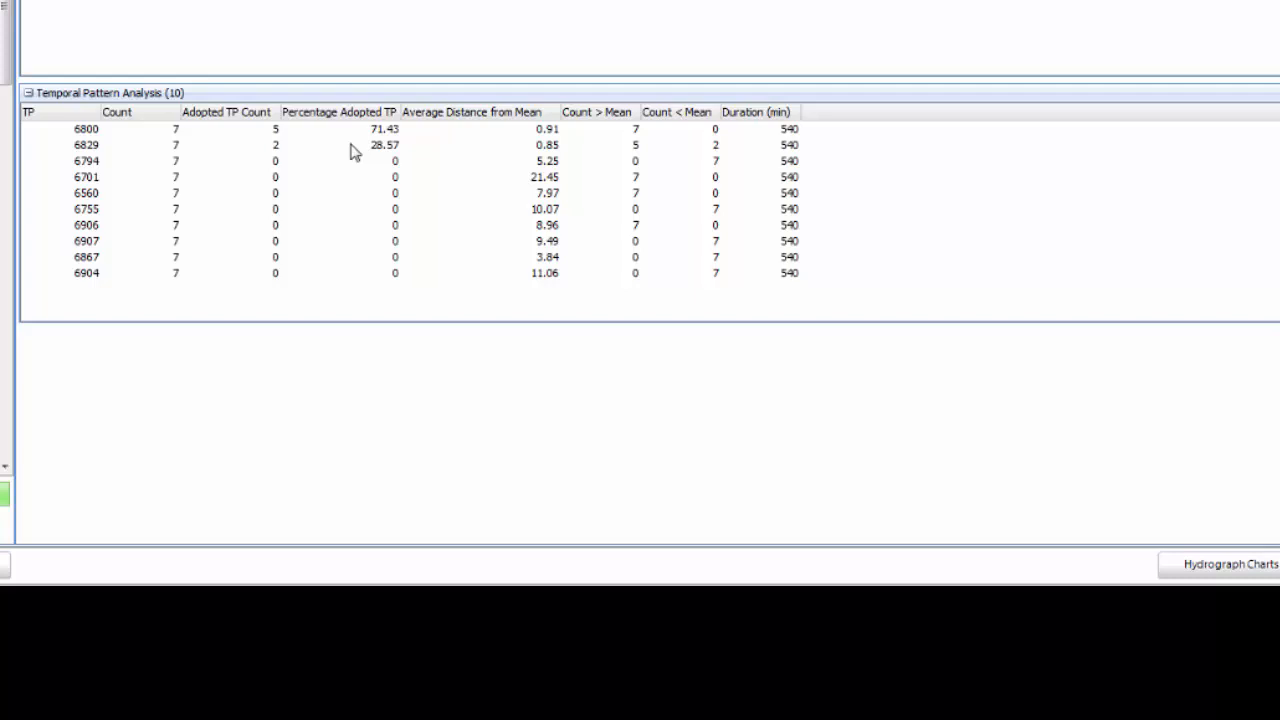
{"action": "mouse_move", "coordinate": [504, 120]}
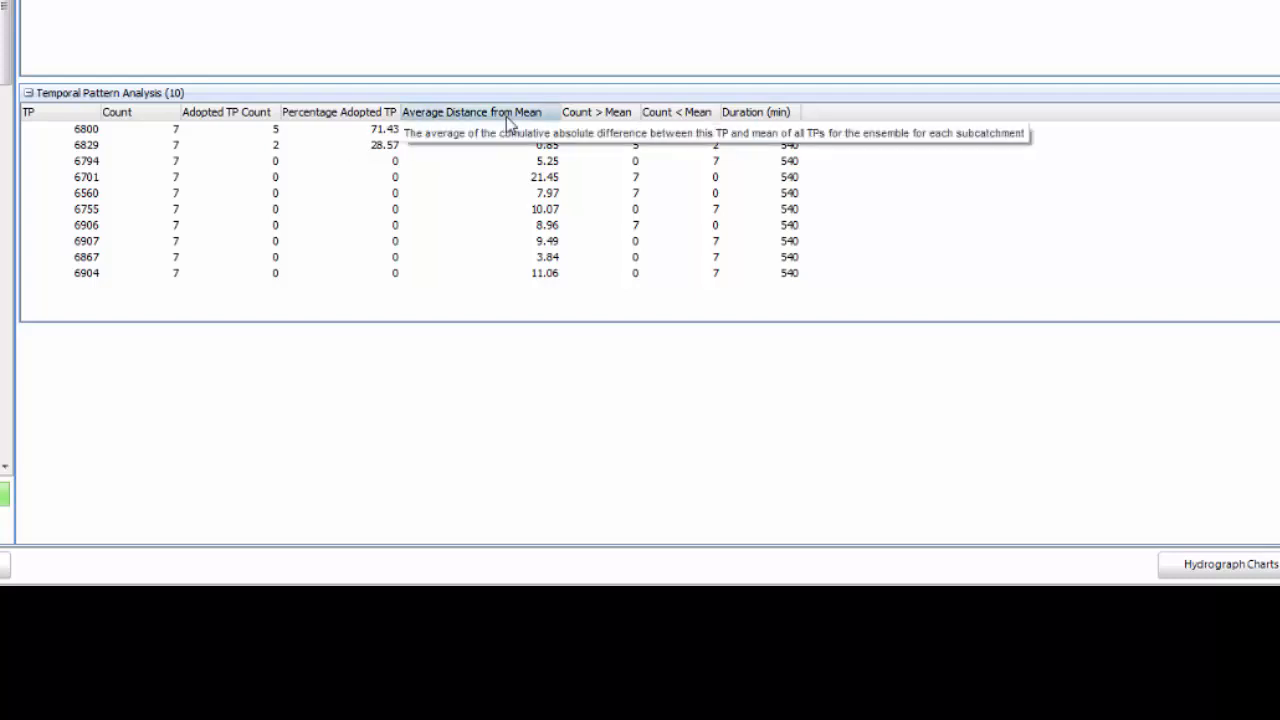
{"action": "mouse_move", "coordinate": [496, 150]}
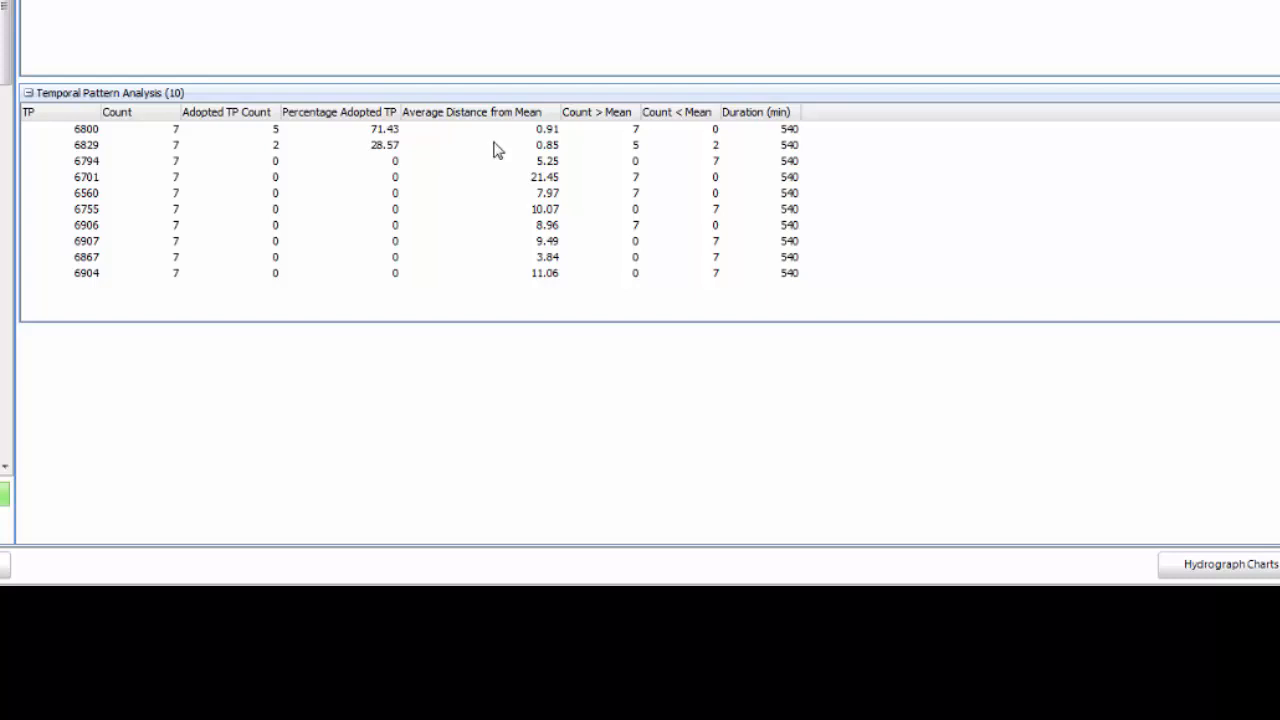
{"action": "mouse_move", "coordinate": [380, 140]}
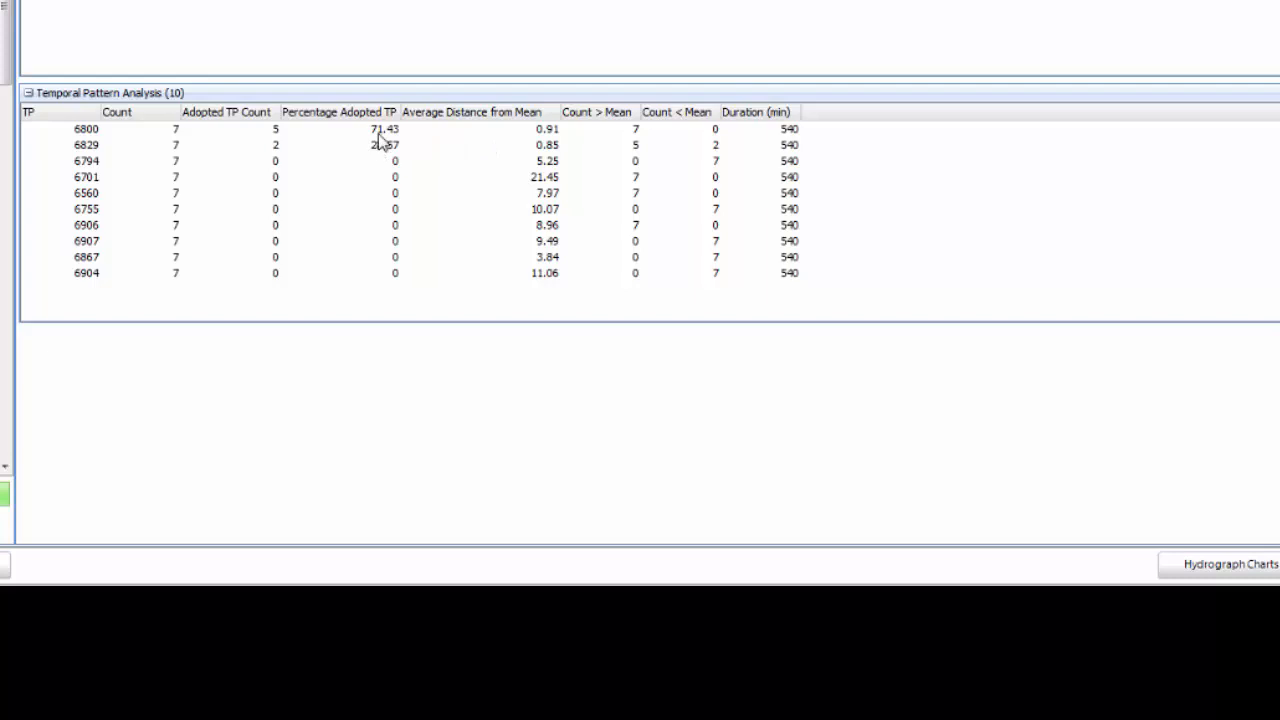
- Set TP 6800 as the 'compare to' pattern and refresh to show Comparison Diff per subcatchment
{"action": "right_click", "coordinate": [384, 128]}
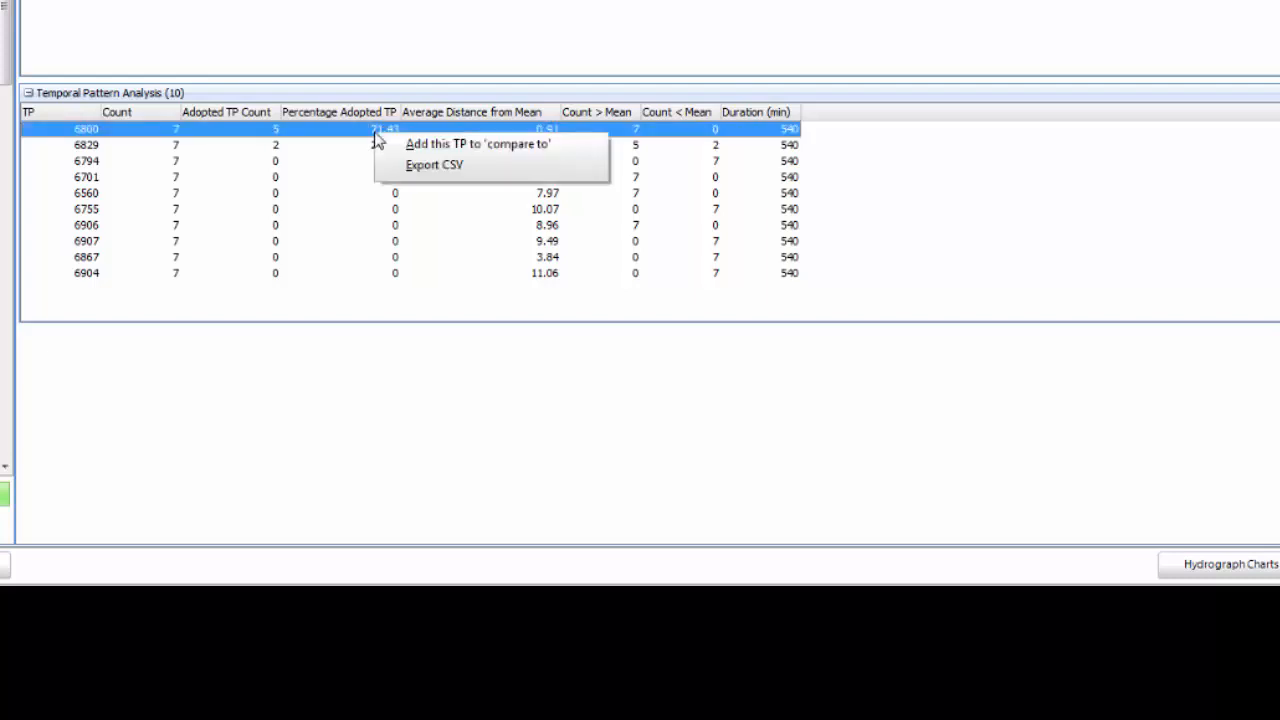
{"action": "mouse_move", "coordinate": [484, 144]}
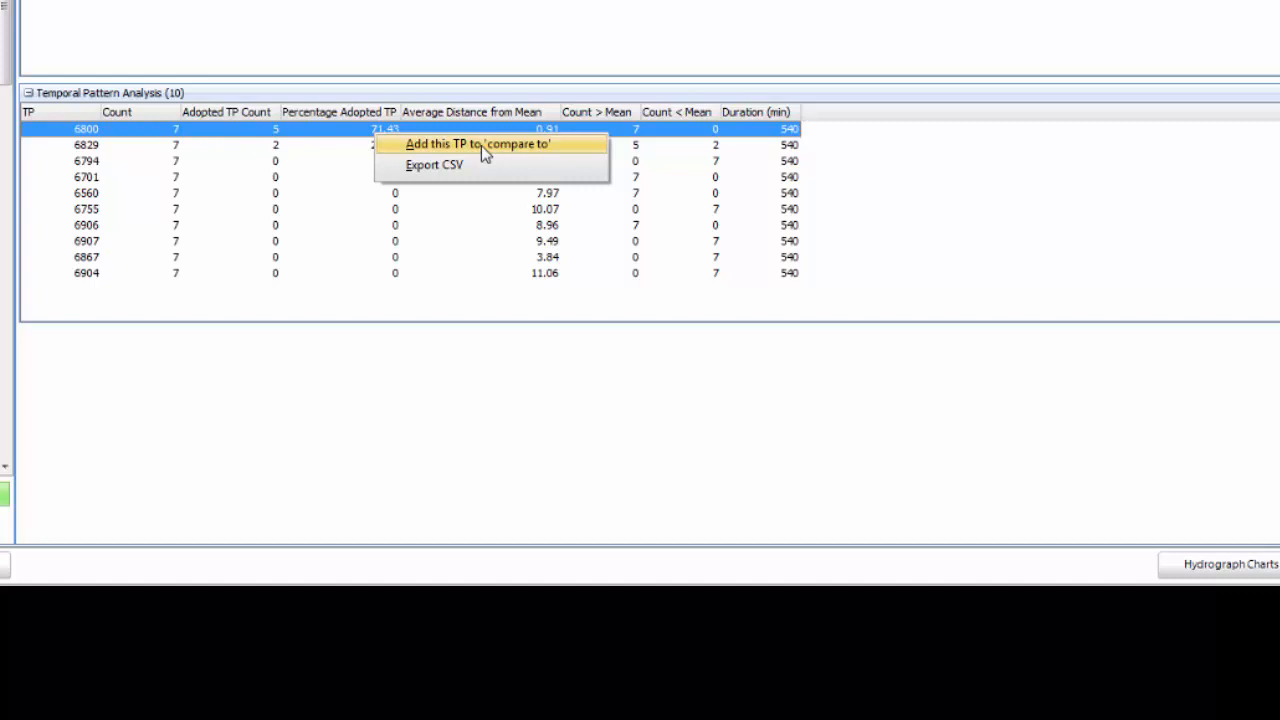
{"action": "left_click", "coordinate": [478, 144]}
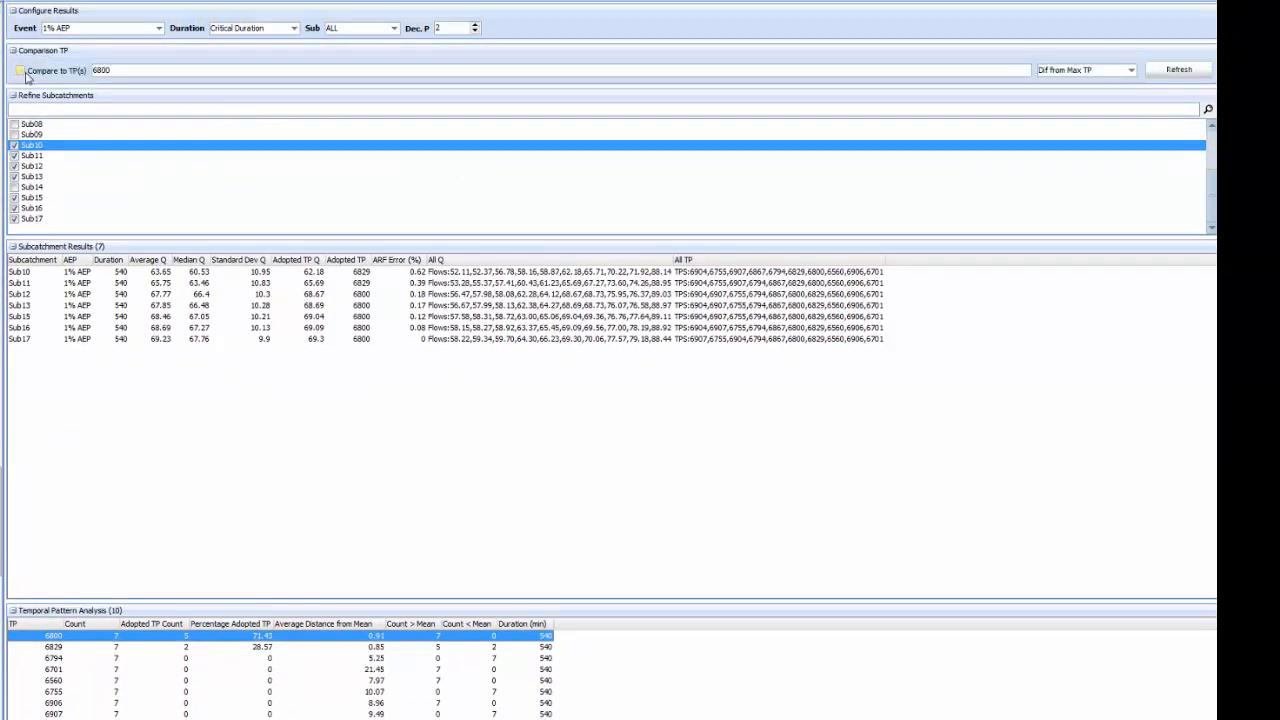
{"action": "left_click", "coordinate": [20, 70]}
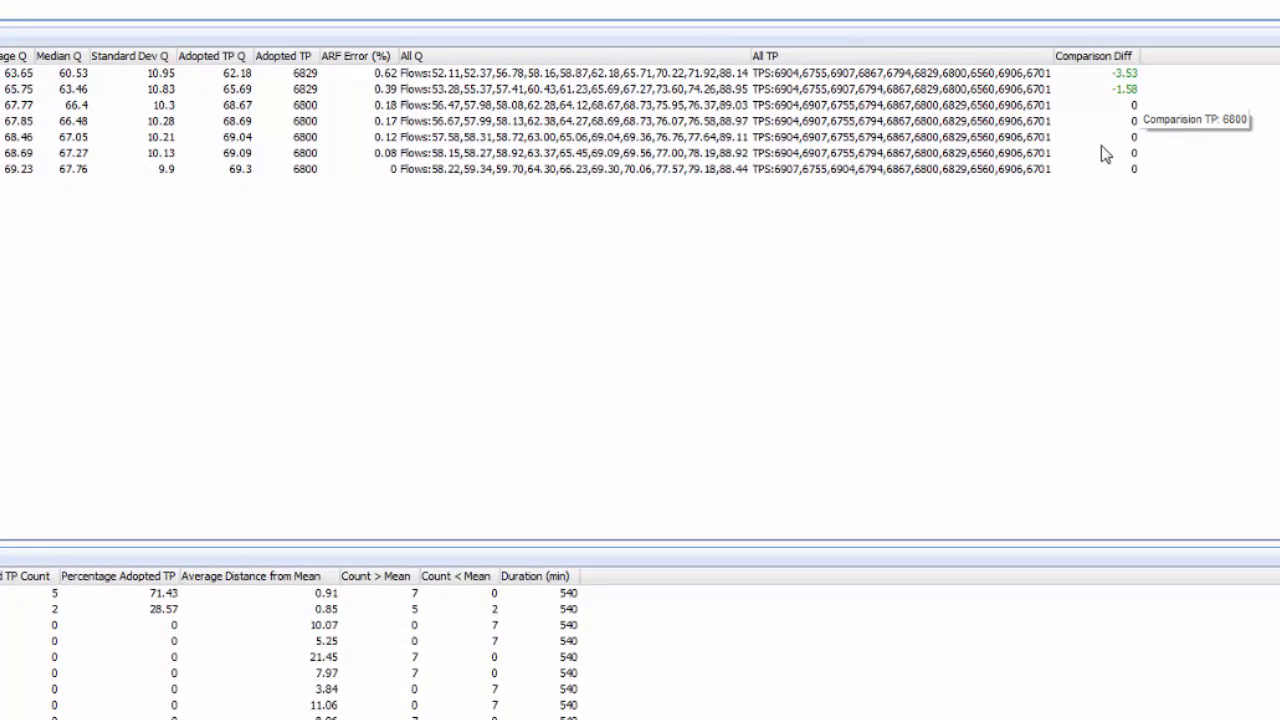
{"action": "mouse_move", "coordinate": [1104, 170]}
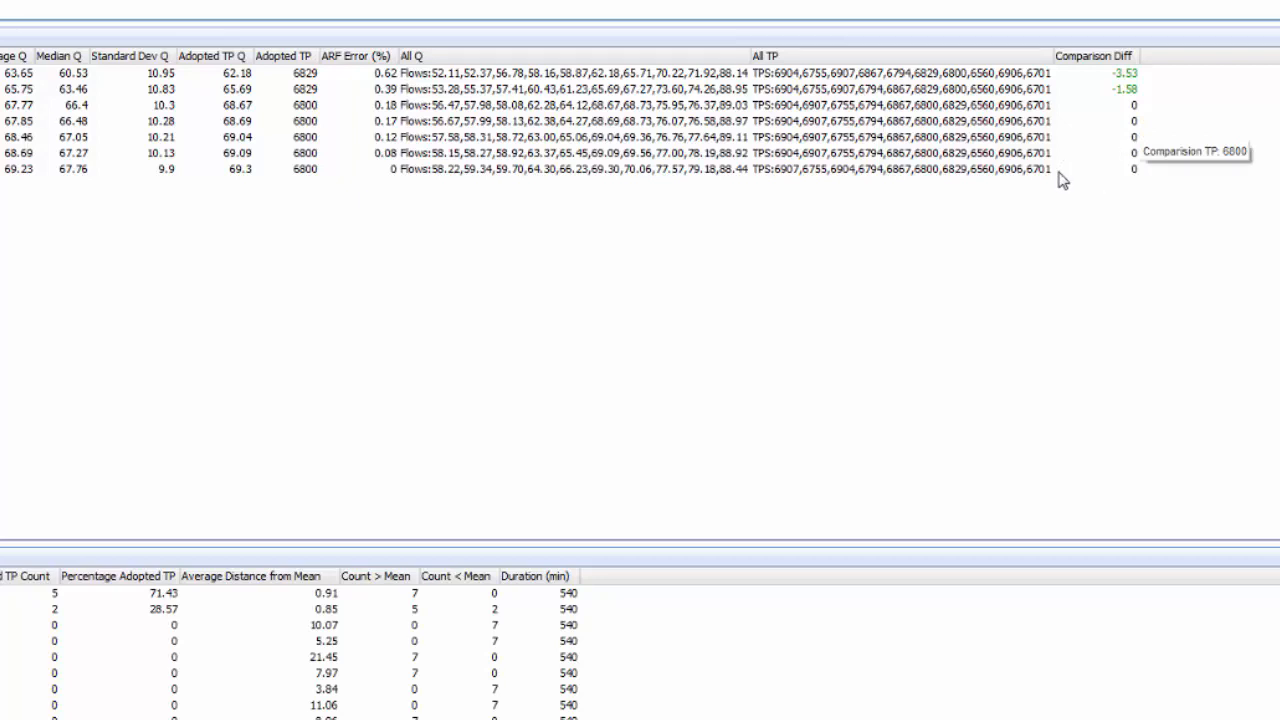
{"action": "mouse_move", "coordinate": [1058, 178]}
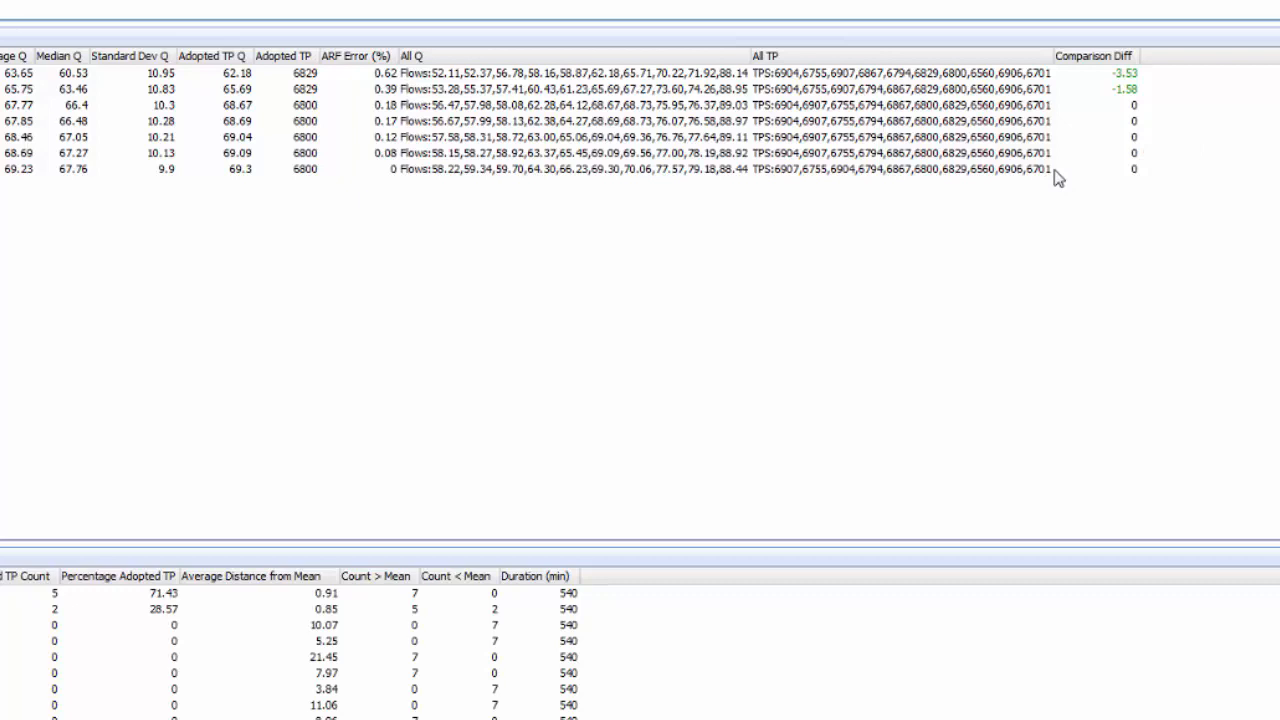
{"action": "mouse_move", "coordinate": [1062, 190]}
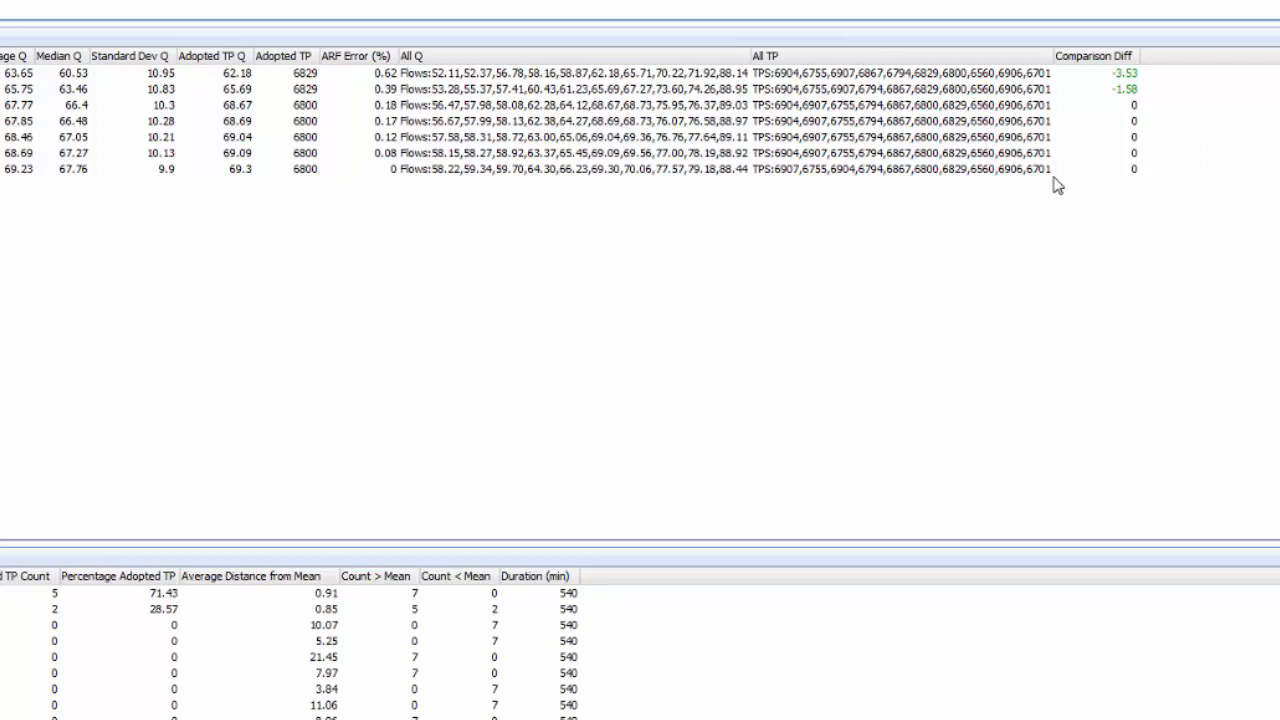
{"action": "mouse_move", "coordinate": [996, 222]}
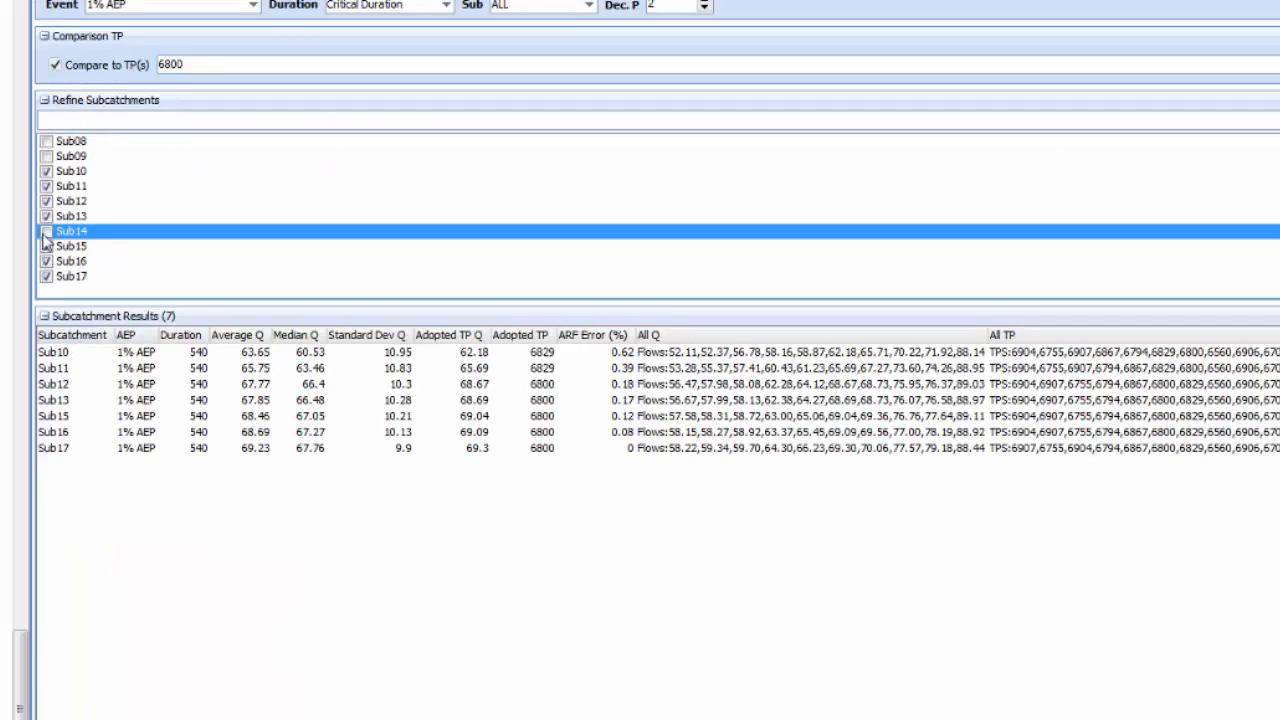
- Tick Sub14 in Refine Subcatchments so eight subcatchments appear in the results
{"action": "left_click", "coordinate": [46, 232]}
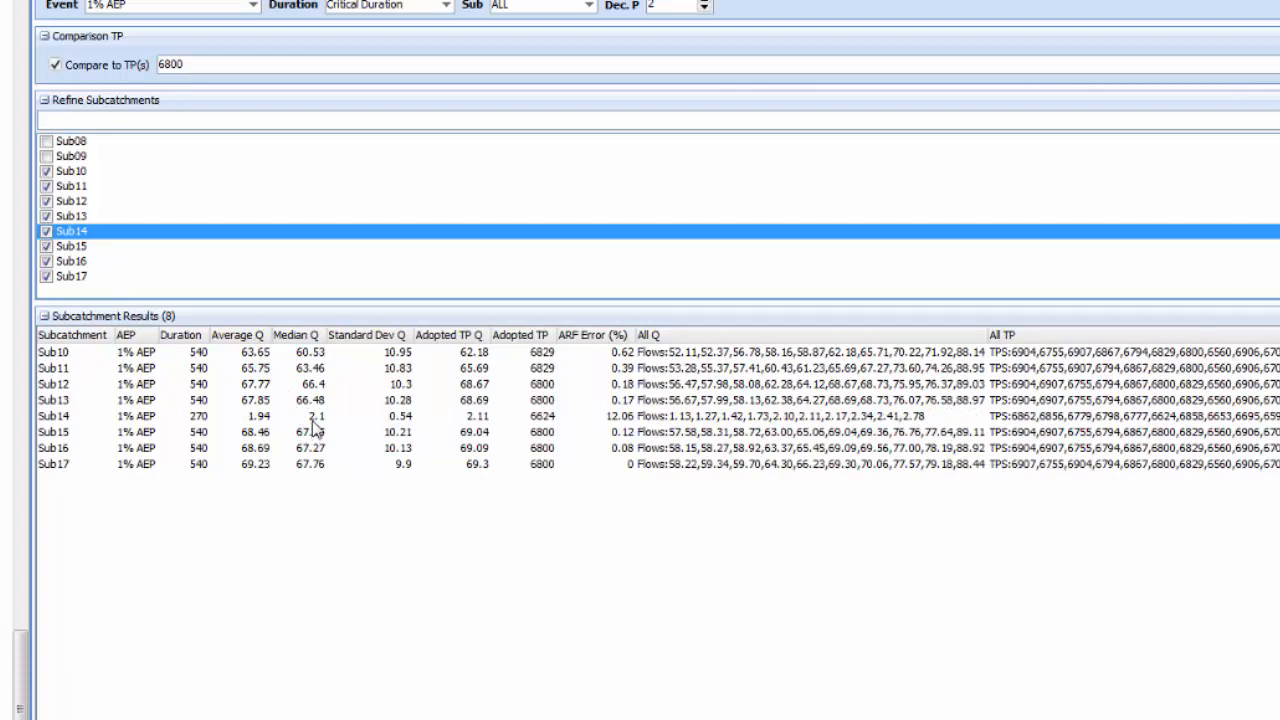
{"action": "mouse_move", "coordinate": [576, 430]}
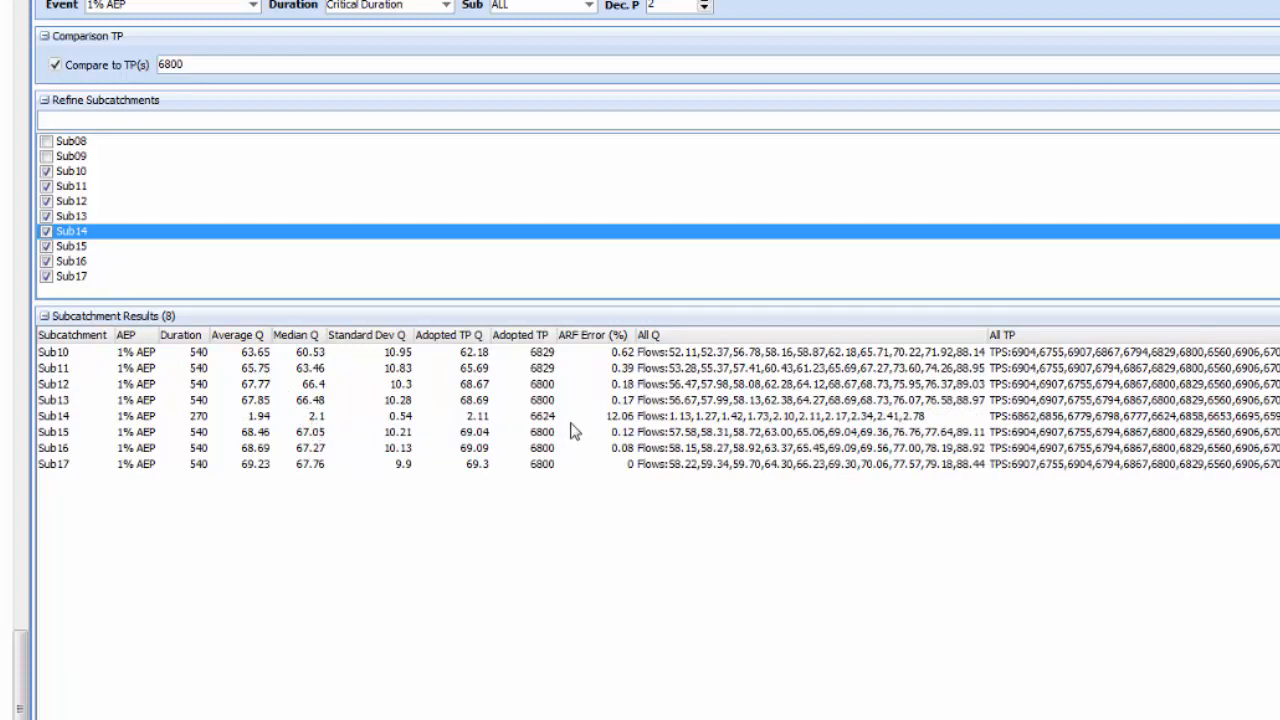
{"action": "mouse_move", "coordinate": [604, 430]}
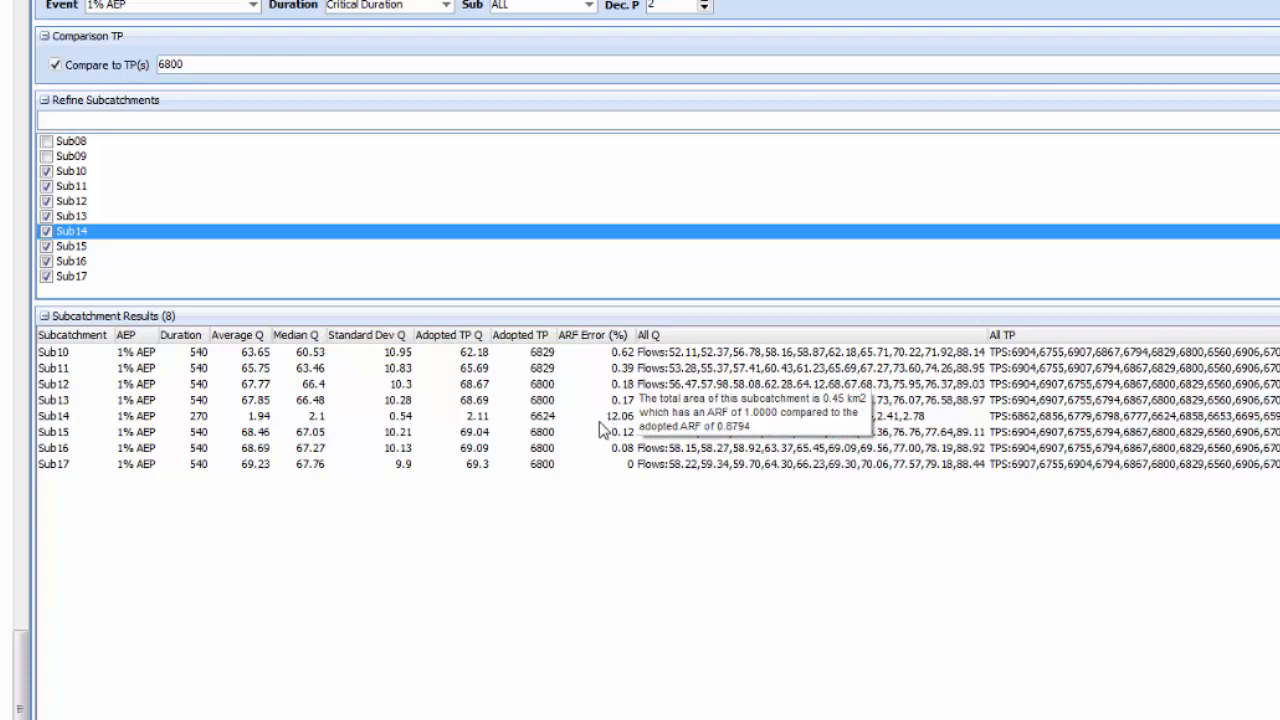